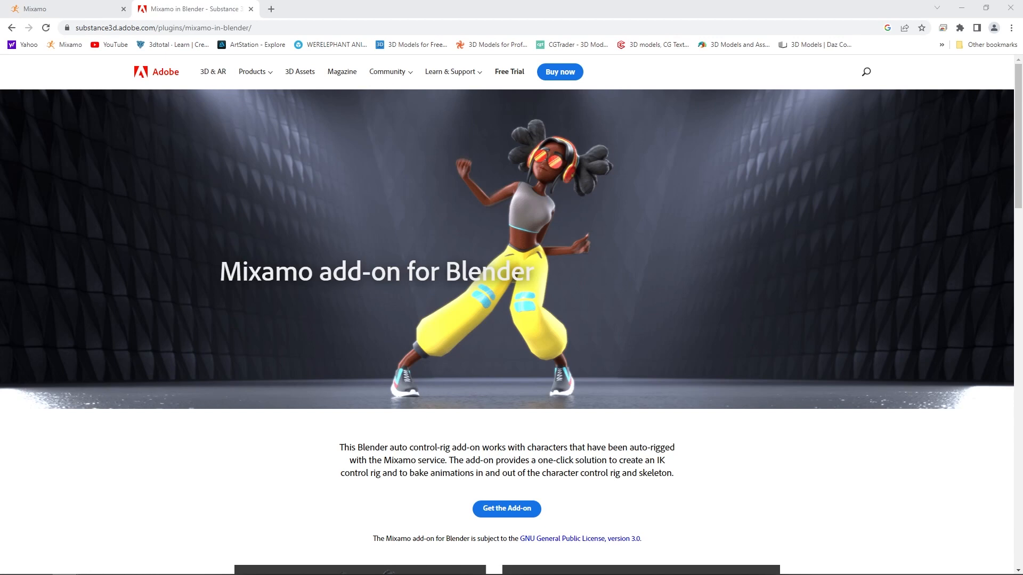
Download the Mixamo add-on for Blender as the mixamo_rig zip archive
scroll("down", 3)
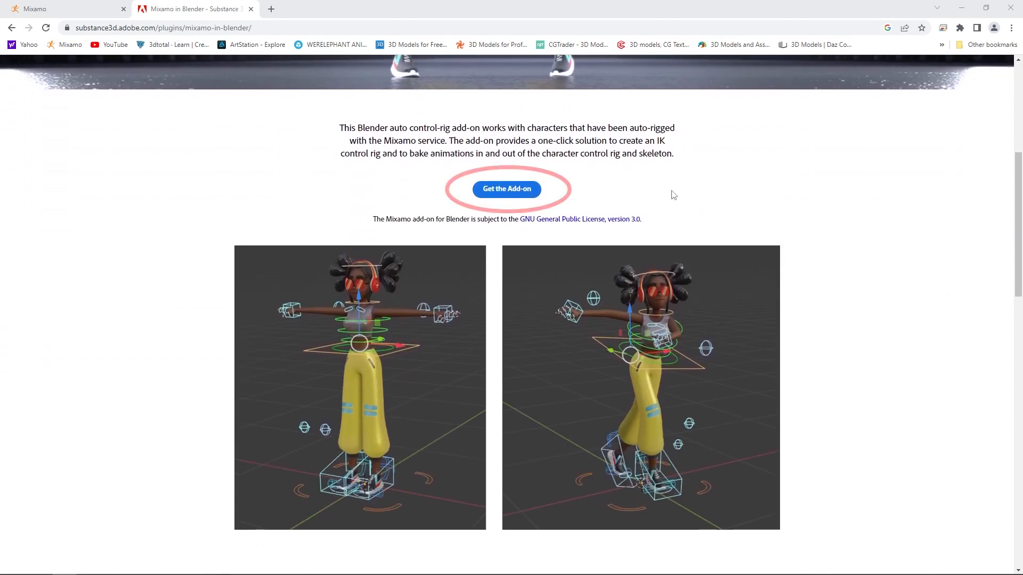
left_click(505, 190)
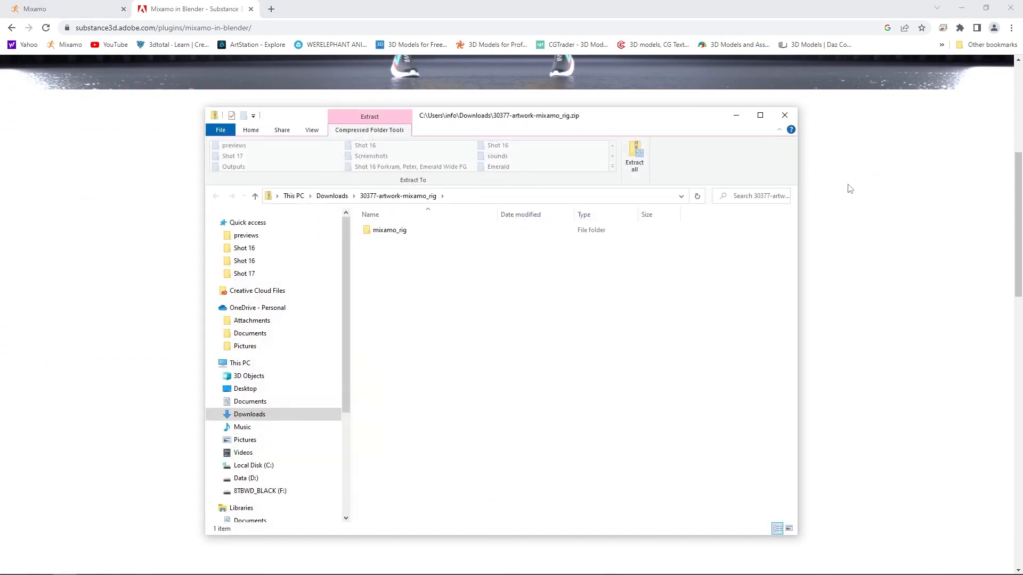
left_click(390, 230)
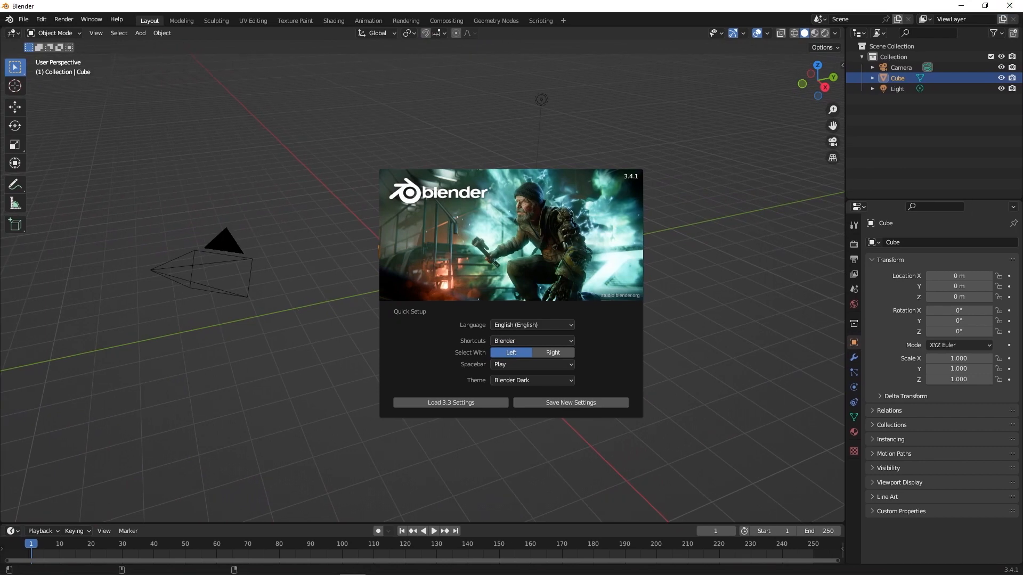
Clear the default cube, camera and light and bring up Preferences at the Add-ons section
left_click(260, 129)
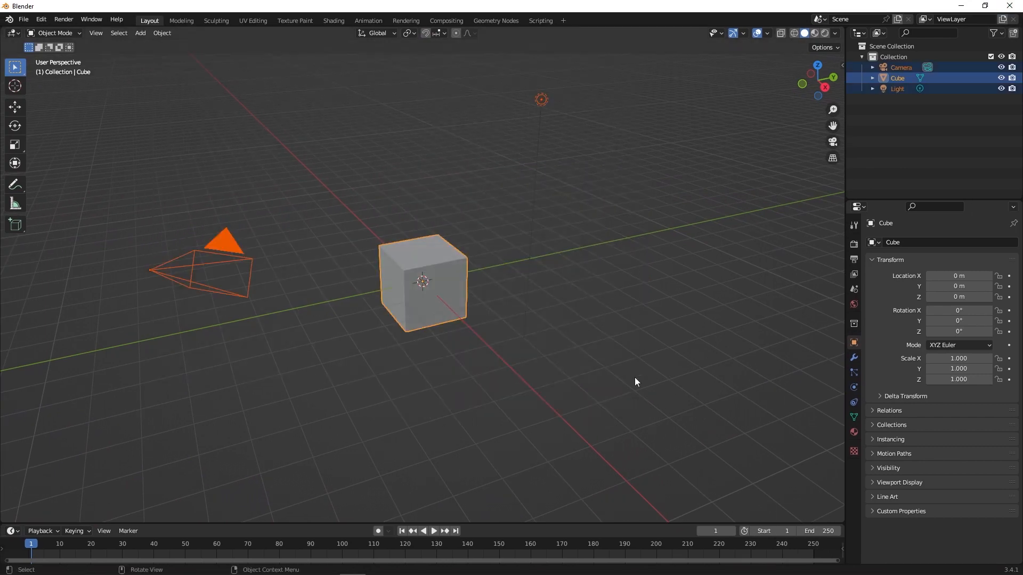
left_click(40, 19)
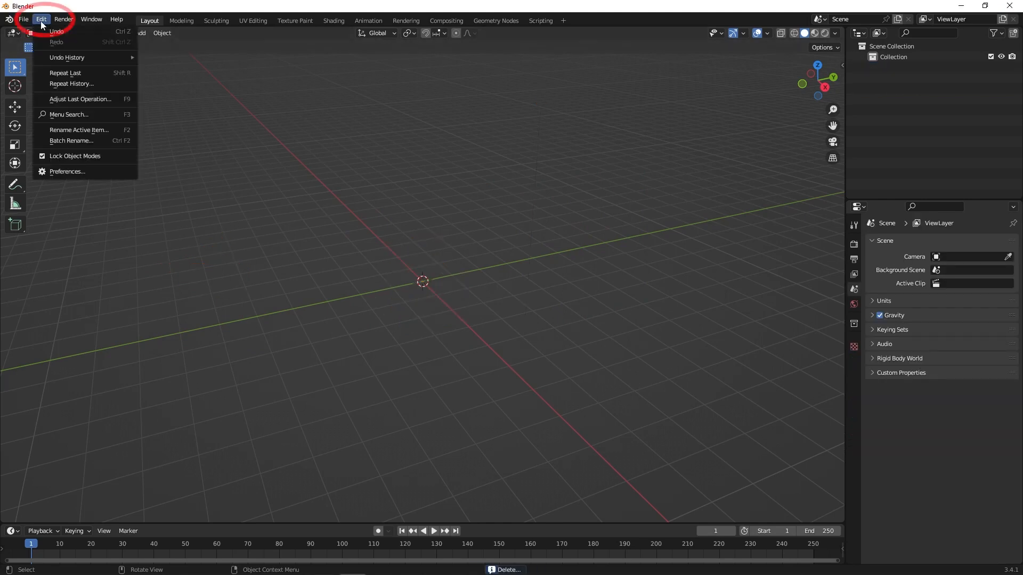
left_click(68, 172)
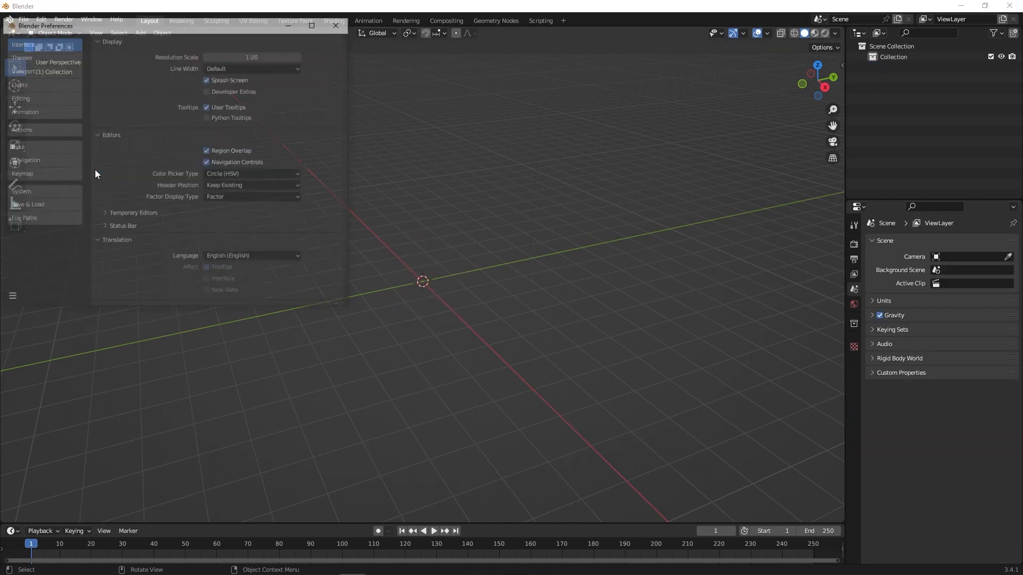
left_click(19, 129)
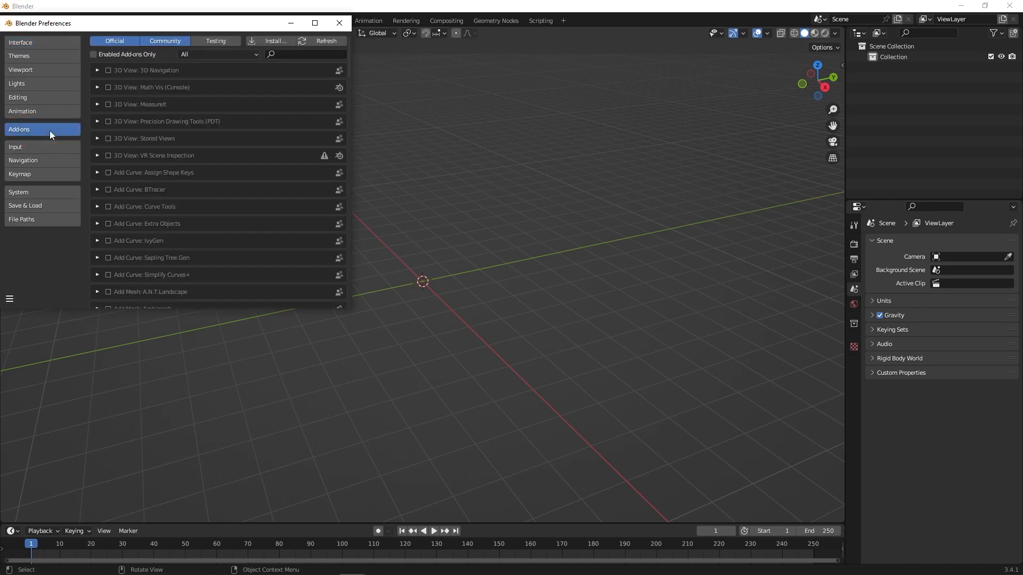
Install 30377-artwork-mixamo_rig.zip from Downloads and enable the Mixamo Rig add-on
left_click(272, 41)
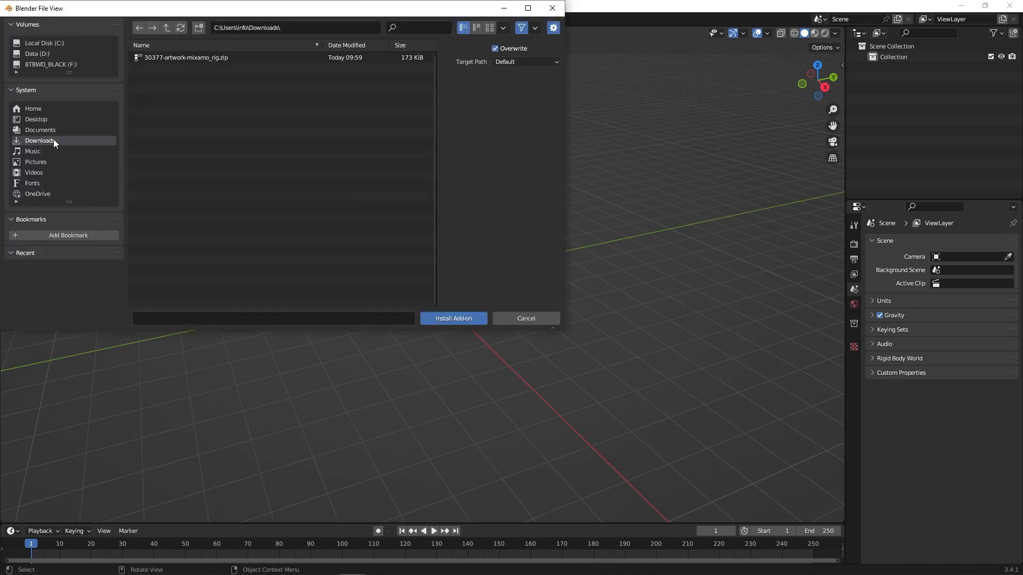
left_click(185, 57)
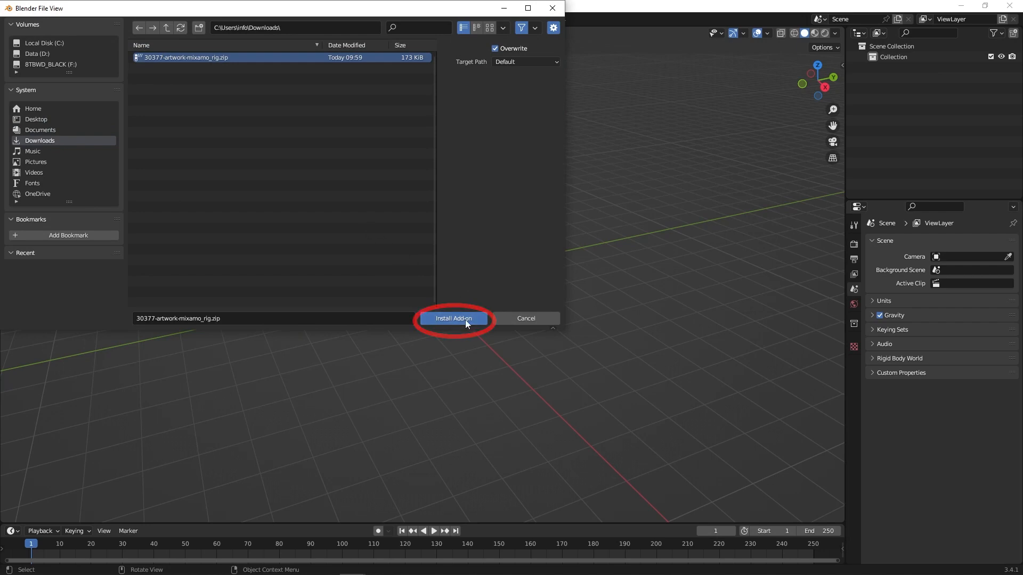
left_click(453, 319)
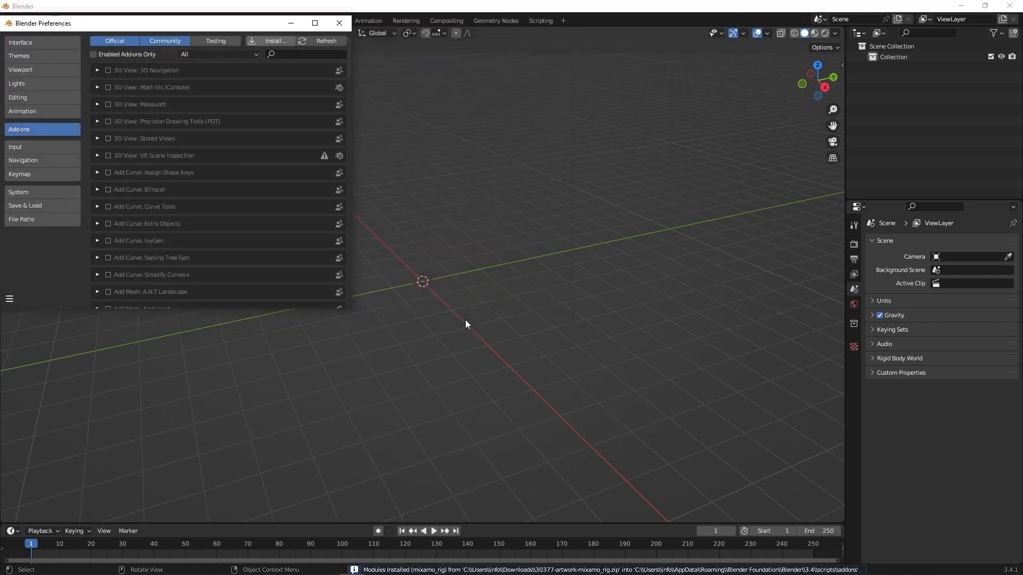
type("Mixamo Rig")
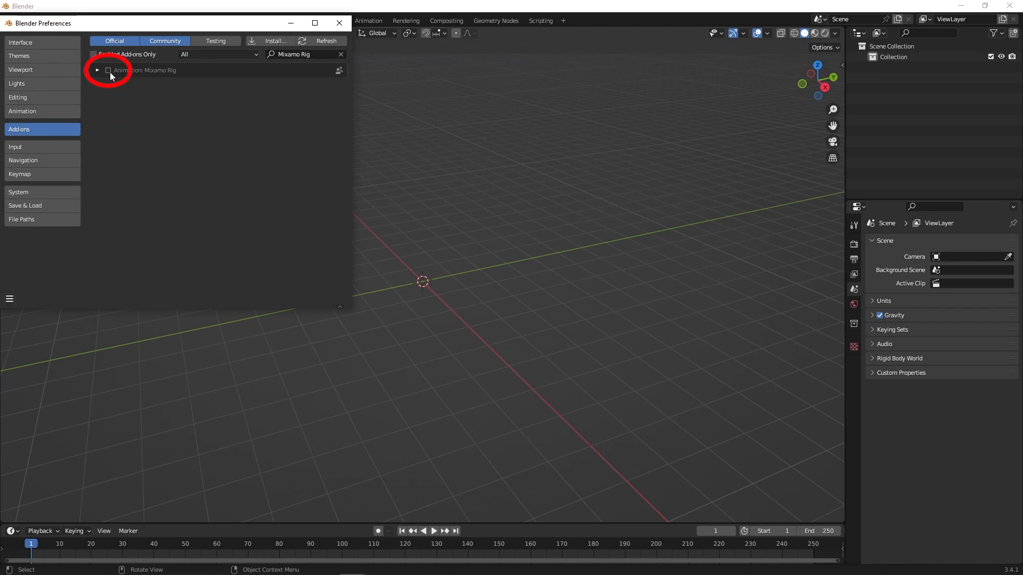
left_click(107, 71)
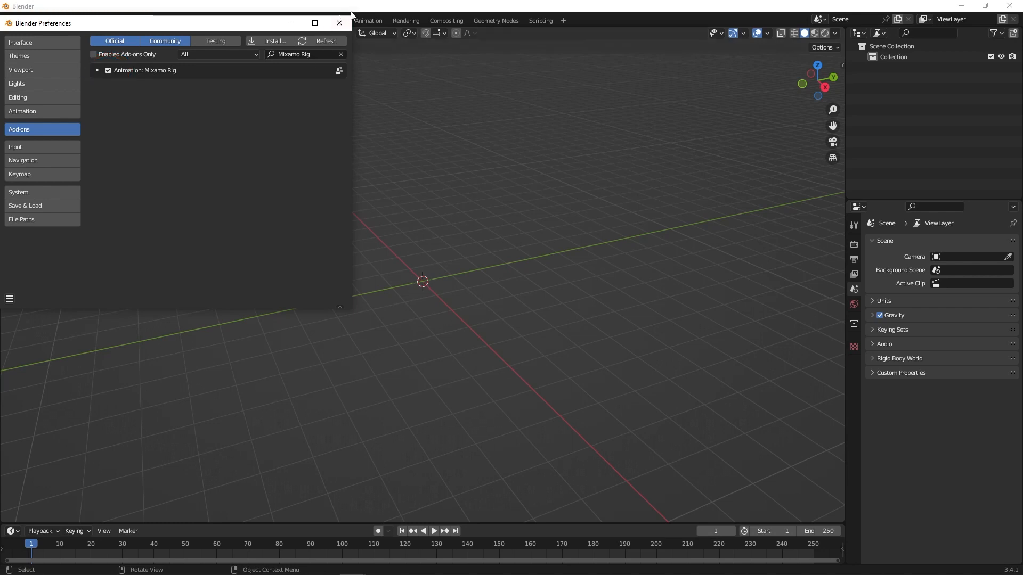
left_click(339, 22)
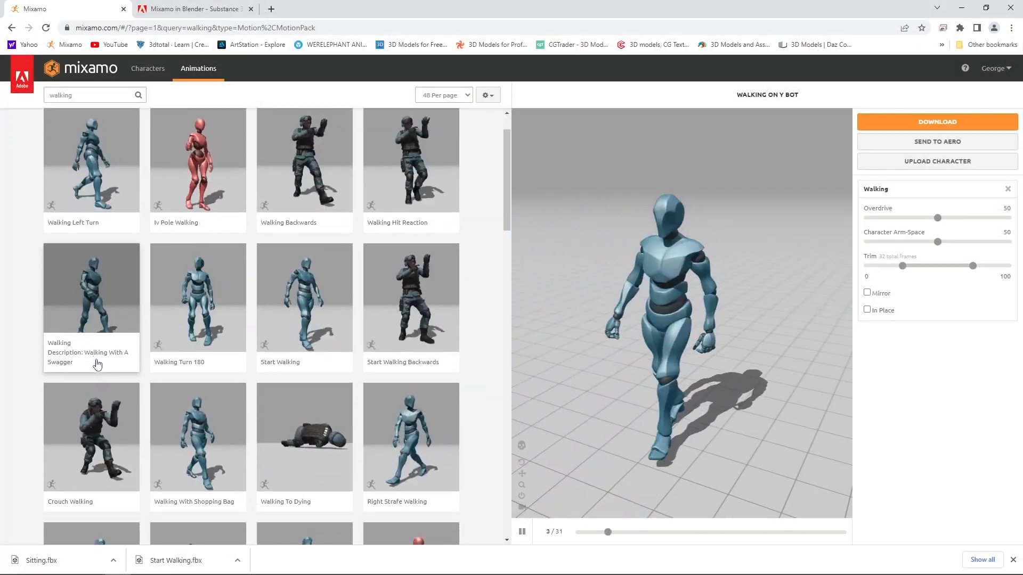
Download the Walking animation on Y Bot as FBX Binary with skin at 24 fps
scroll("down", 3)
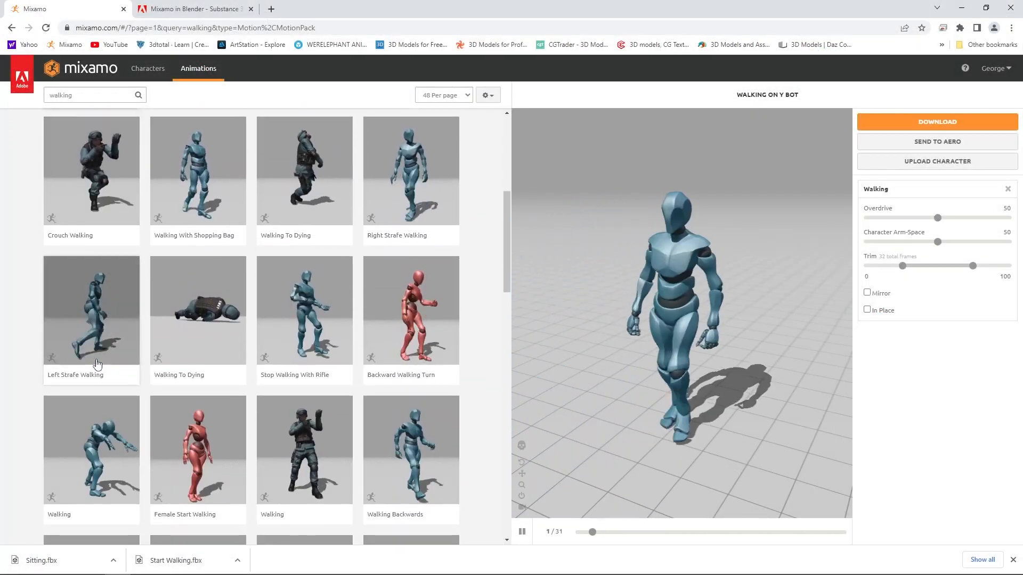
scroll("down", 3)
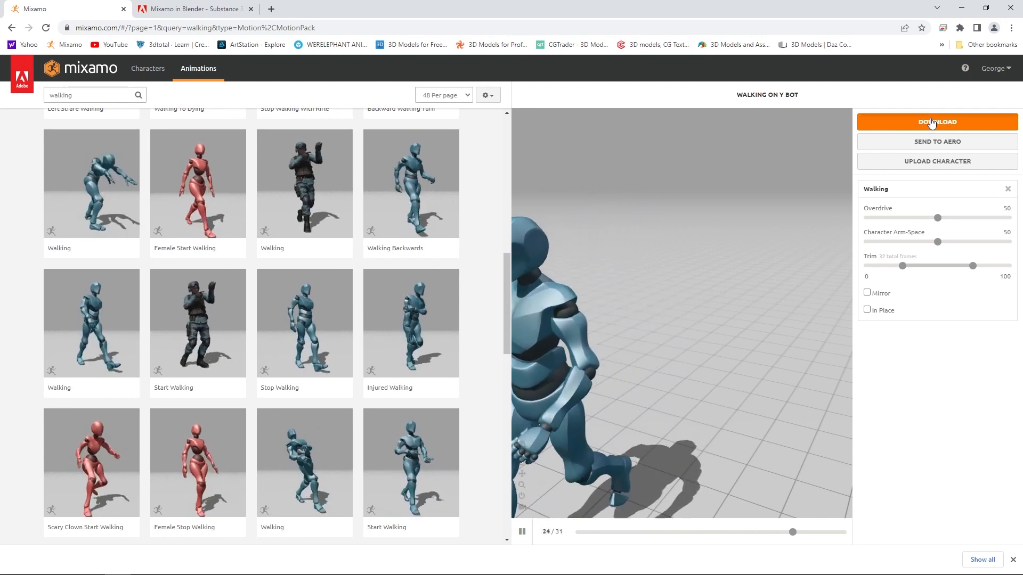
left_click(936, 122)
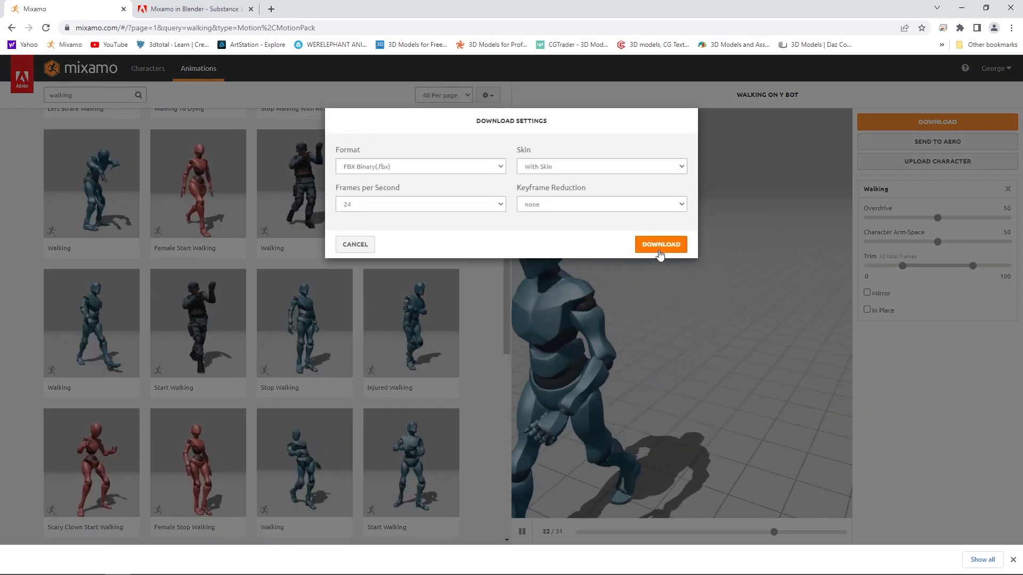
left_click(661, 244)
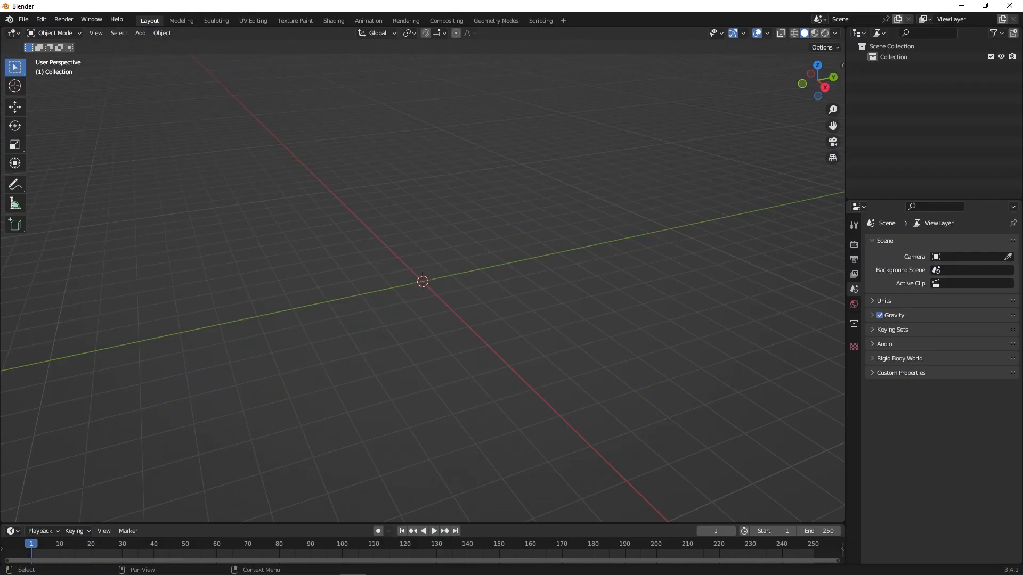
Import Walking.fbx from Downloads so the animated Y Bot armature appears in the scene
left_click(22, 19)
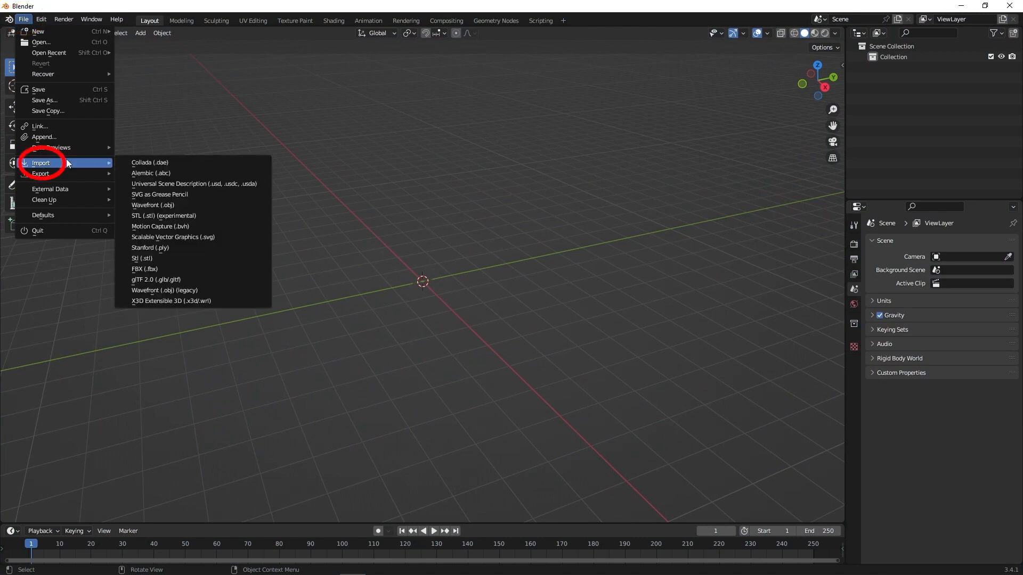
left_click(145, 268)
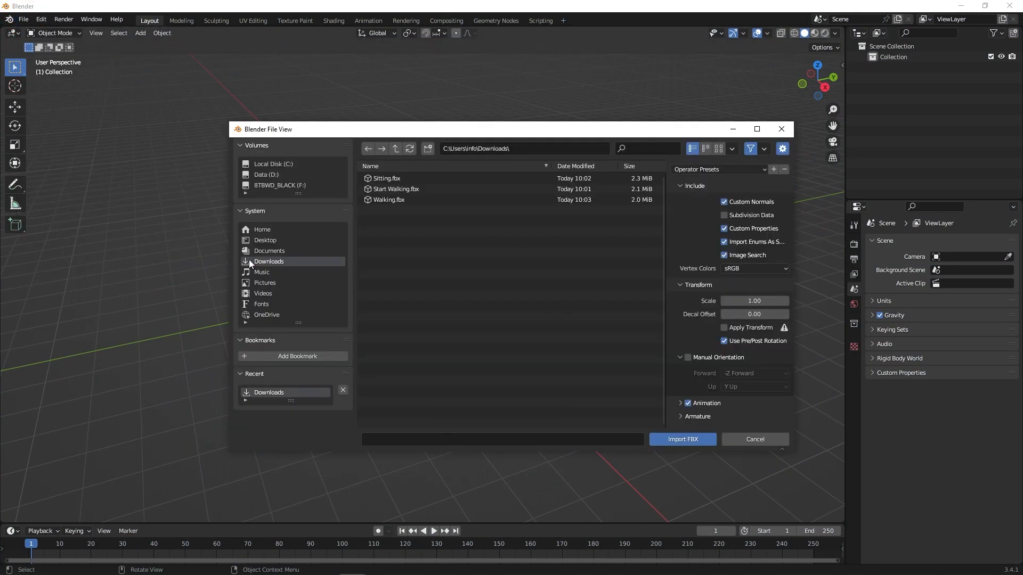
left_click(389, 199)
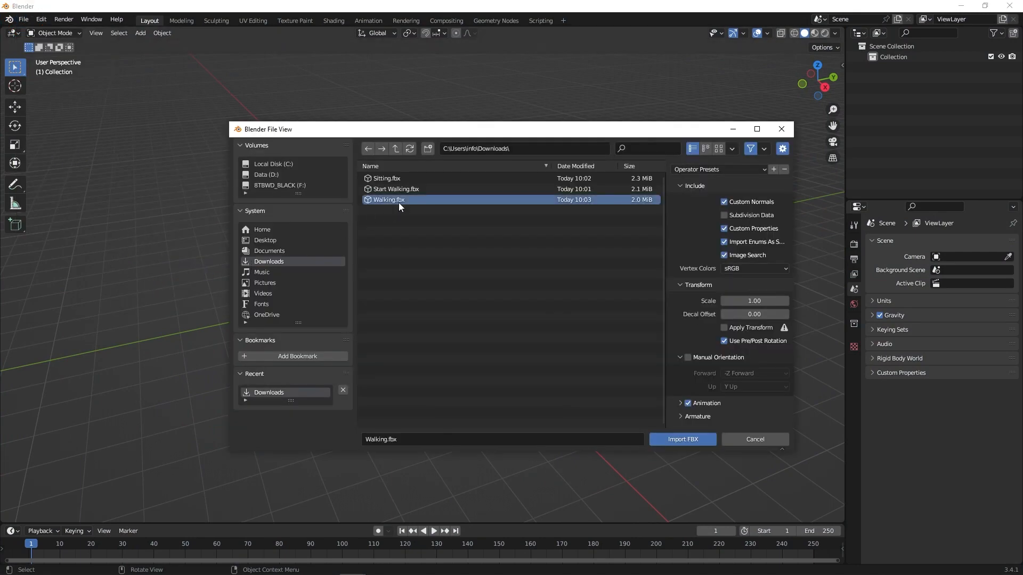
mouse_move(682, 439)
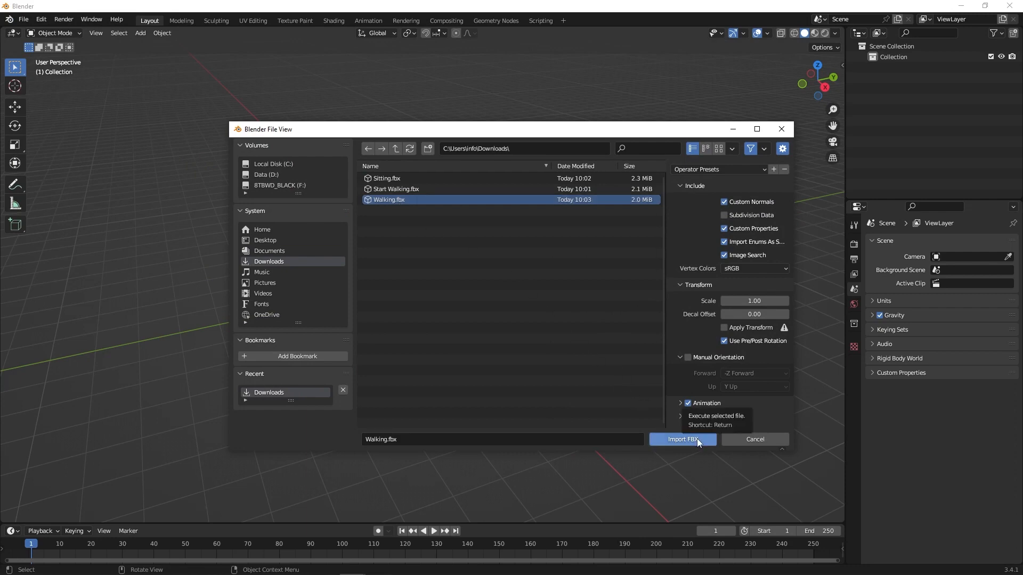
left_click(682, 439)
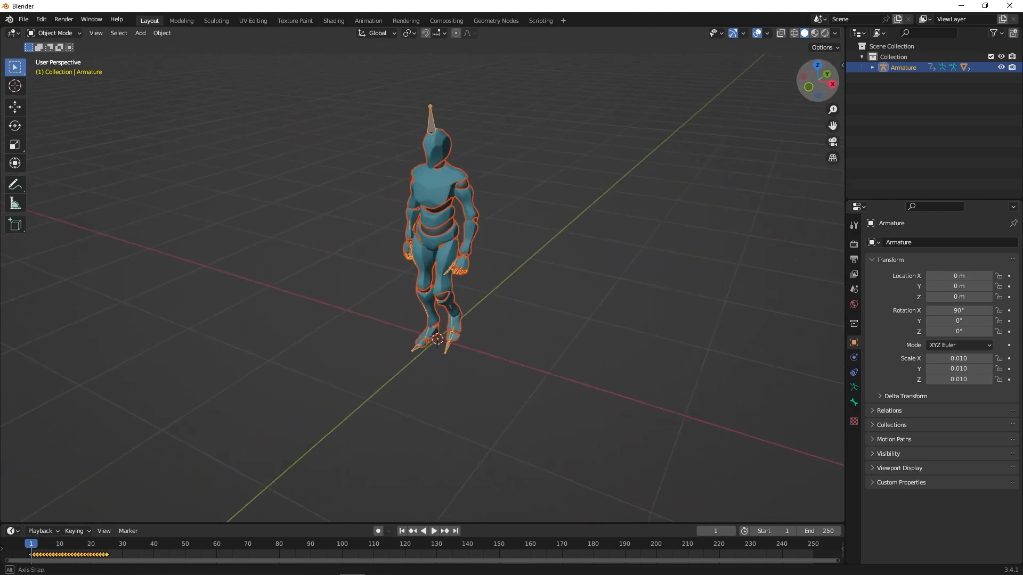
left_click(434, 530)
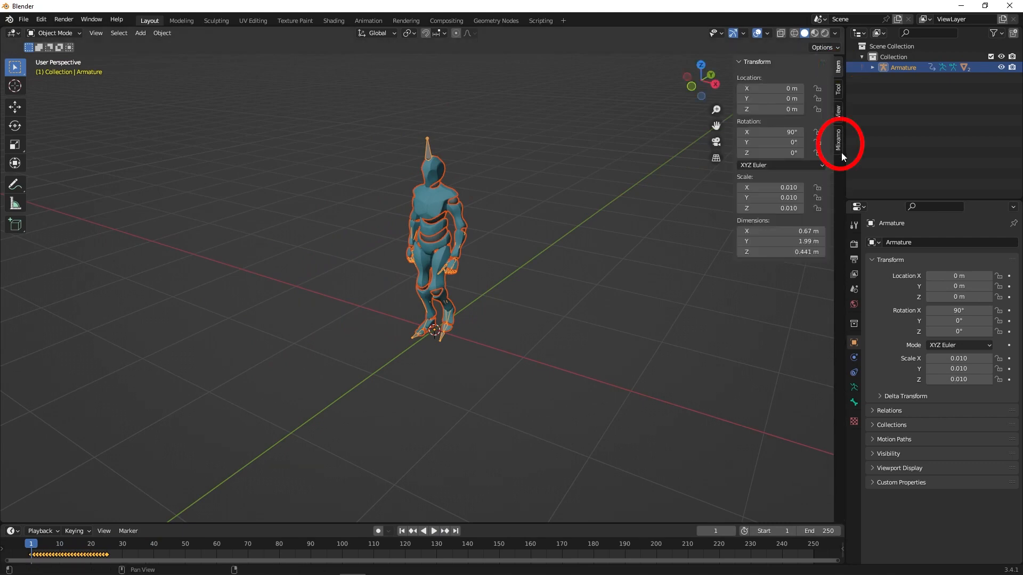
Create a Mixamo control rig for the Y Bot armature with Apply Animation kept on
left_click(839, 140)
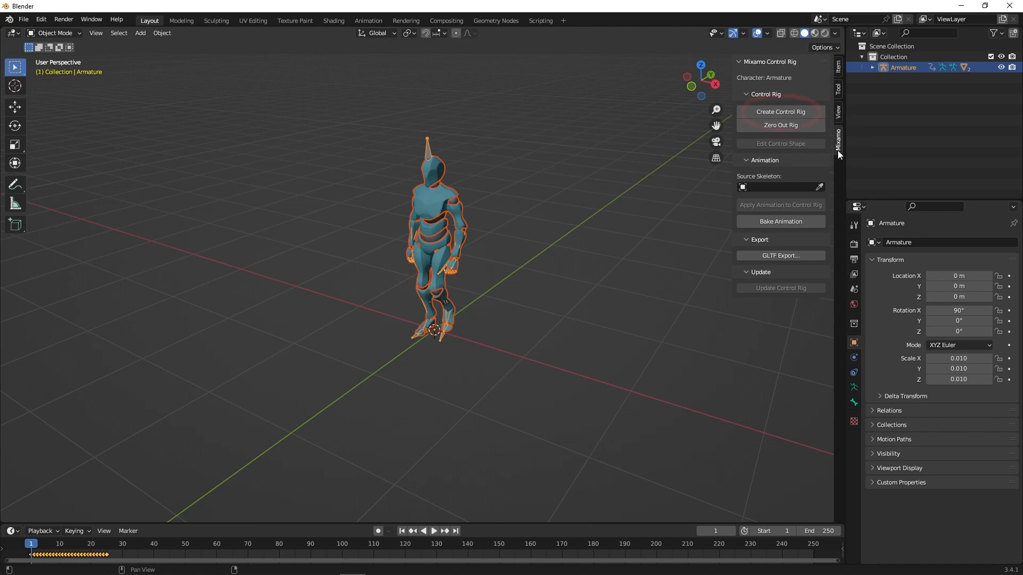
left_click(780, 112)
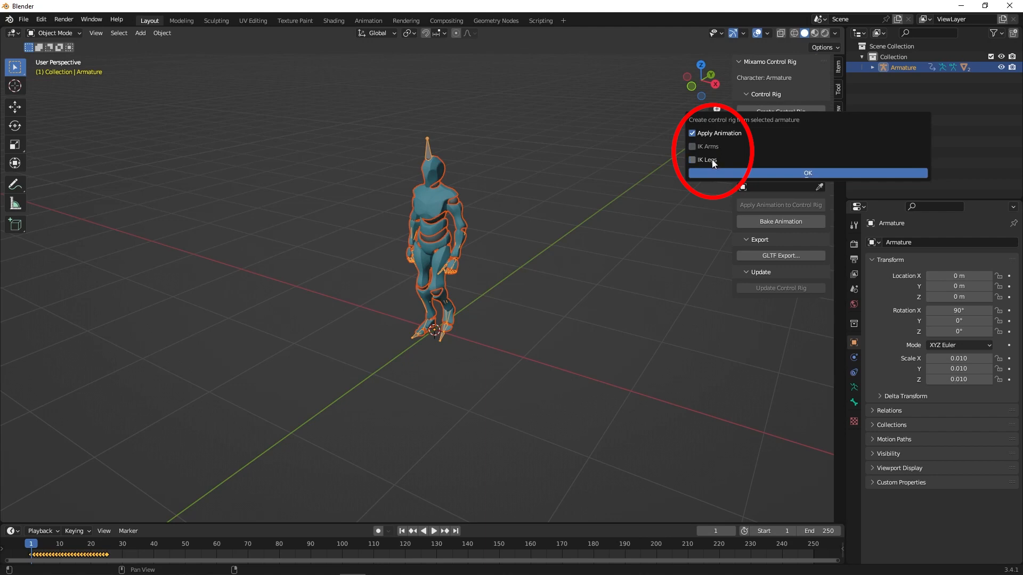
left_click(807, 173)
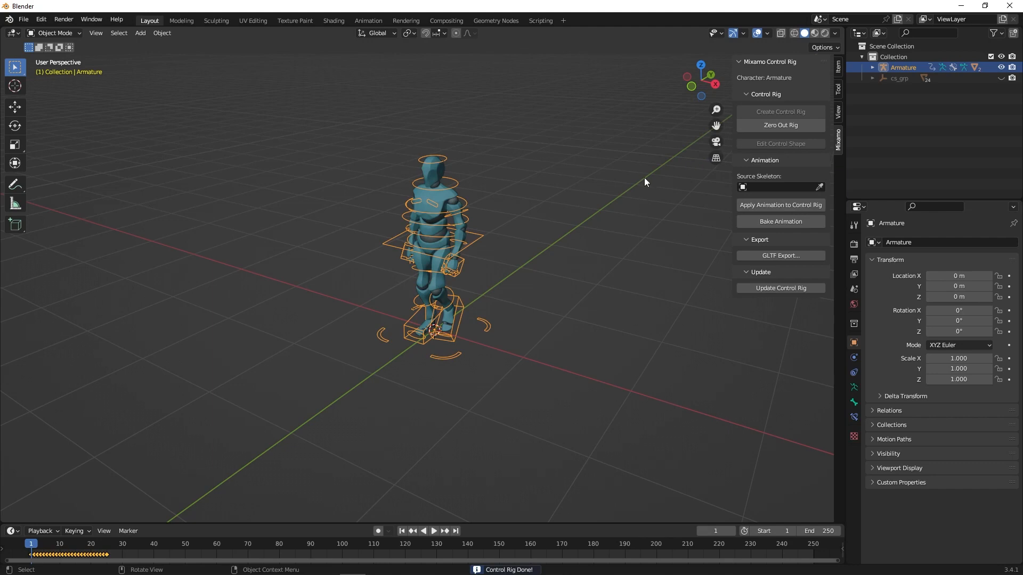
left_click(433, 531)
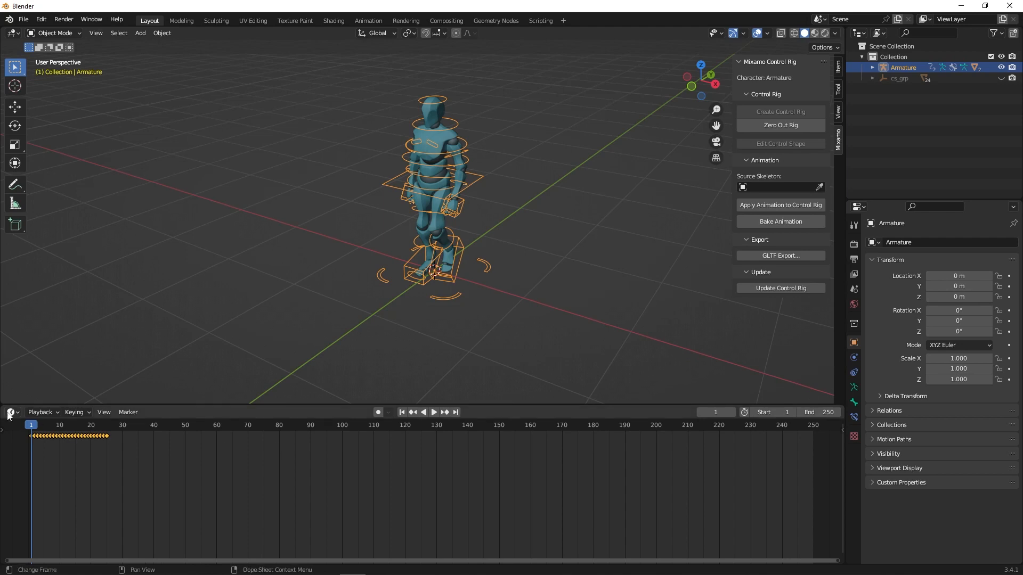
In the Graph Editor, give all the walk's F-curves a Make Cyclic modifier so it loops
left_click(9, 411)
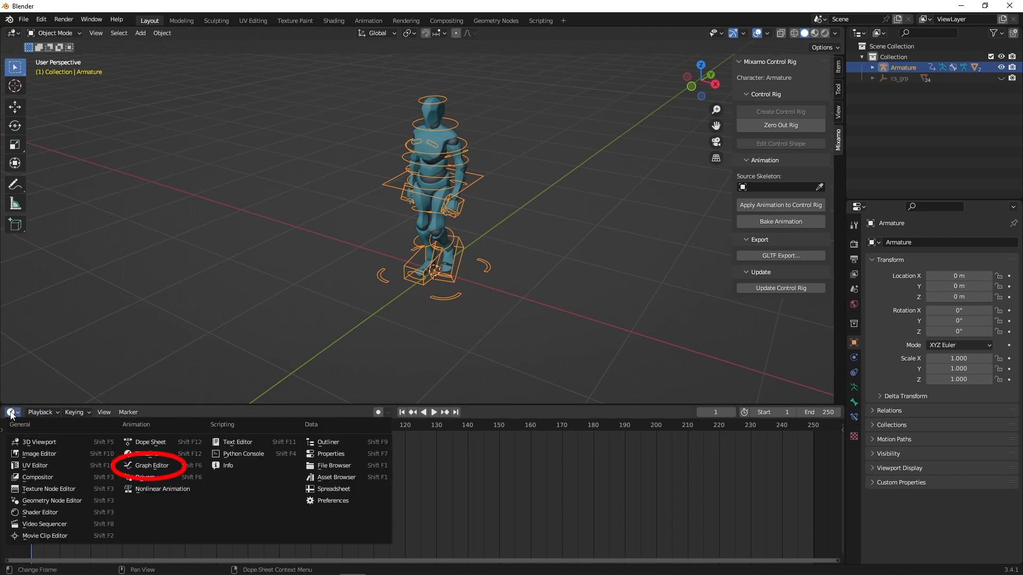
left_click(153, 465)
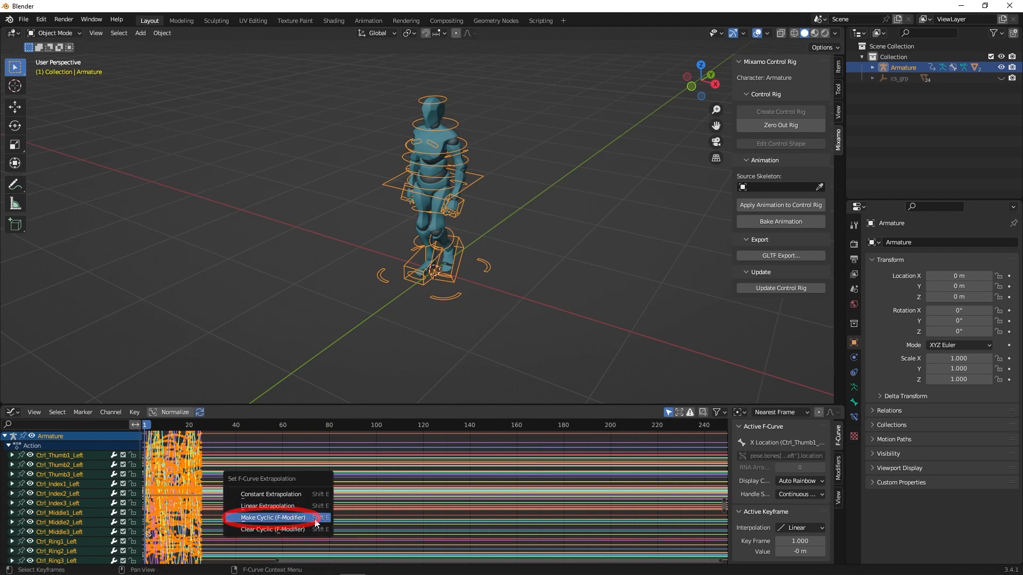
left_click(272, 517)
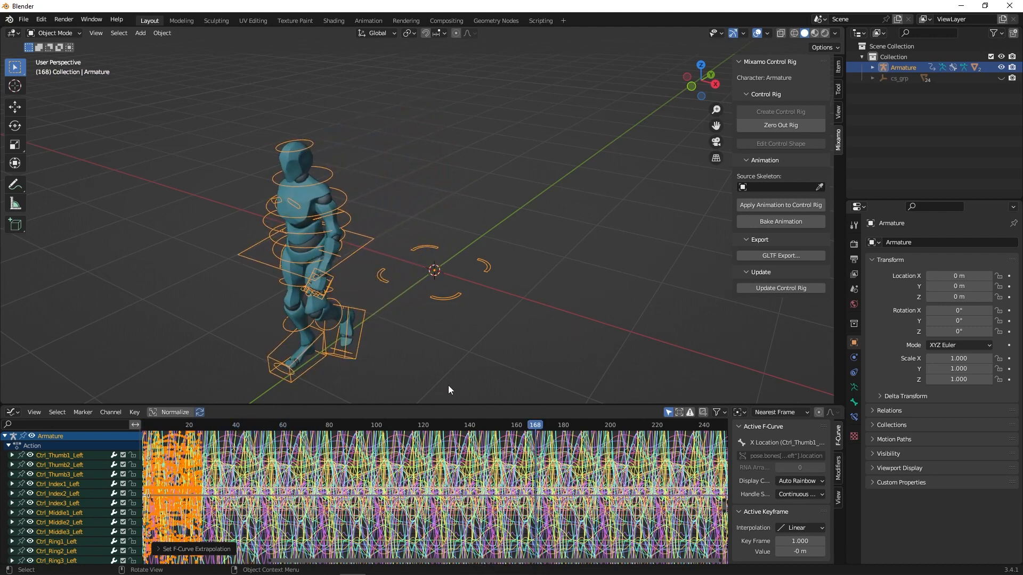
Give the Ctrl_Hips Z Location curve linear extrapolation and disable its Cycles modifier
left_click(146, 425)
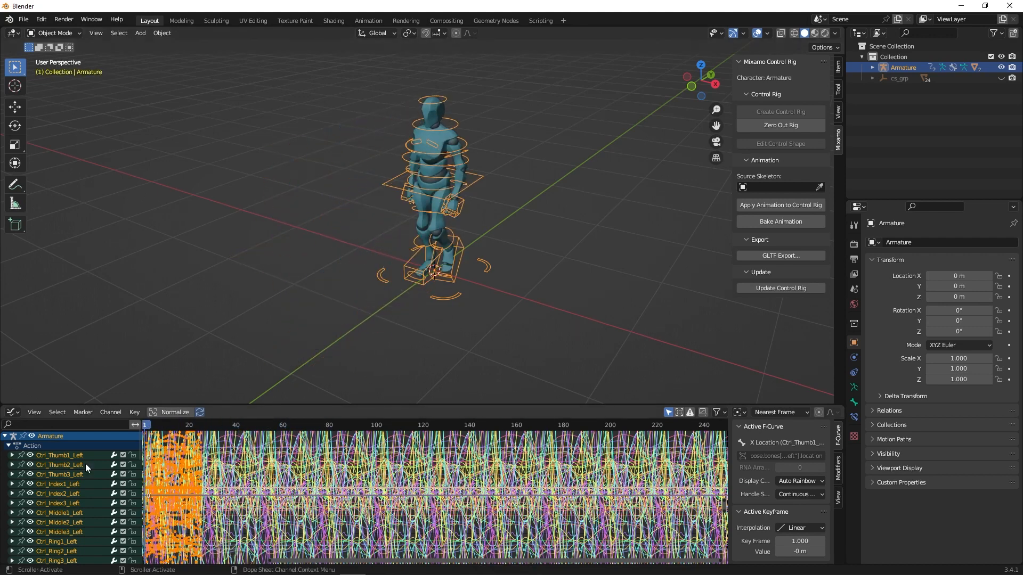
scroll("down", 3)
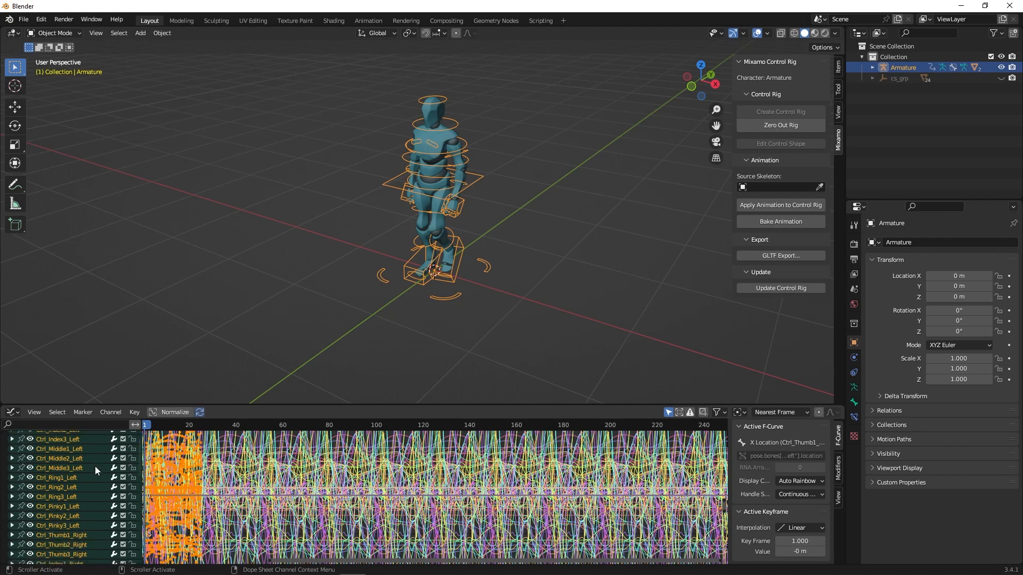
scroll("down", 3)
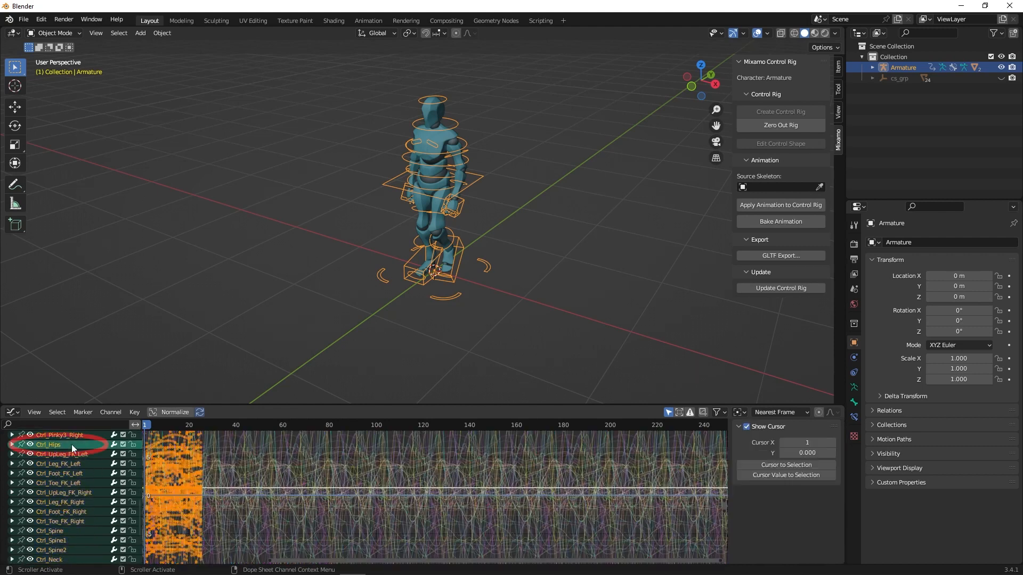
left_click(12, 444)
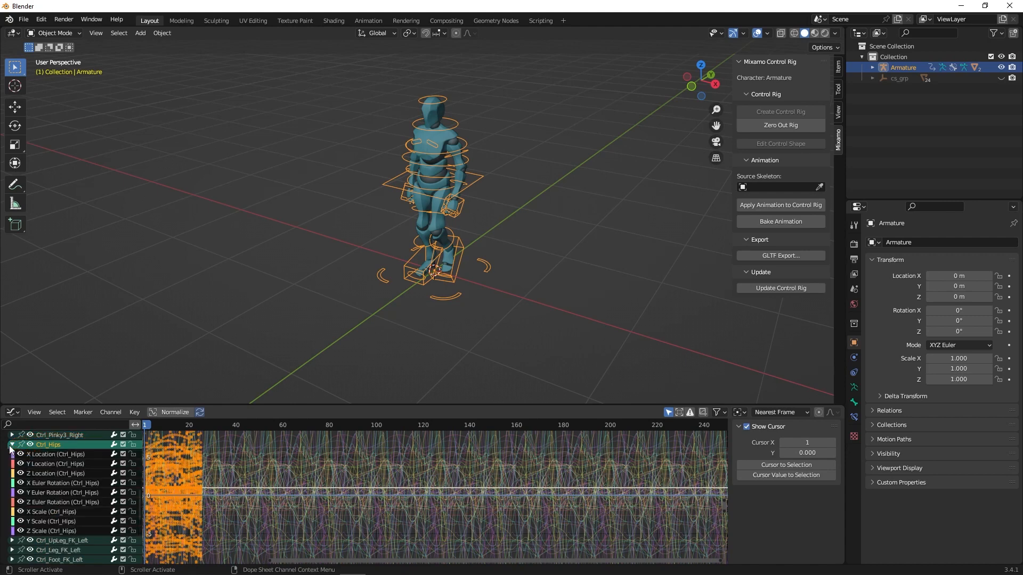
left_click(61, 473)
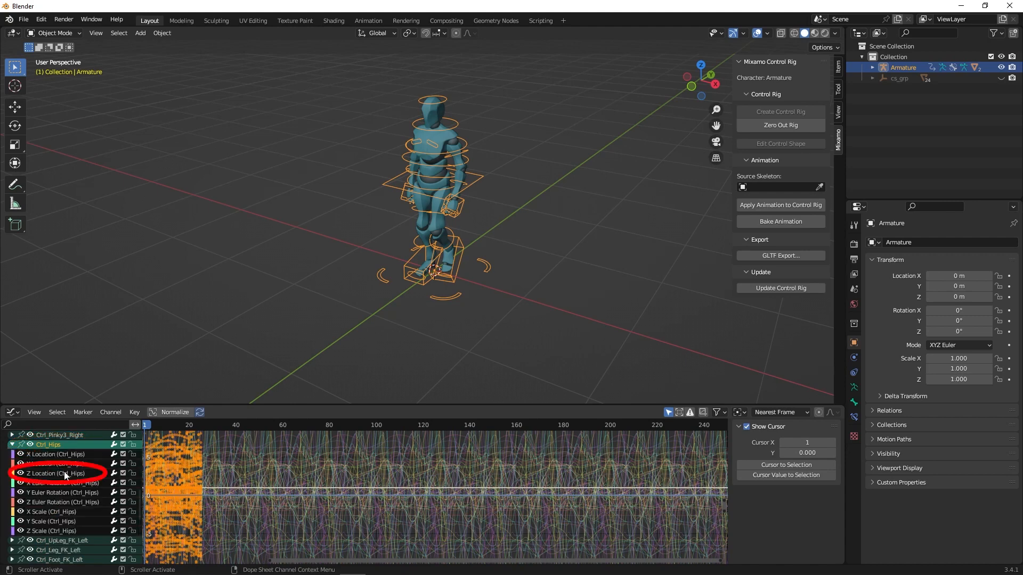
left_click(55, 473)
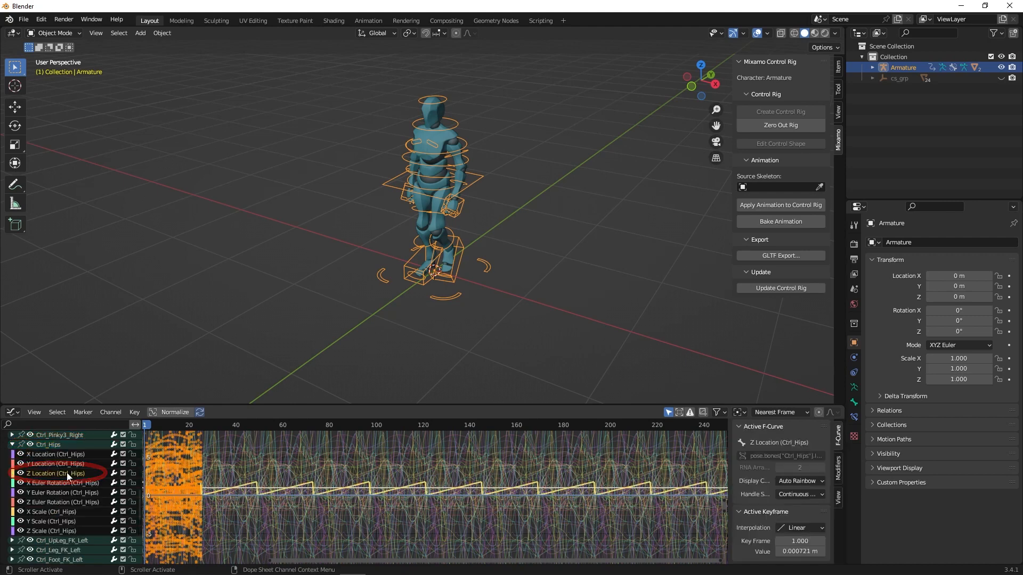
key("shift+e")
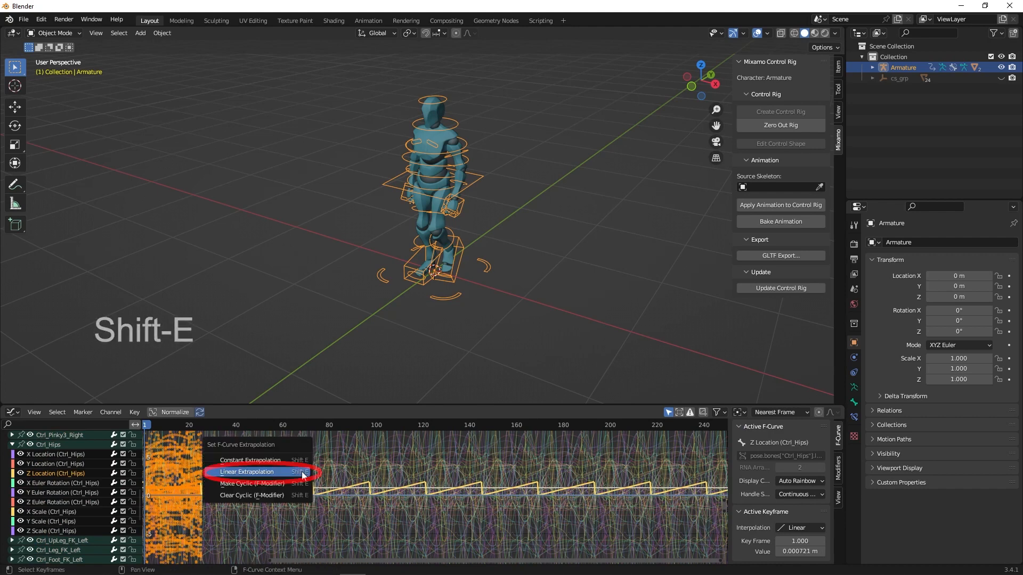
mouse_move(247, 472)
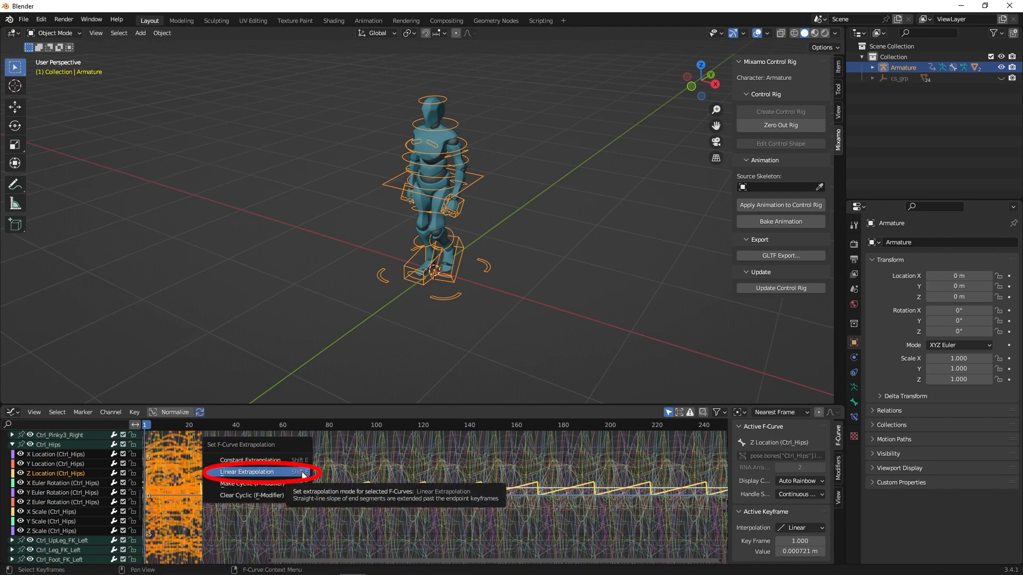
left_click(248, 472)
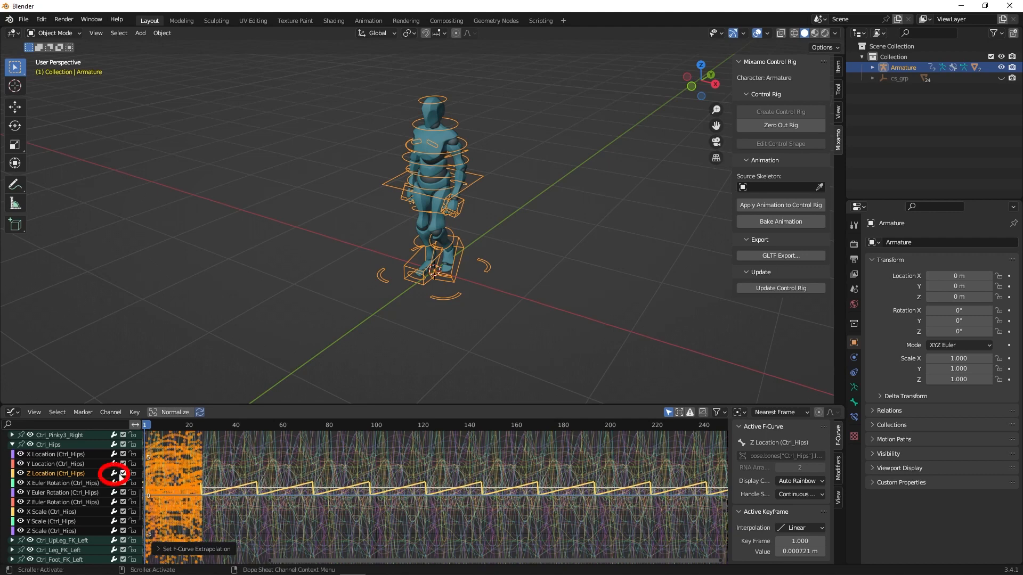
left_click(113, 473)
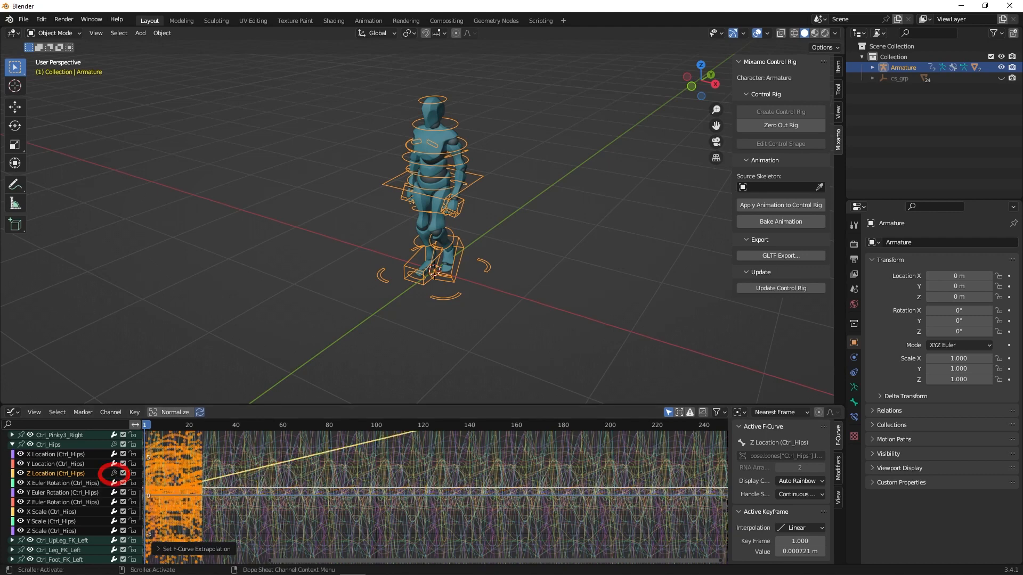
Play the animation to check the walk now travels steadily forward, then stop
key("space")
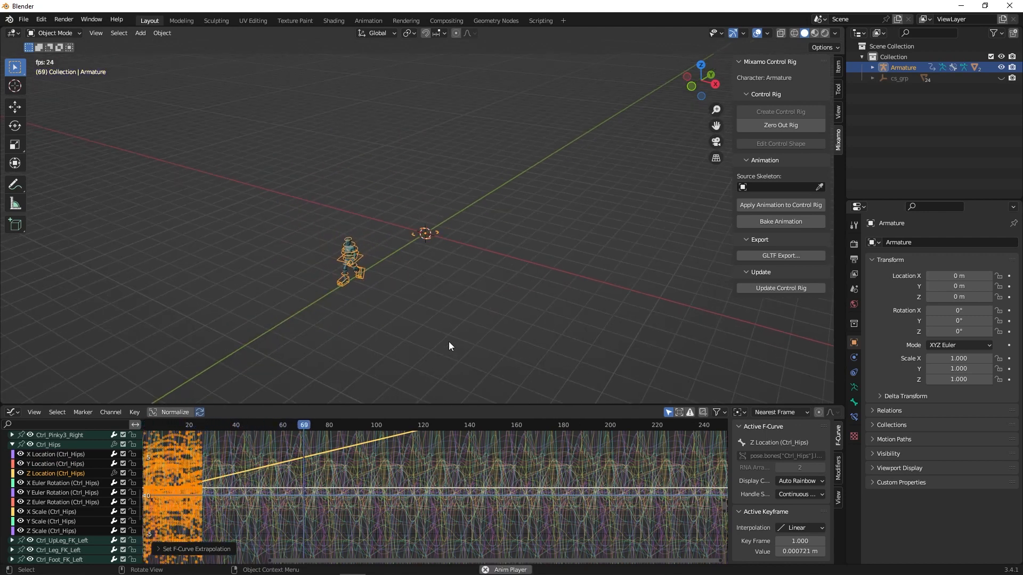
left_click(415, 425)
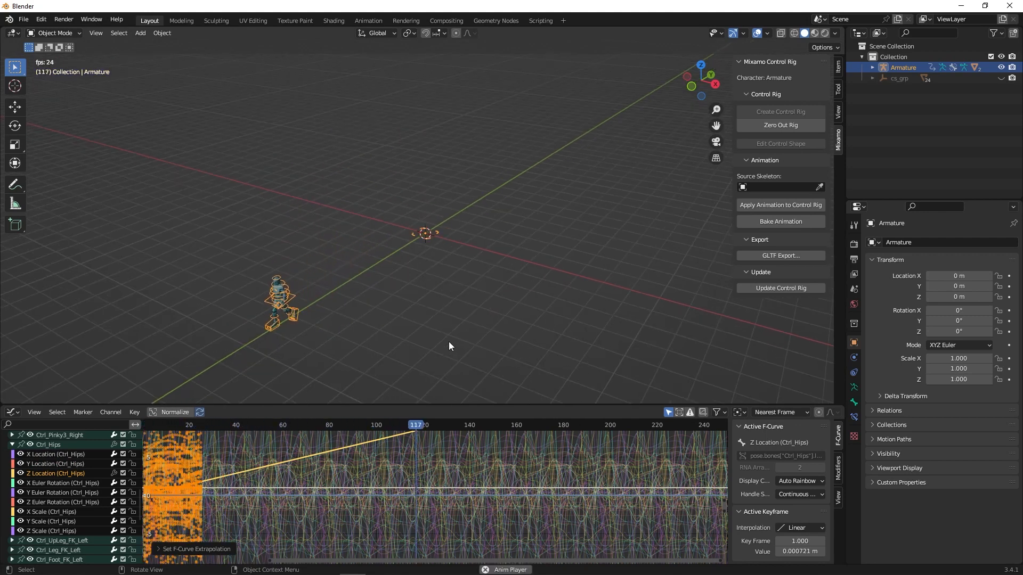
left_click(509, 425)
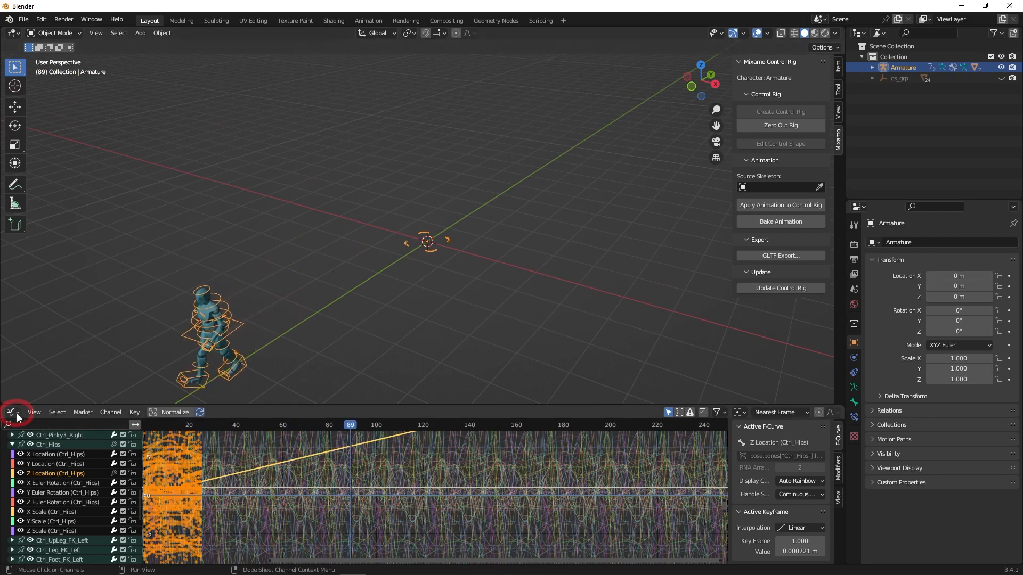
Switch the lower editor back to the Timeline
left_click(11, 411)
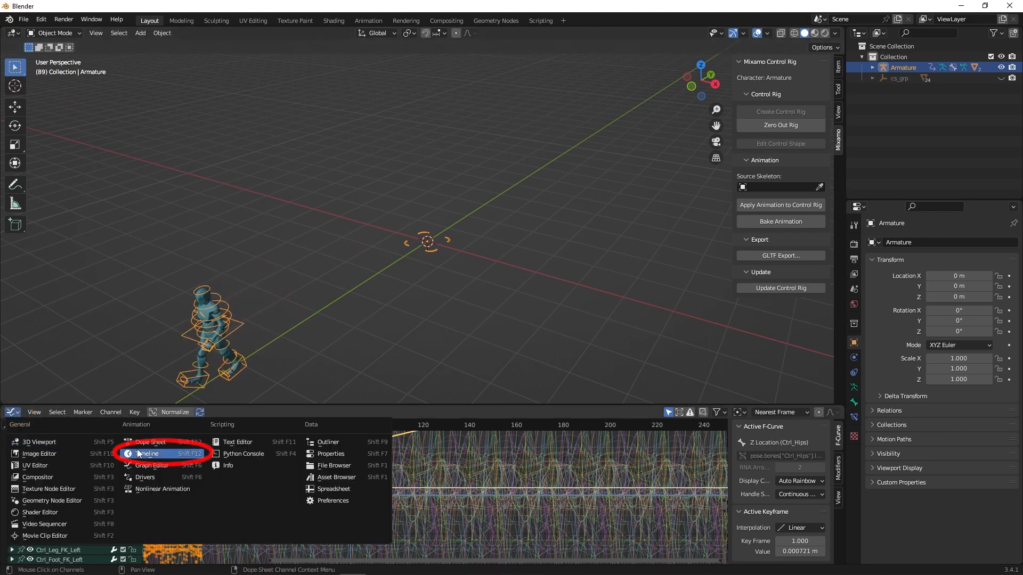
left_click(148, 454)
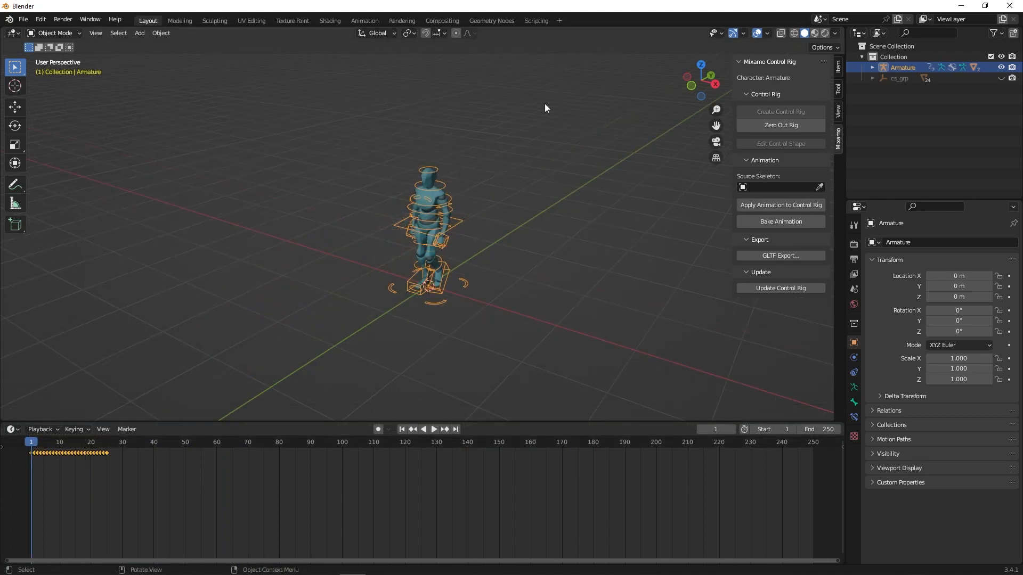
mouse_move(325, 202)
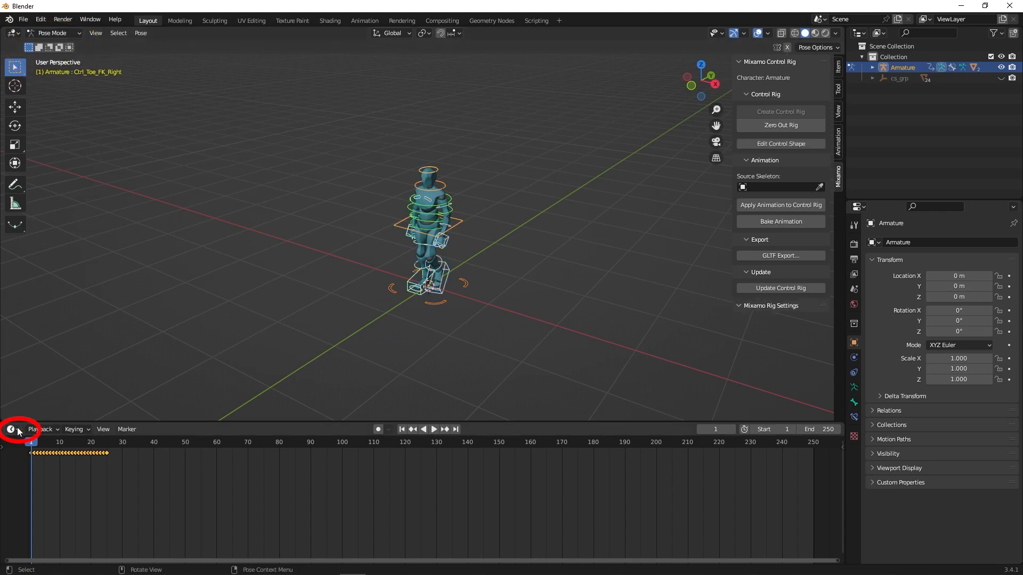
In the Nonlinear Animation editor, push the walk action down into a strip ending at 249.7 and play to check
left_click(10, 429)
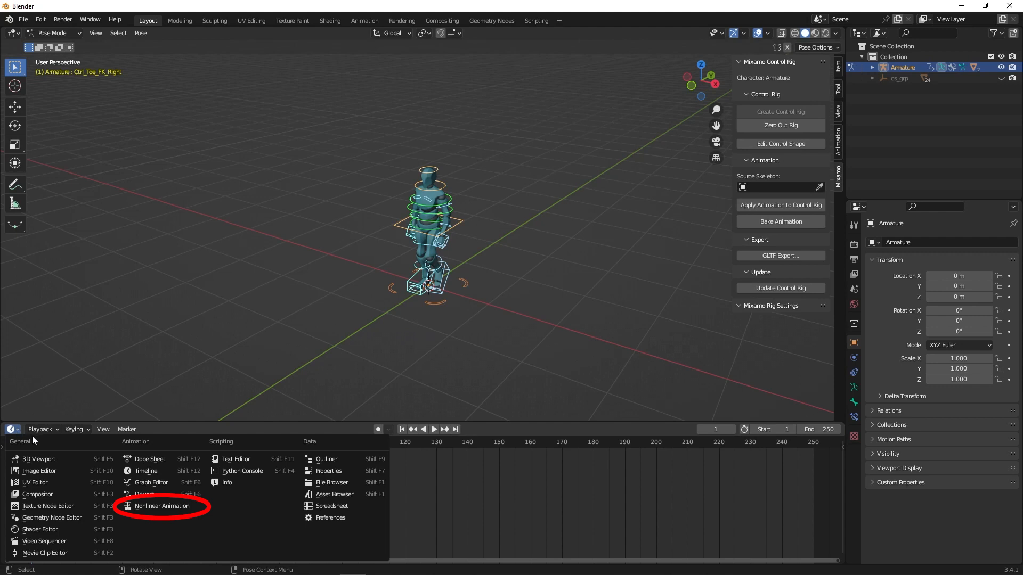
mouse_move(161, 506)
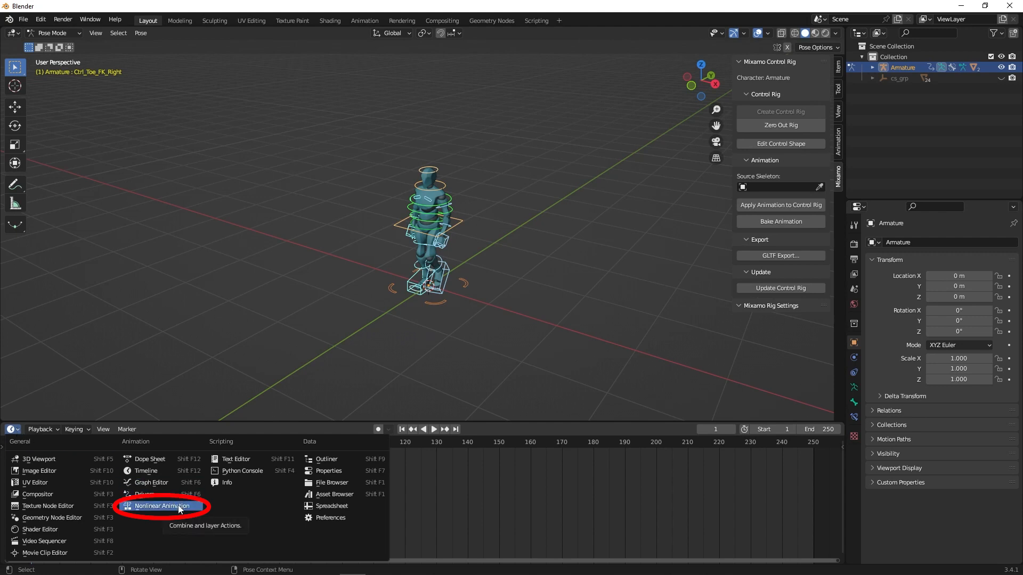
left_click(161, 505)
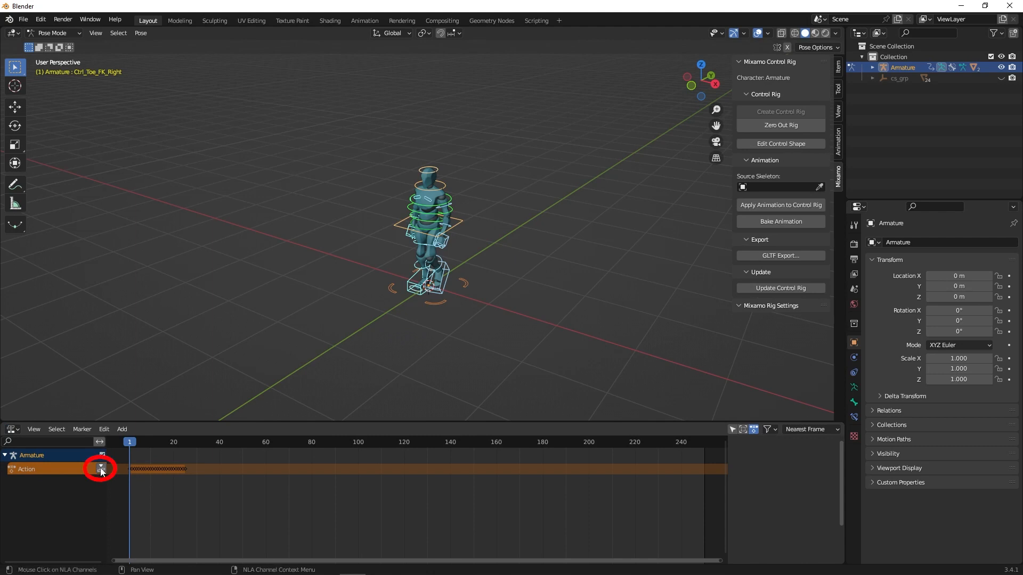
mouse_move(101, 469)
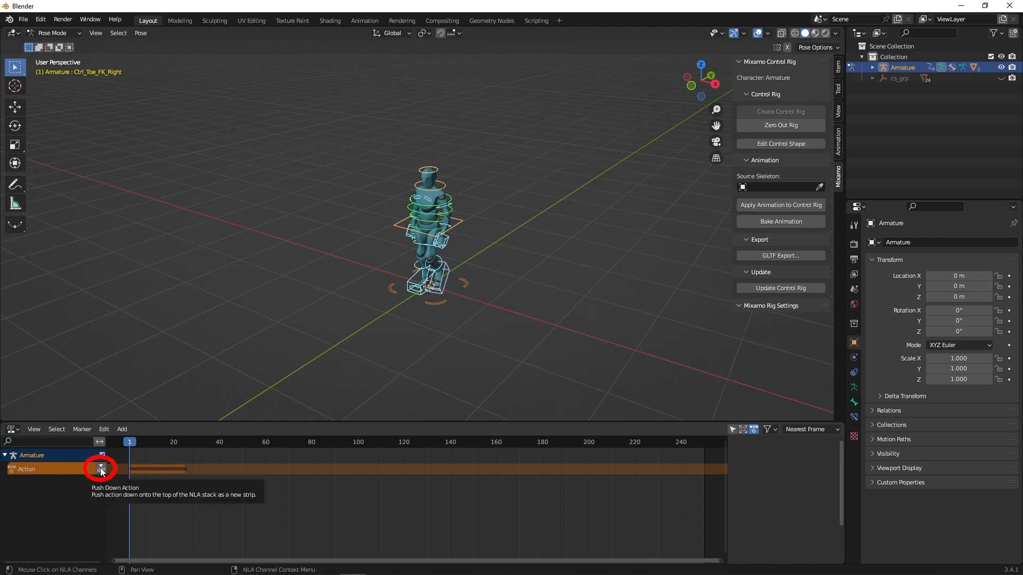
left_click(102, 469)
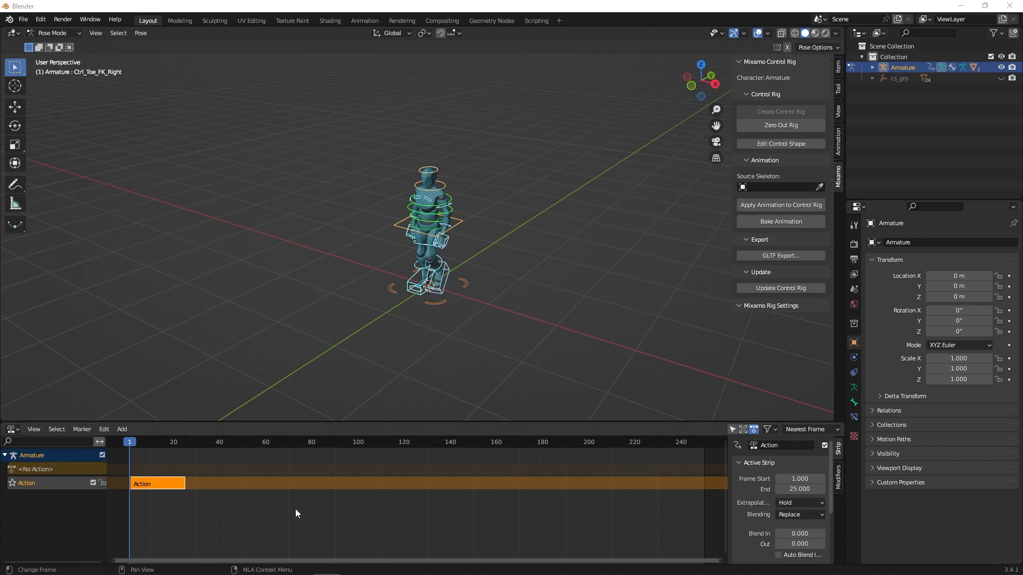
key("space")
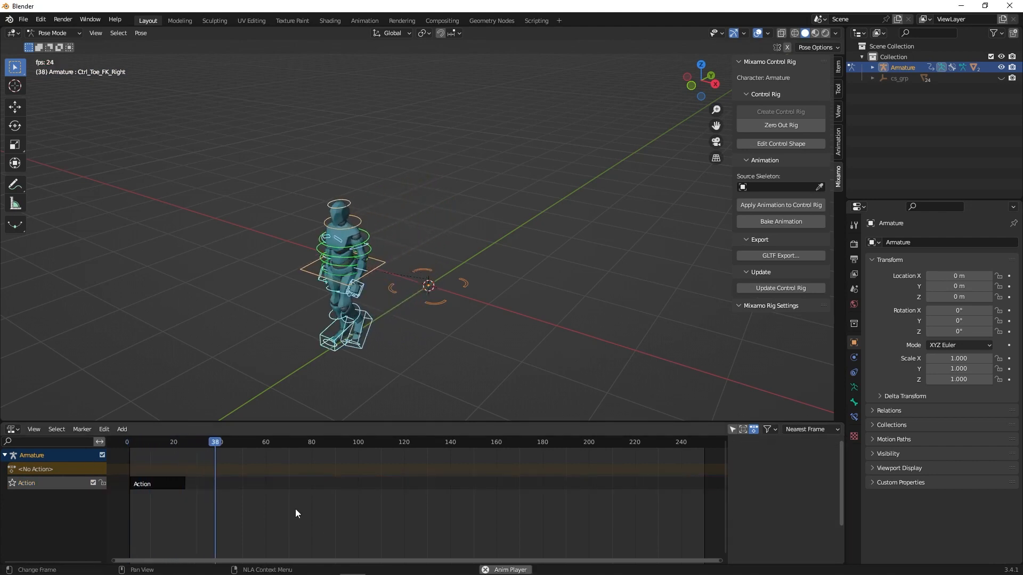
left_click(141, 441)
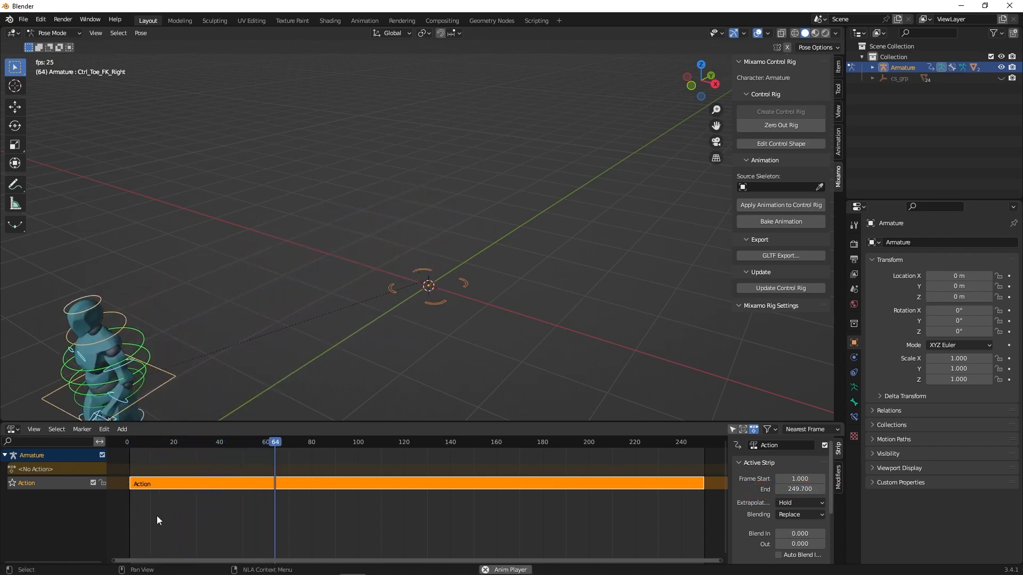
left_click(141, 441)
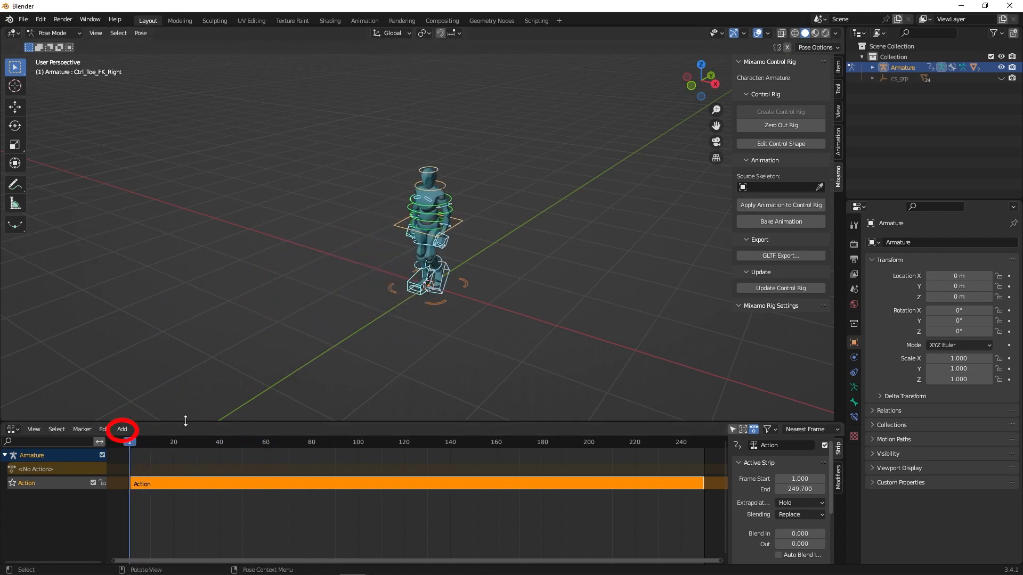
Add an Action.001 strip on a new NLA track and set its End to 249.7
left_click(121, 429)
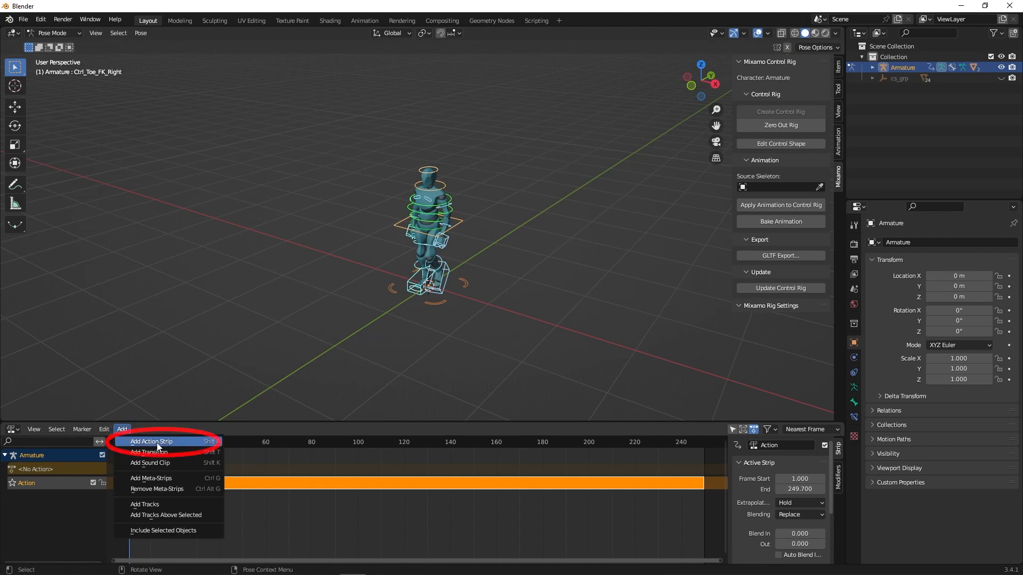
left_click(151, 442)
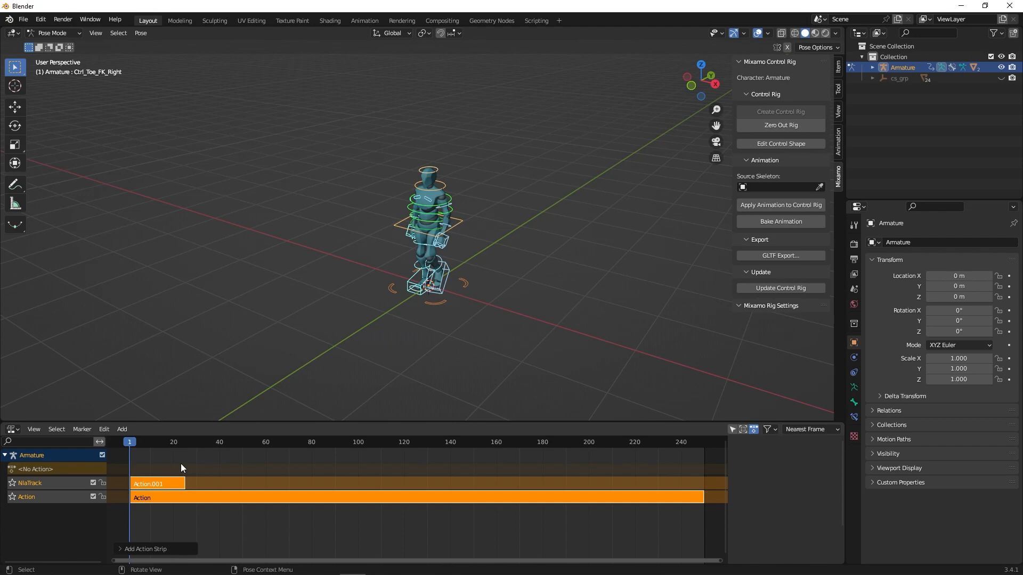
left_click(157, 483)
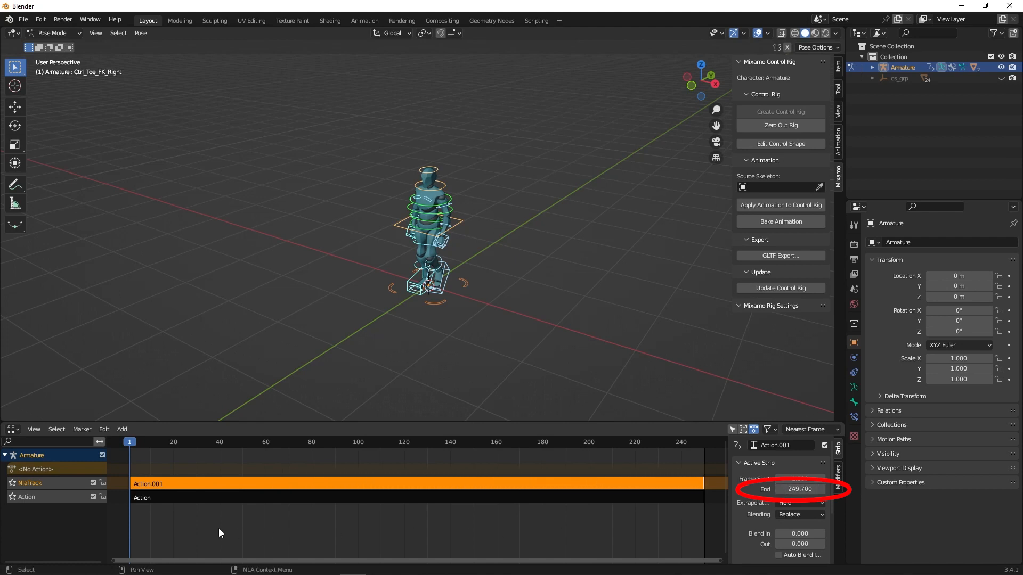
left_click(13, 429)
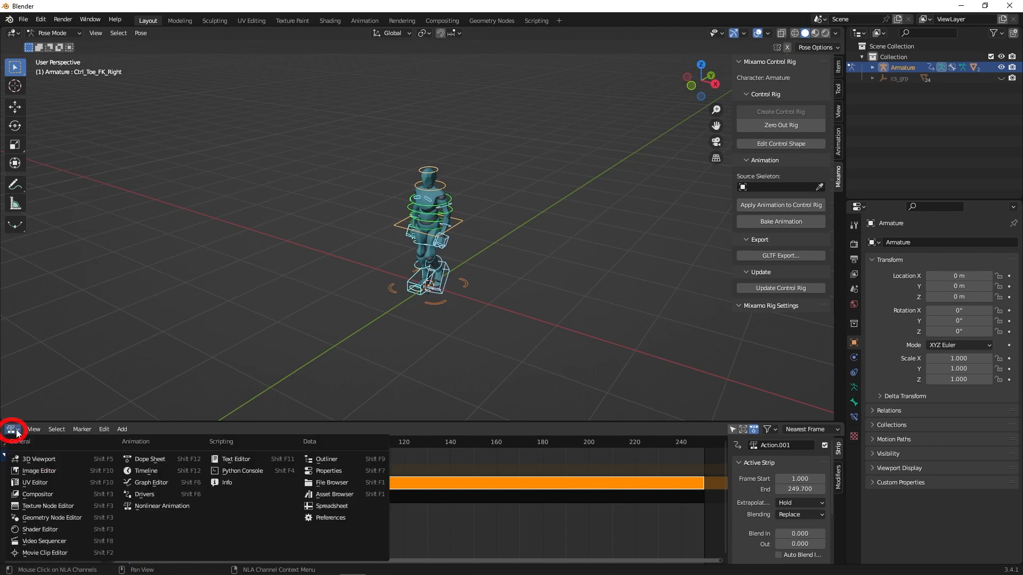
mouse_move(146, 470)
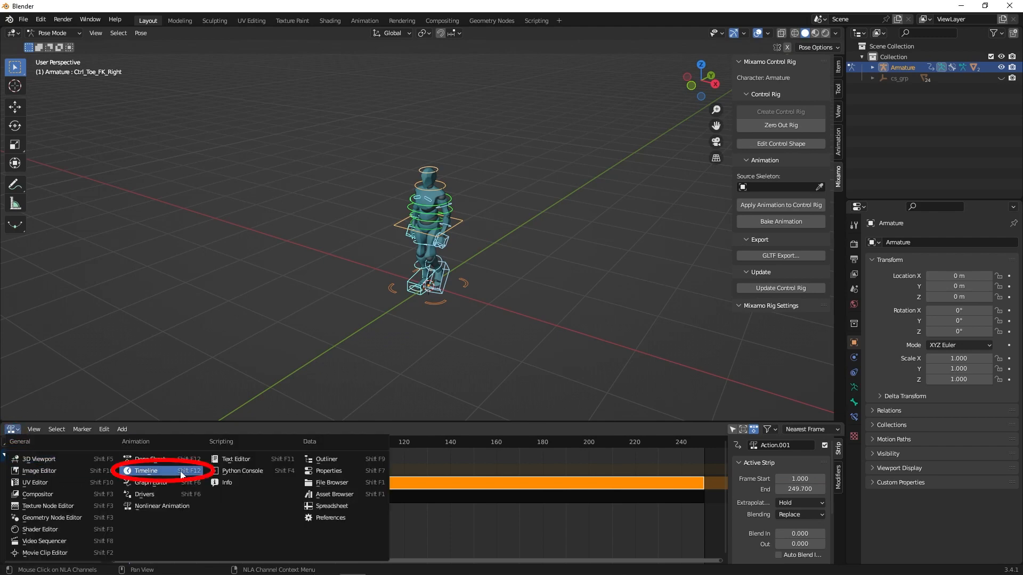
With auto keying on, rotate Ctrl_Head at several frames to key poses, then return to Object Mode
left_click(146, 470)
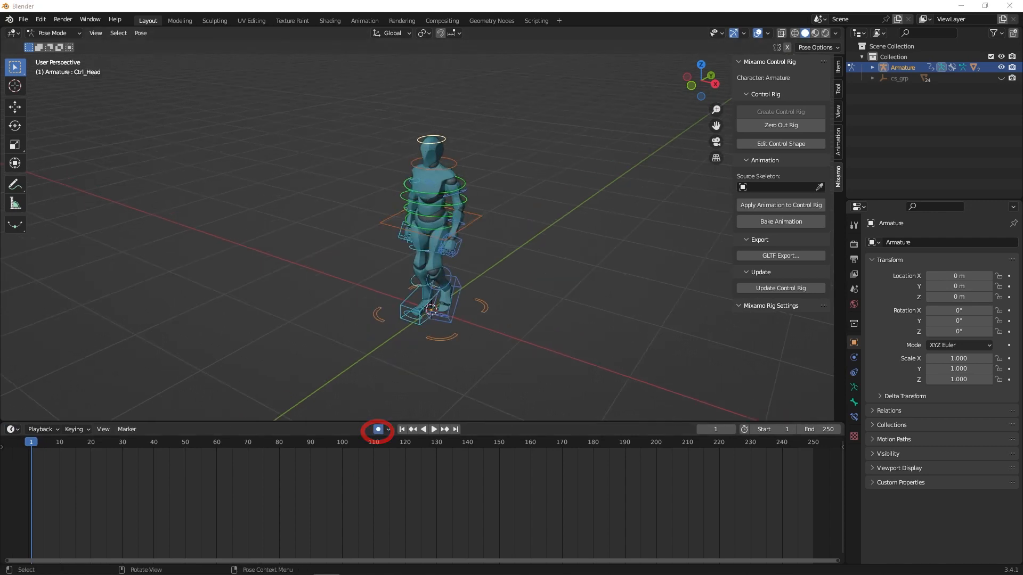
left_click(402, 428)
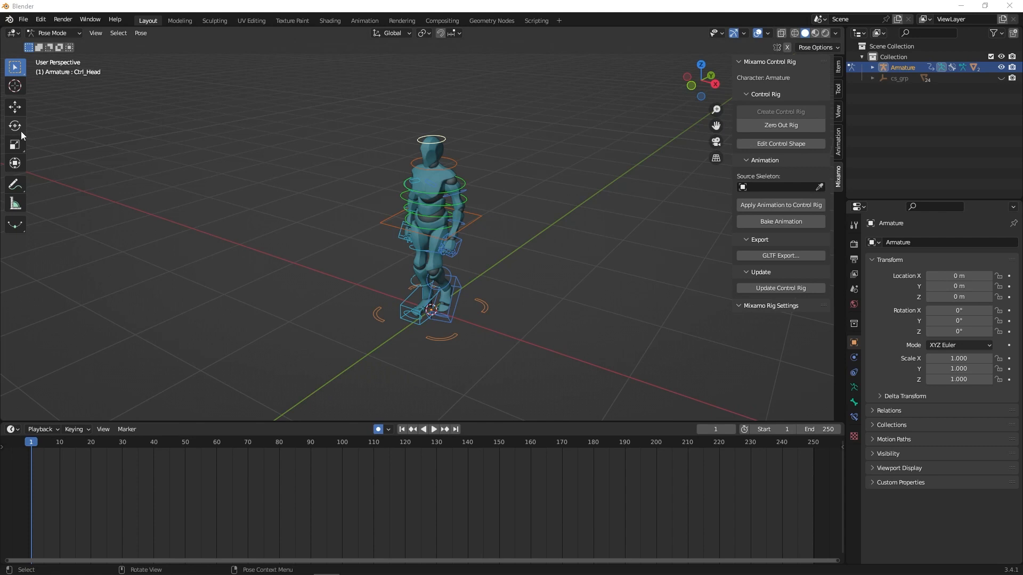
left_click(14, 126)
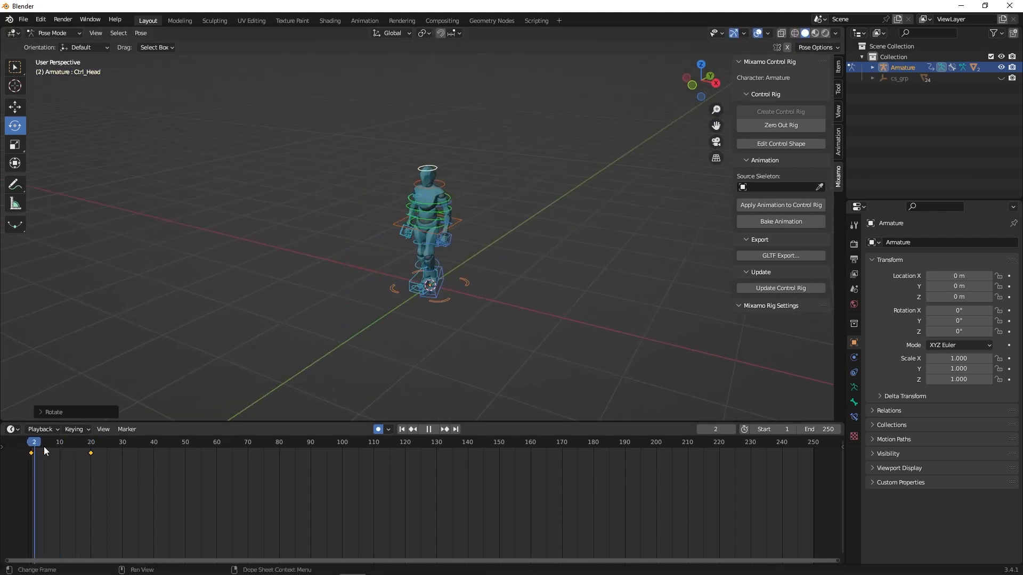
left_click(138, 441)
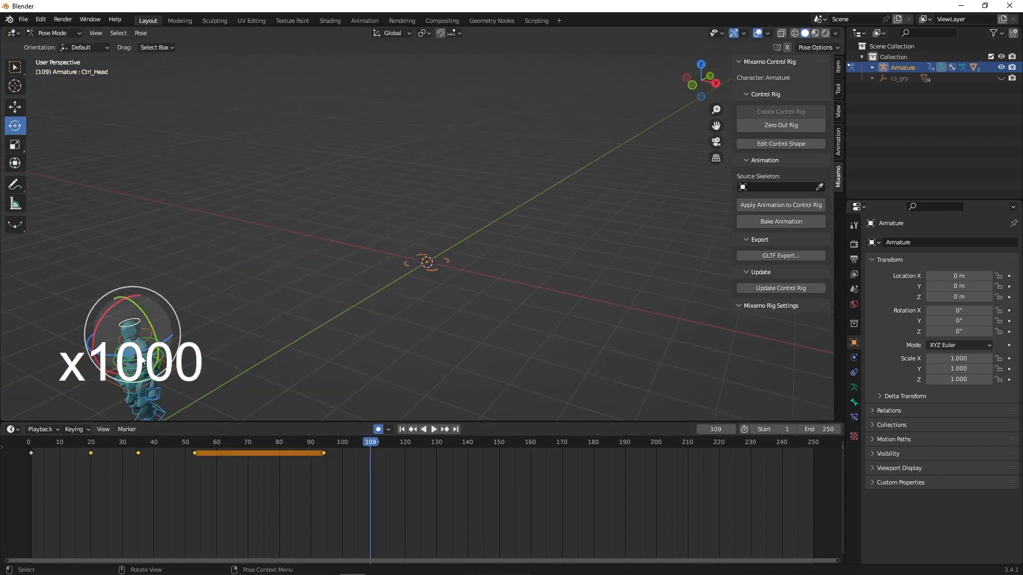
left_click(402, 430)
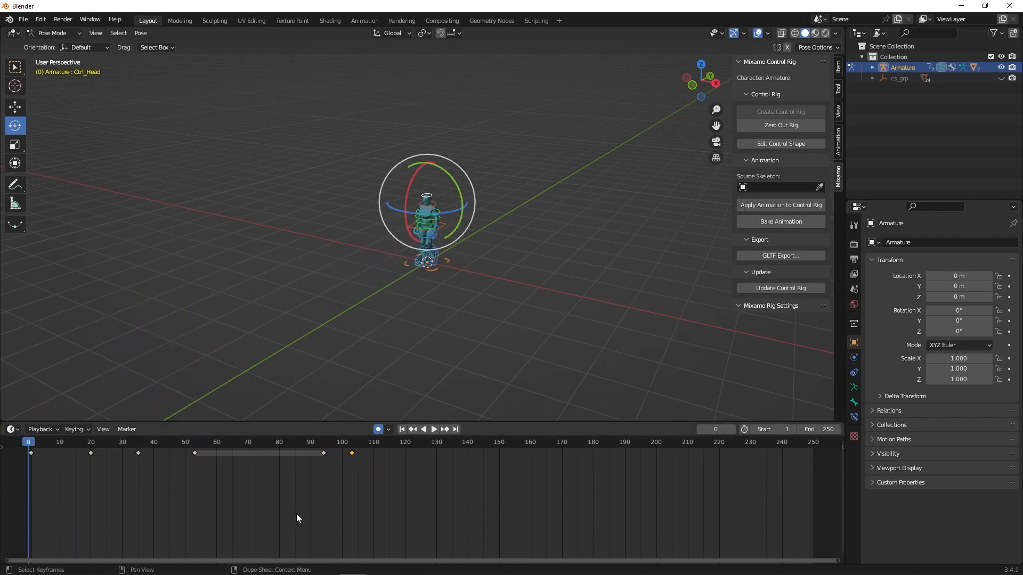
left_click(55, 33)
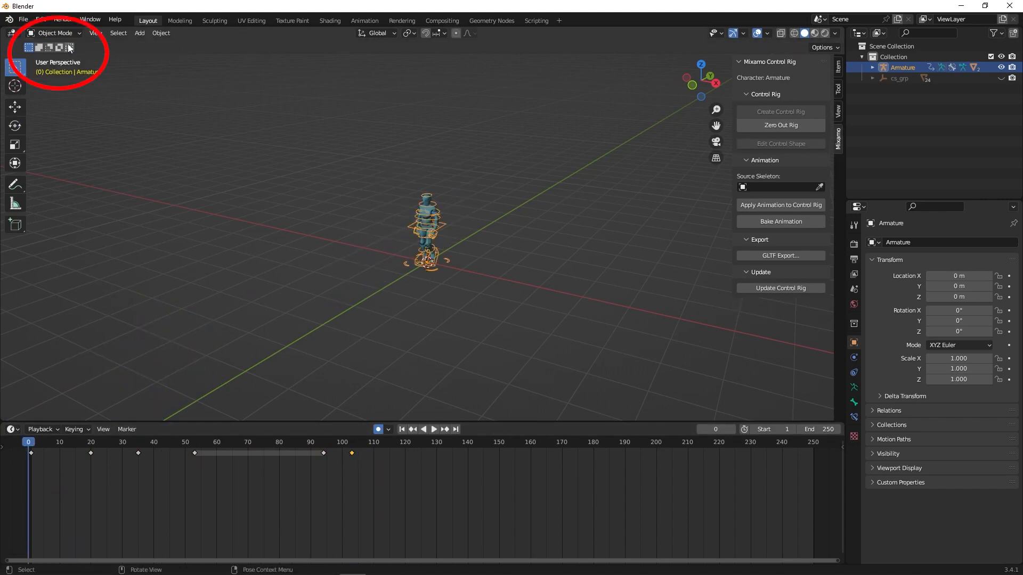
Play back the keyed animation to preview it, then stop playback
left_click(434, 429)
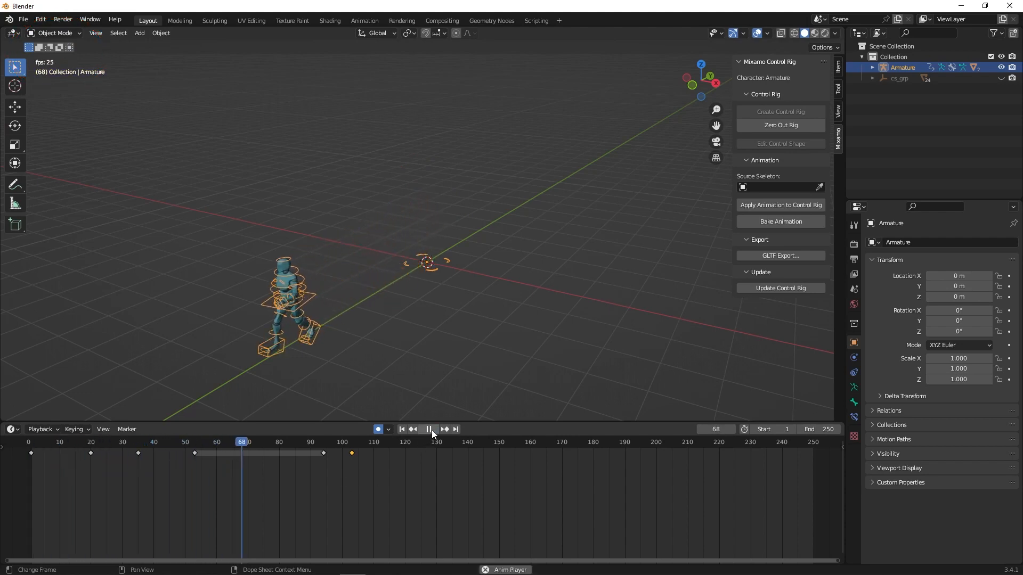
left_click(428, 430)
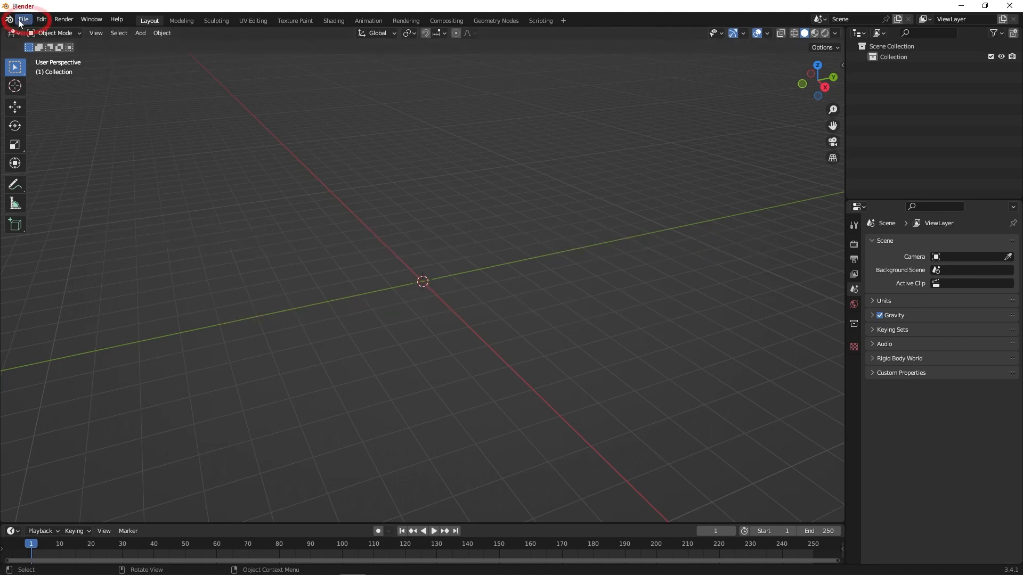
Import Sitting.fbx and Start Walking.fbx from Downloads via File > Import > FBX
left_click(22, 19)
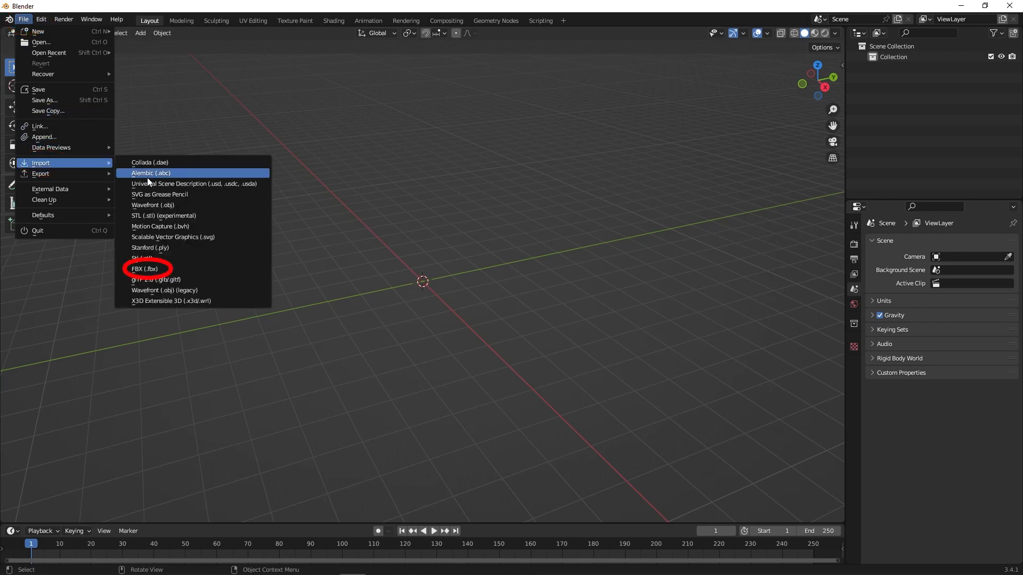
left_click(144, 269)
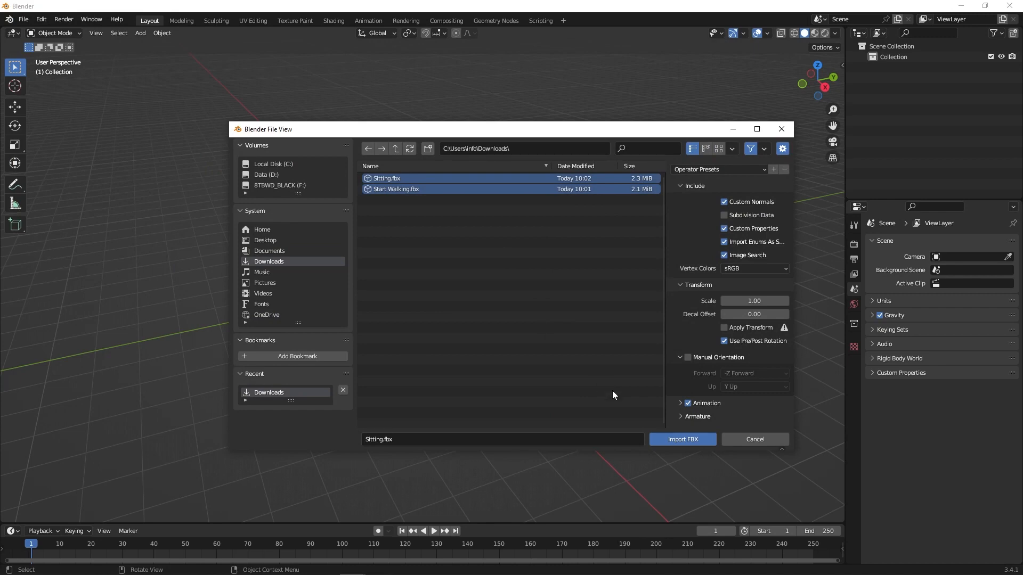
left_click(682, 439)
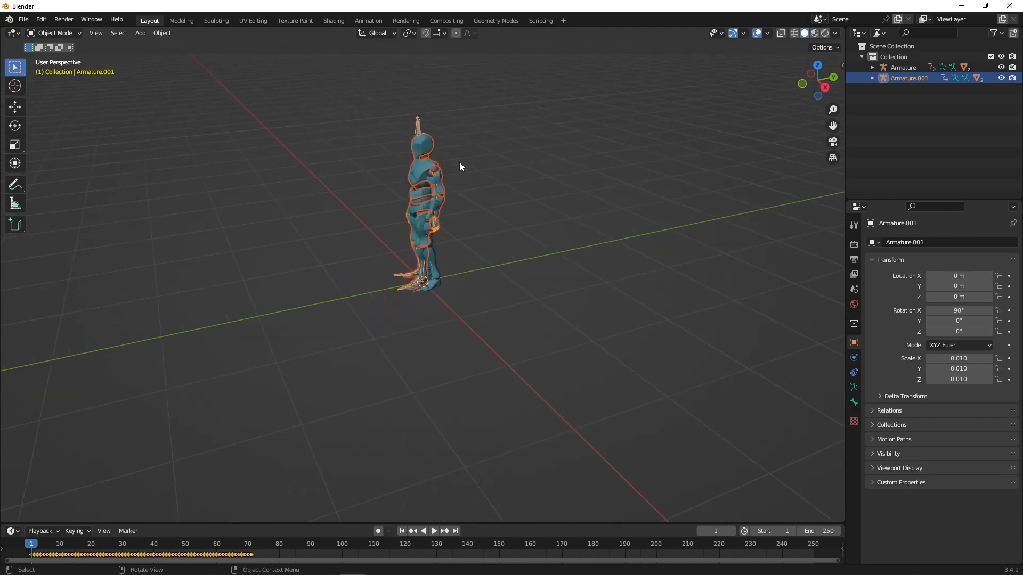
Move one armature apart along the Y axis and preview the imported animations
left_click(15, 106)
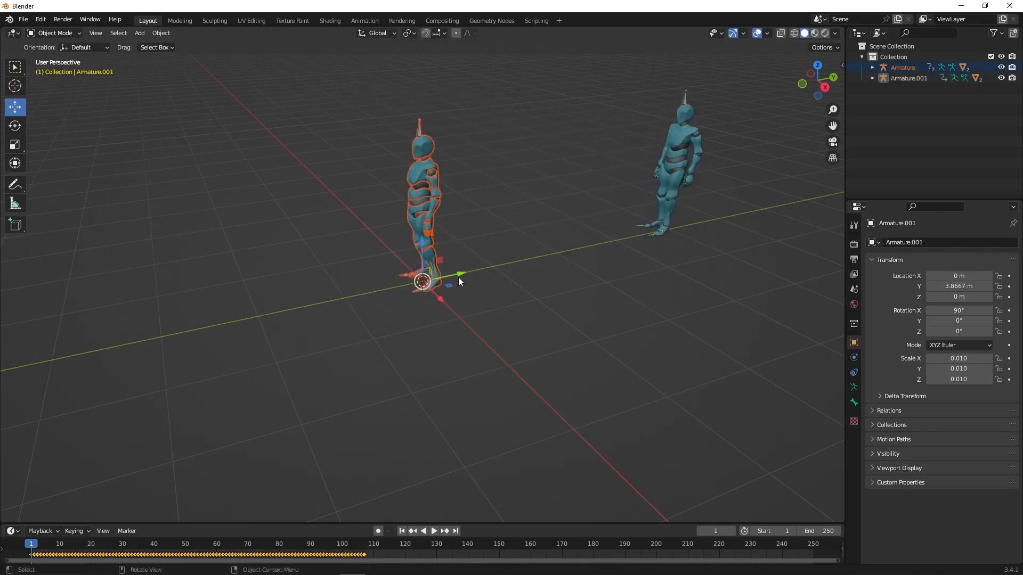
left_click_drag(424, 280, 231, 322)
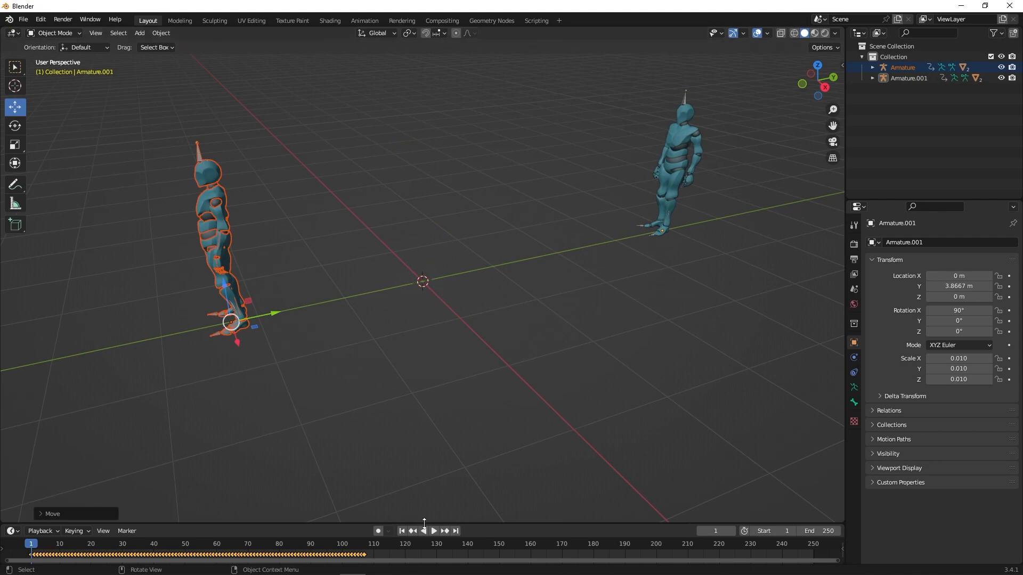
left_click(434, 530)
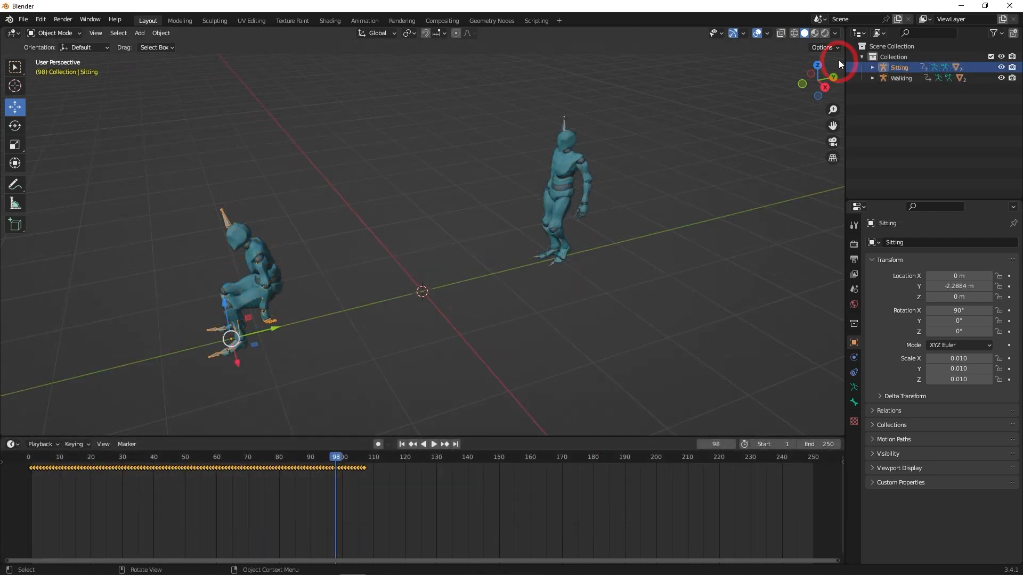
Create a Mixamo control rig for the Walking character with Apply Animation kept on
left_click(839, 65)
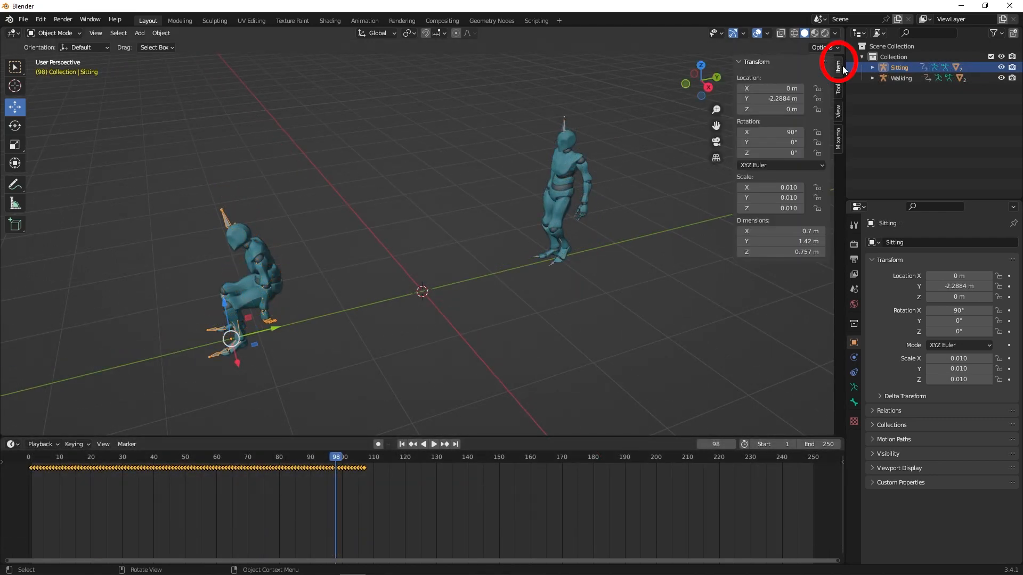
left_click(901, 78)
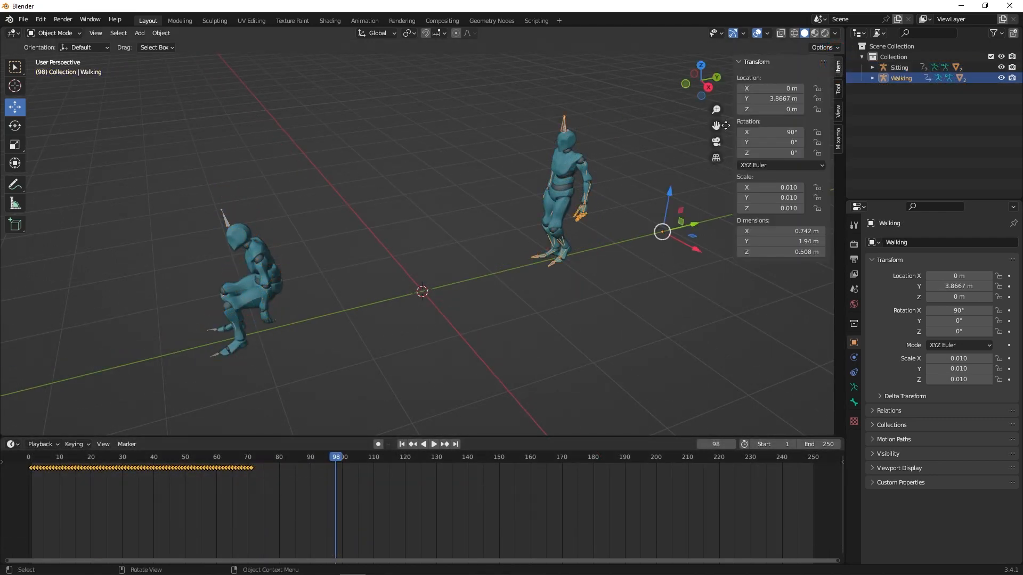
left_click(839, 138)
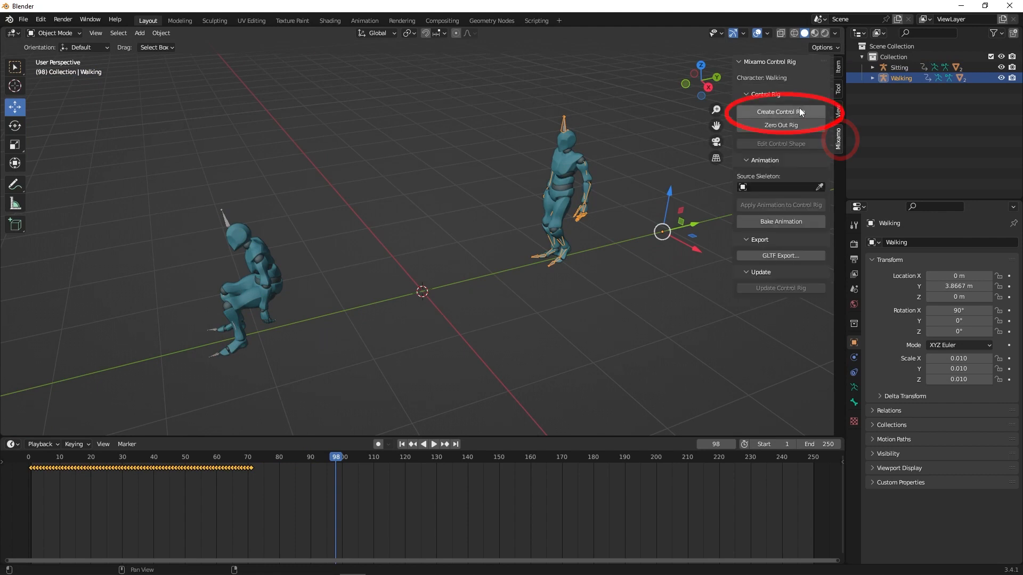
left_click(780, 112)
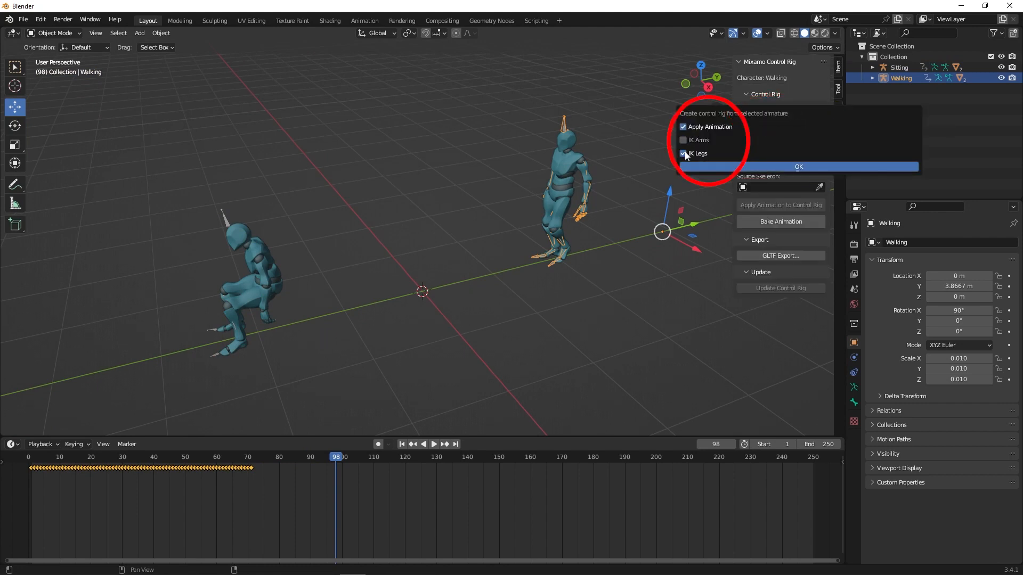
left_click(798, 167)
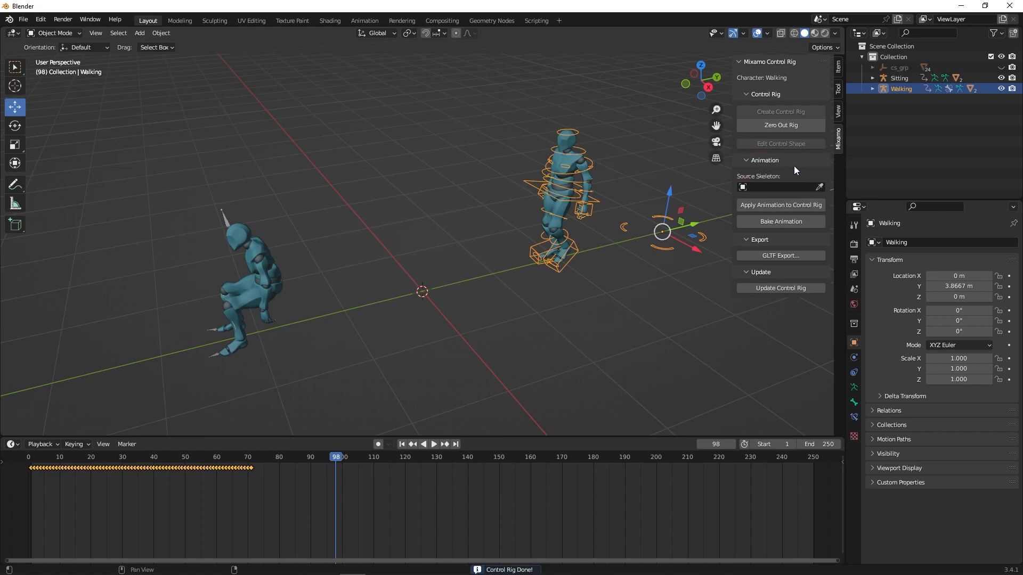
Create a Mixamo control rig for the Sitting character and select its rig
left_click(900, 77)
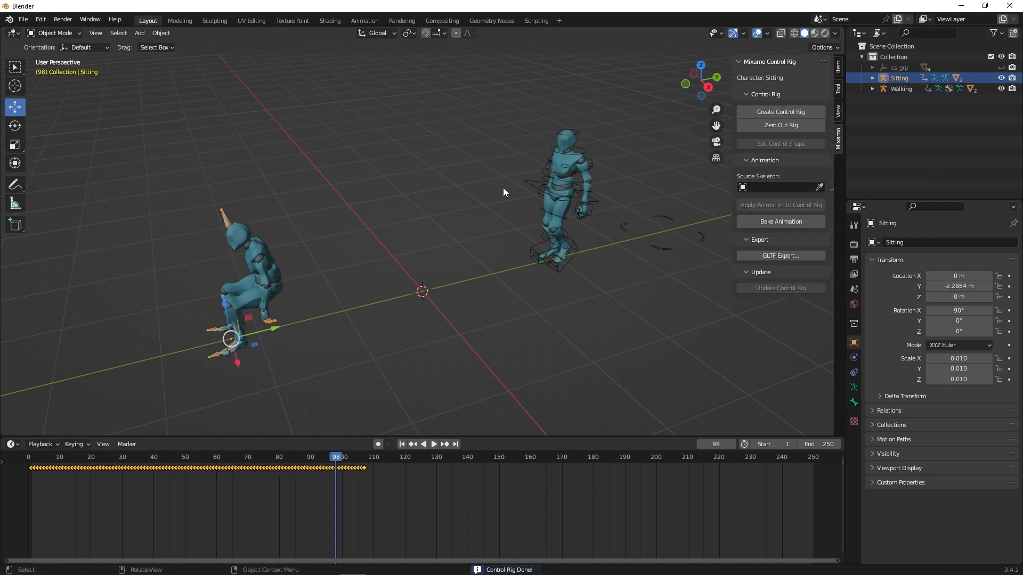
left_click(780, 112)
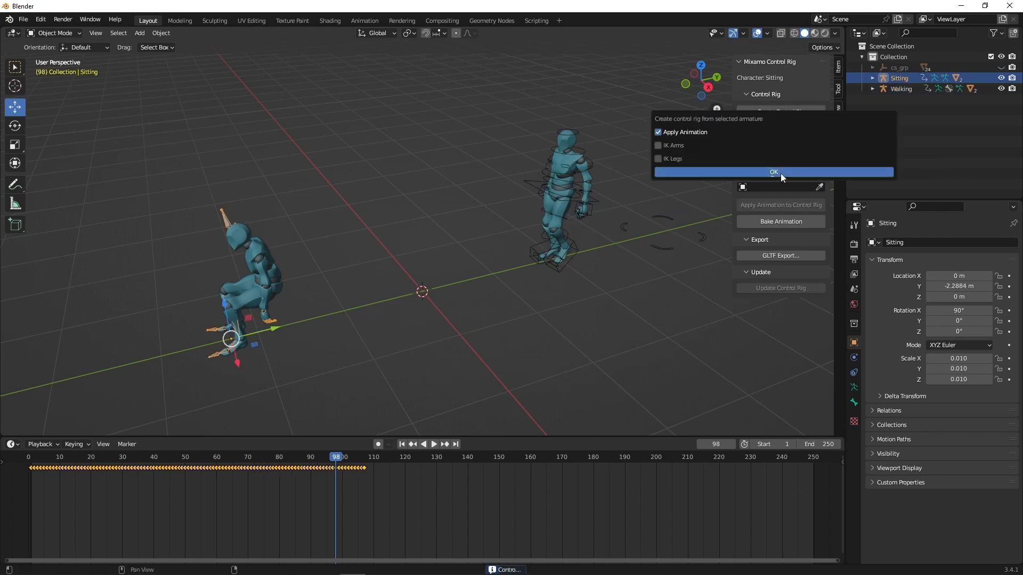
left_click(774, 173)
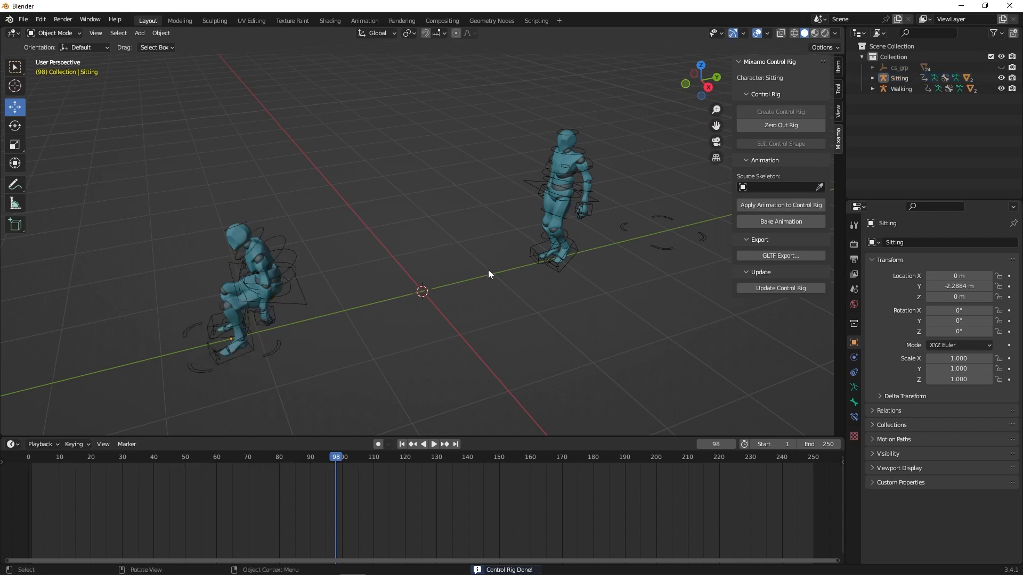
left_click(434, 445)
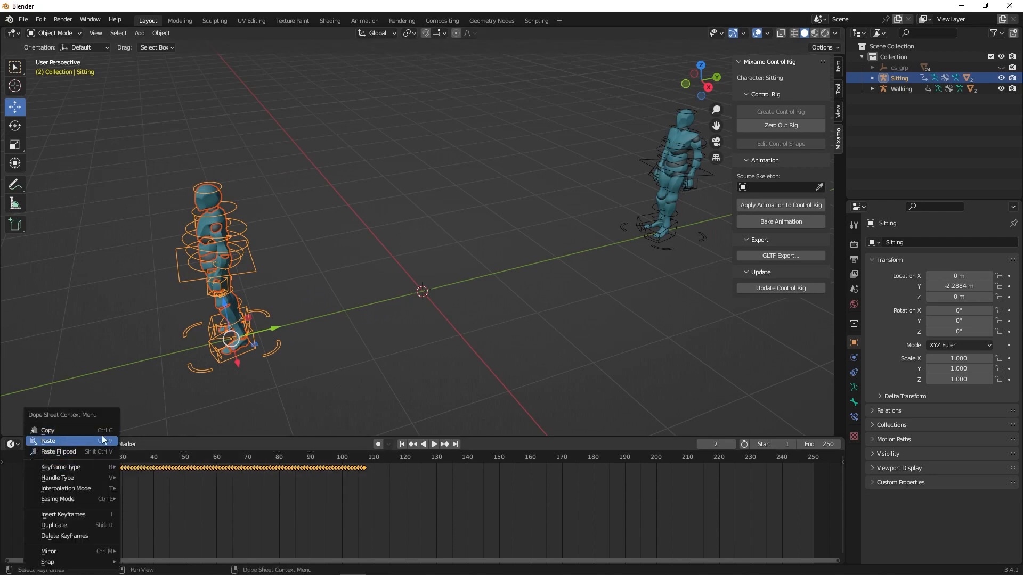
mouse_move(46, 429)
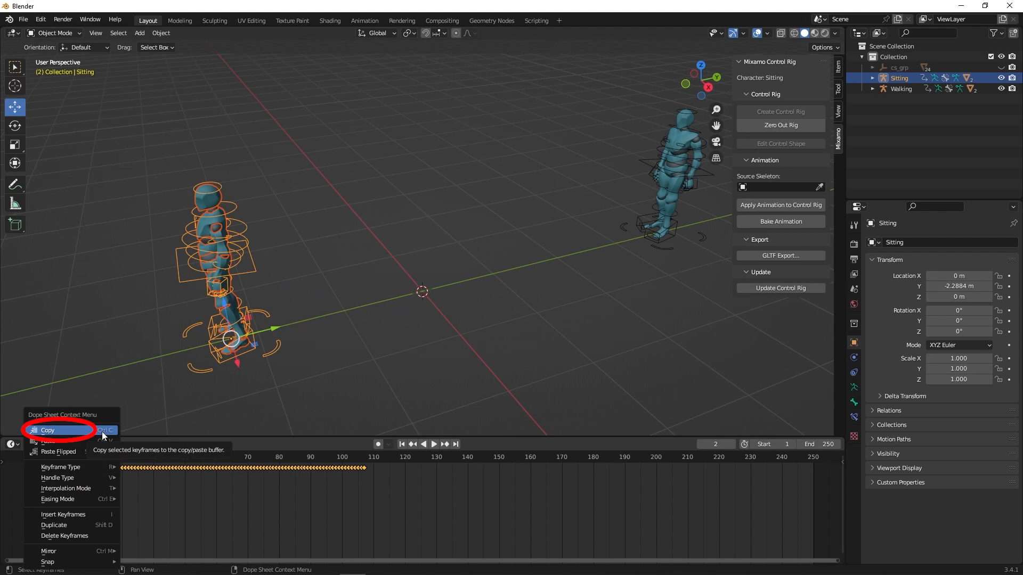
Copy the Sitting rig's keyframes and paste them onto the Walking rig at frame 75
left_click(47, 429)
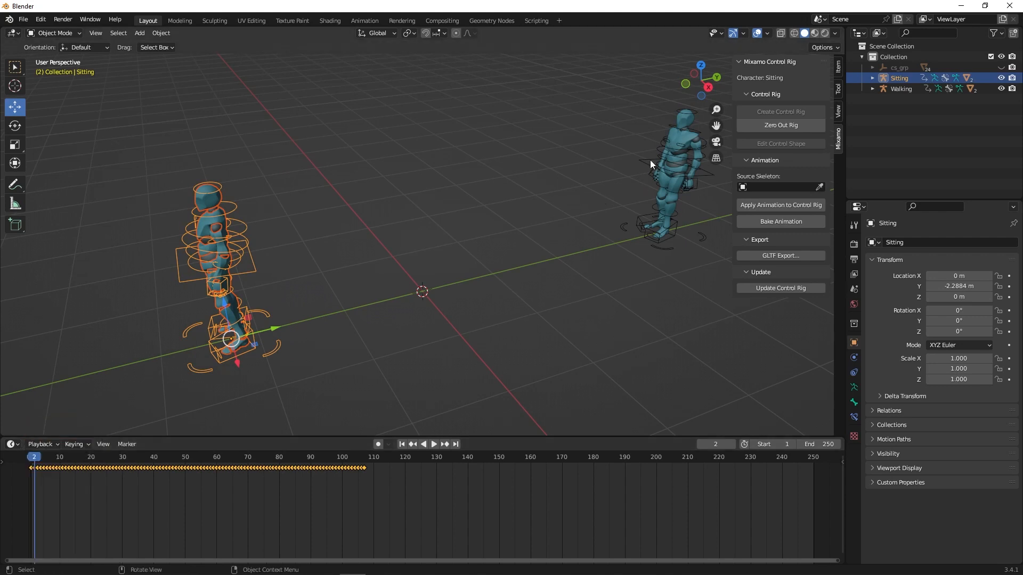
left_click(901, 88)
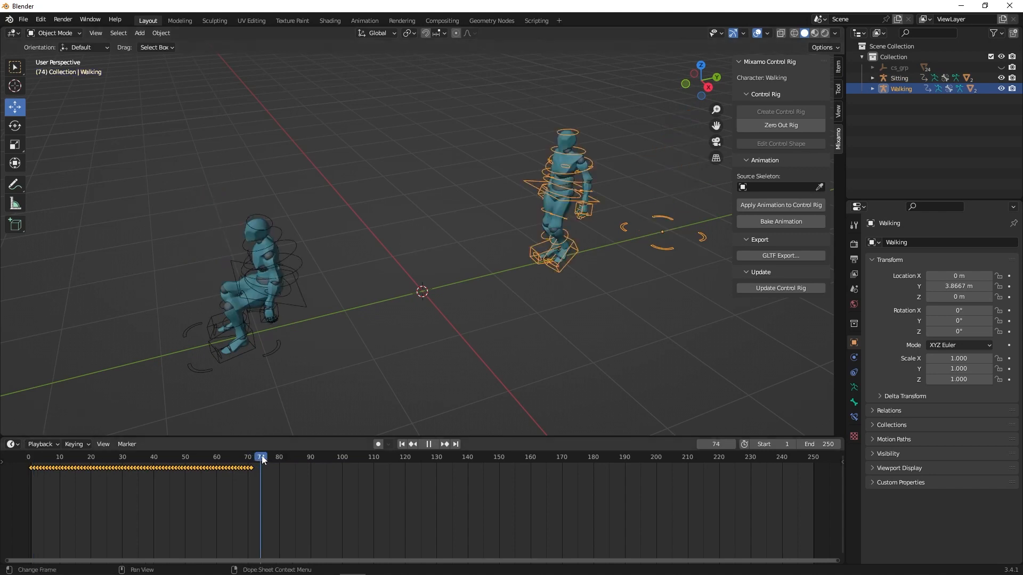
right_click(261, 460)
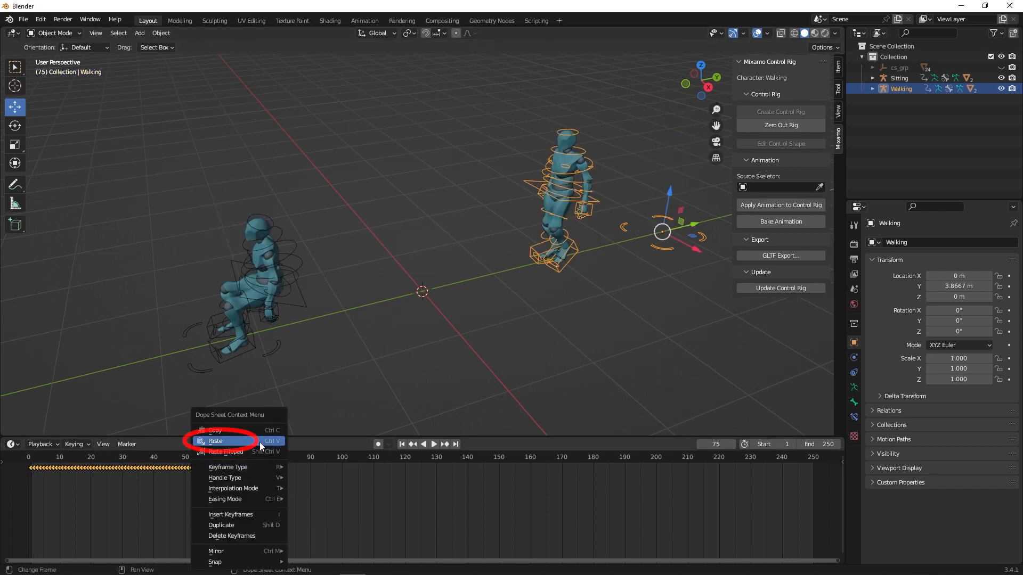
left_click(215, 441)
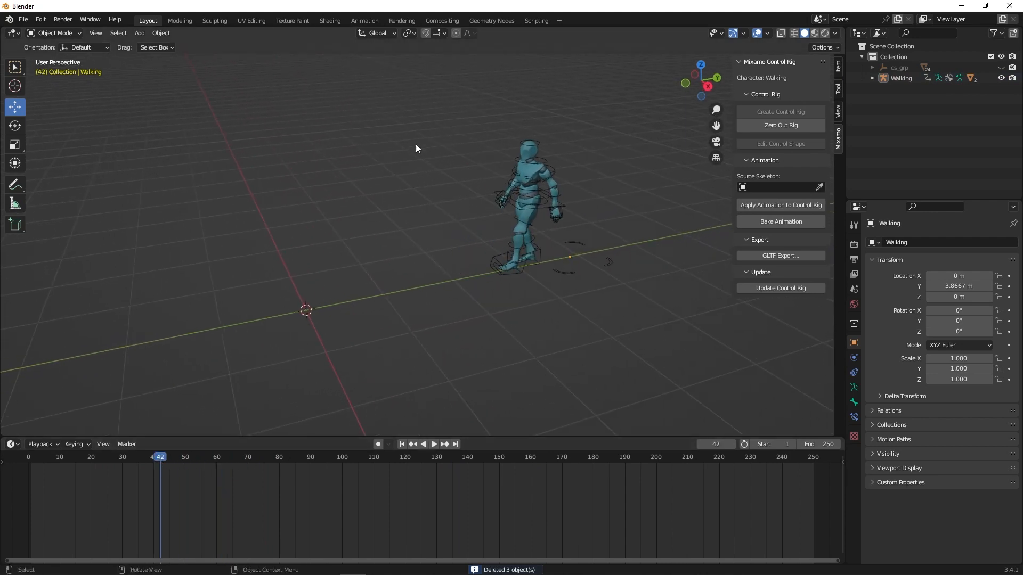
Play the Walking rig's combined animation and stop at frame 71 where the walk keys end
left_click(434, 445)
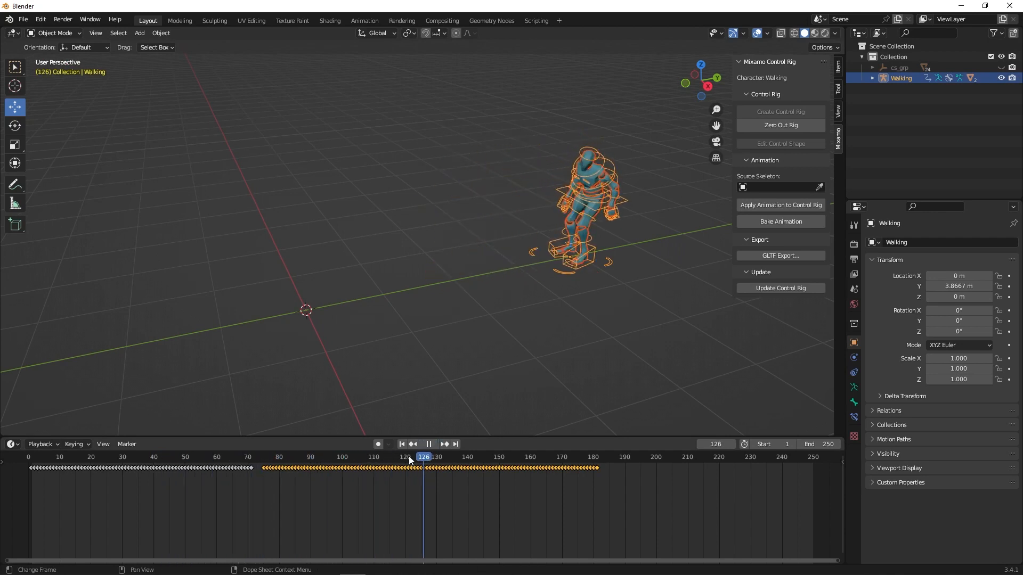
left_click(251, 457)
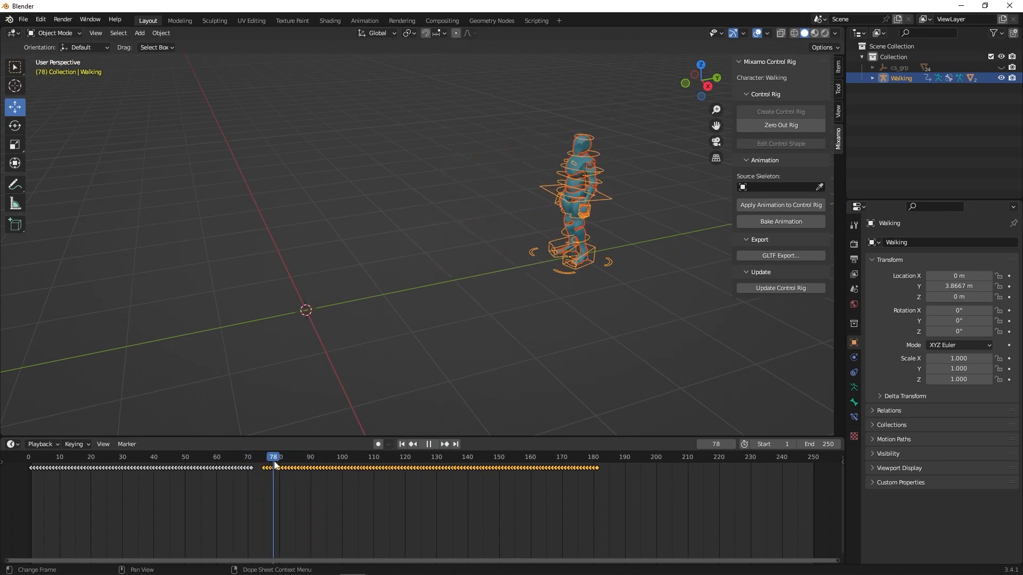
left_click(362, 464)
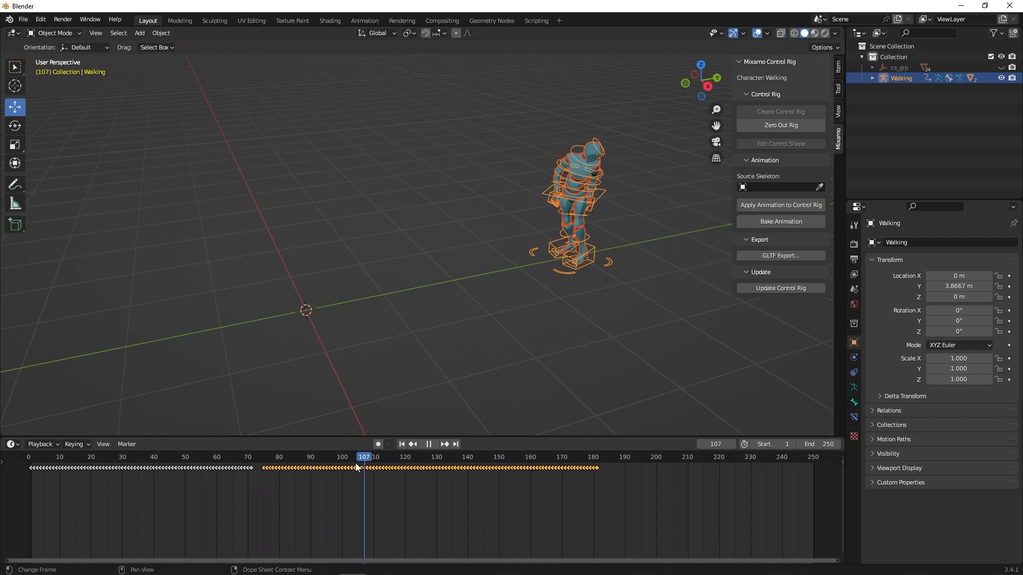
left_click(245, 457)
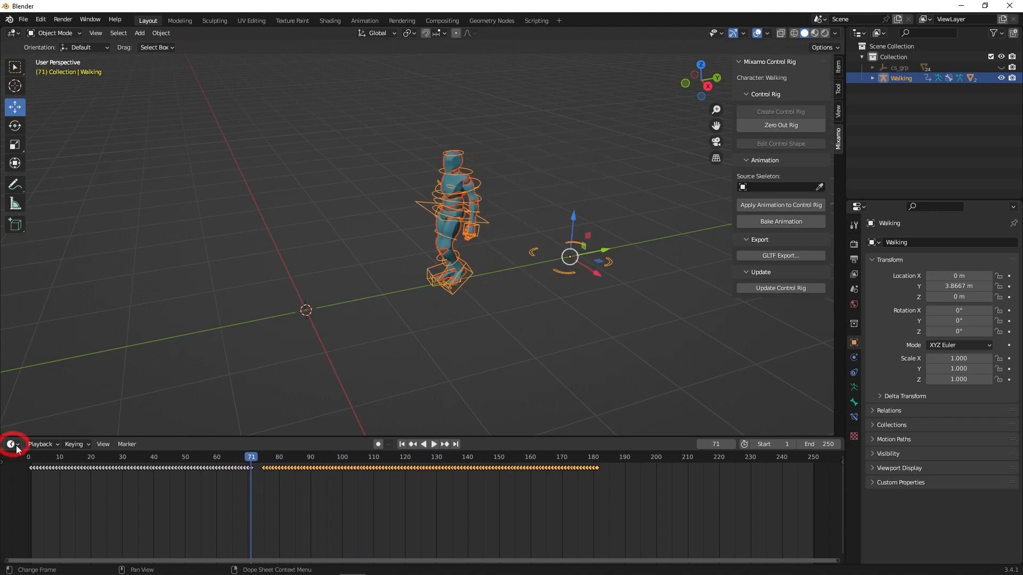
left_click(10, 444)
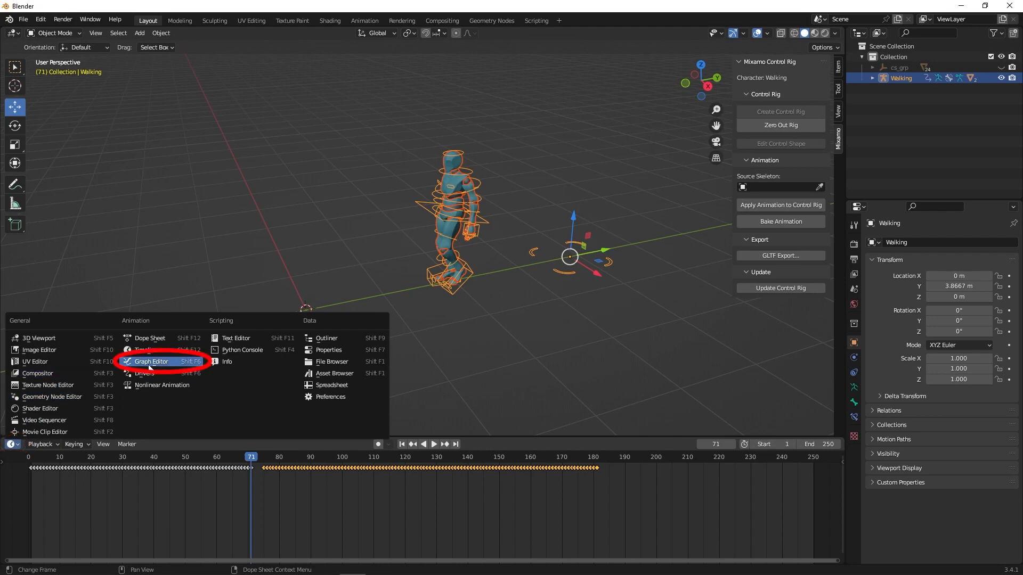
In the Graph Editor isolate Ctrl_Hips Z Location with Shift+H and align its sit section to the walk's end
left_click(150, 361)
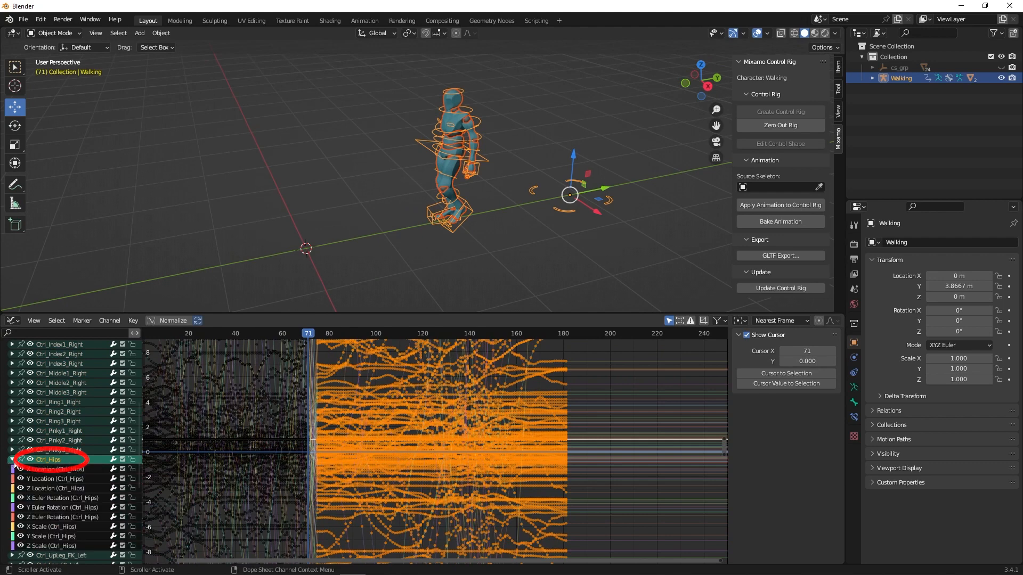
left_click(11, 459)
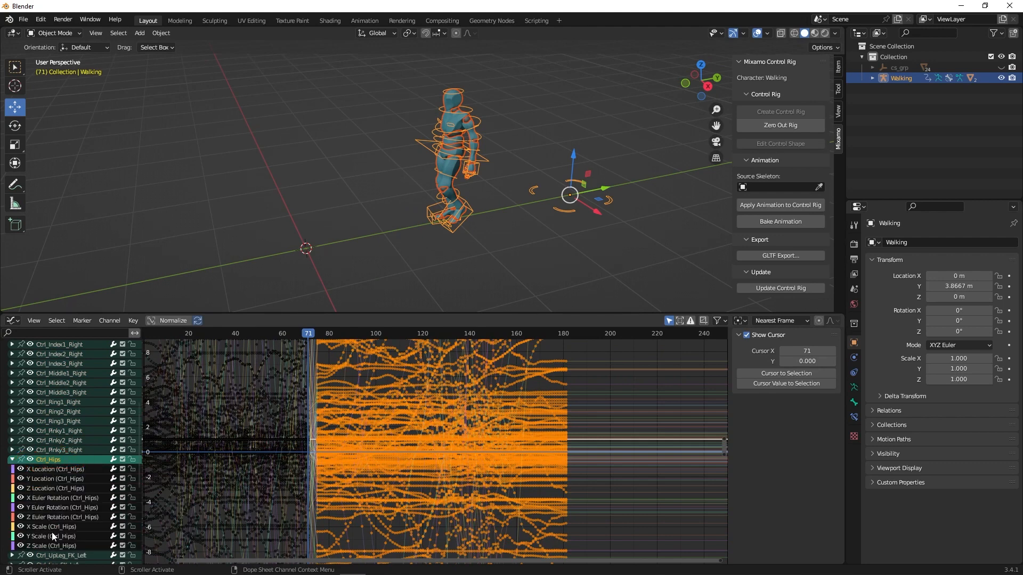
left_click(56, 446)
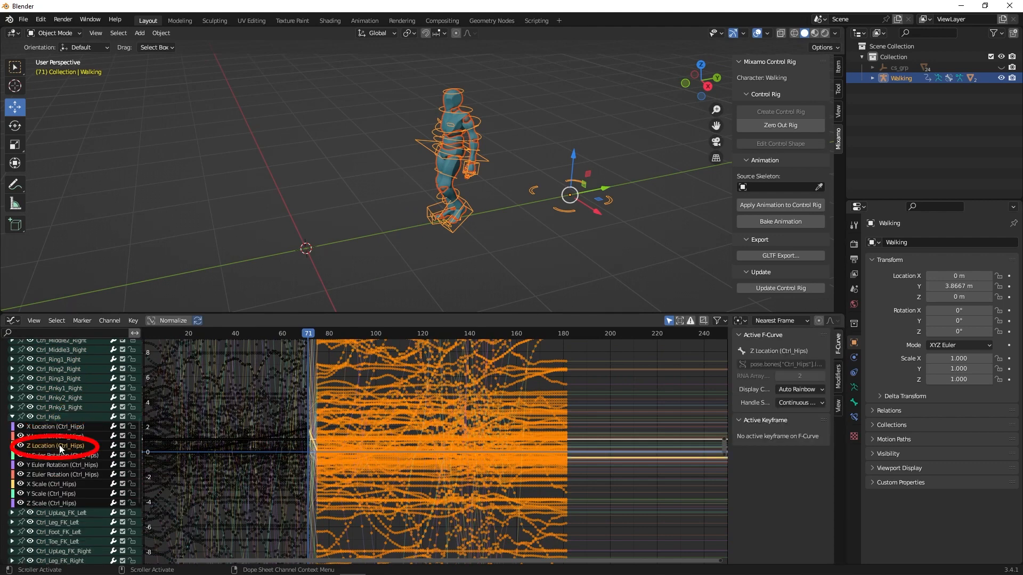
key("shift+h")
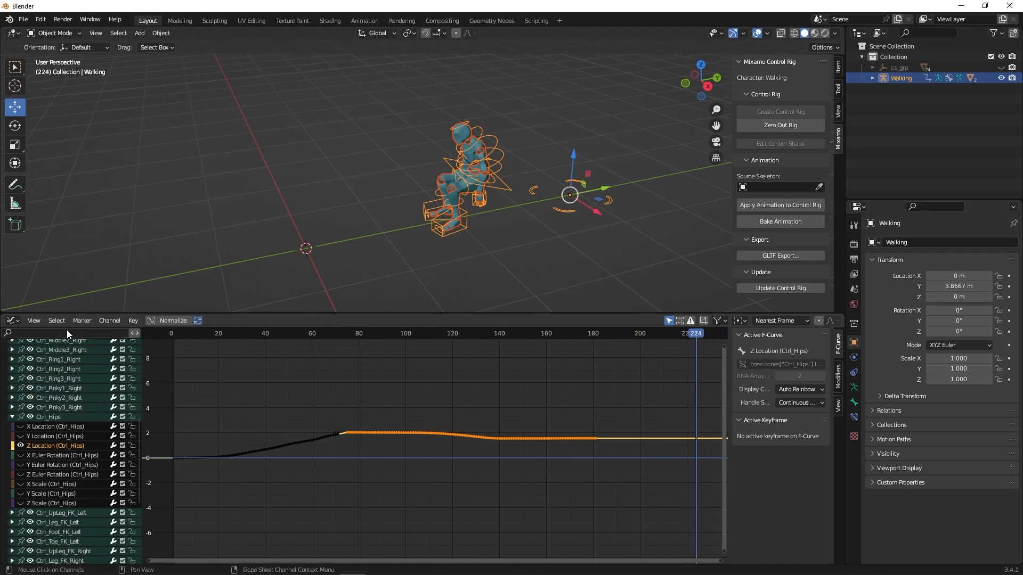
left_click(13, 320)
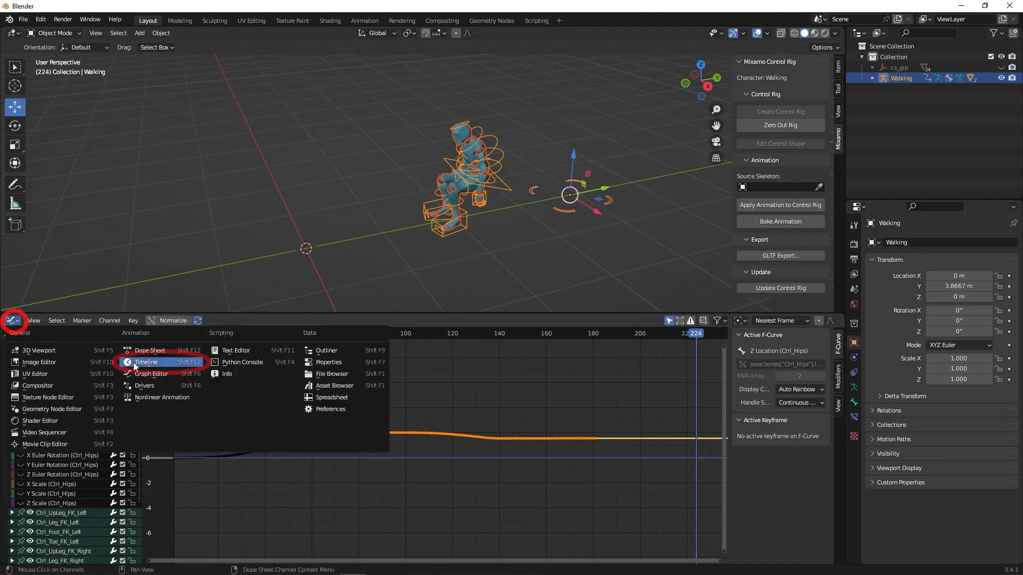
Switch the bottom area back to the Timeline and play through the walk-and-sit animation
left_click(146, 363)
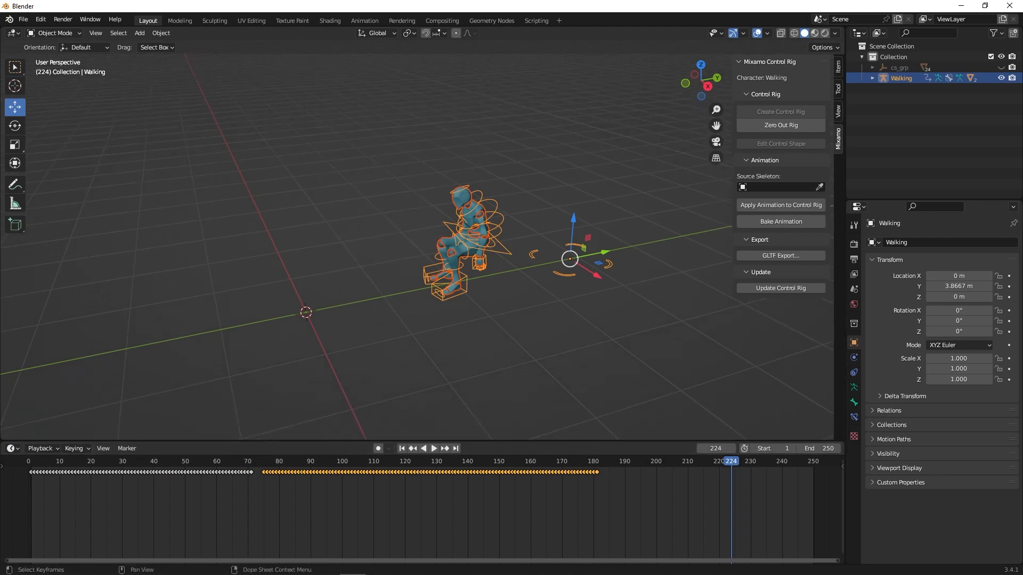
left_click(434, 449)
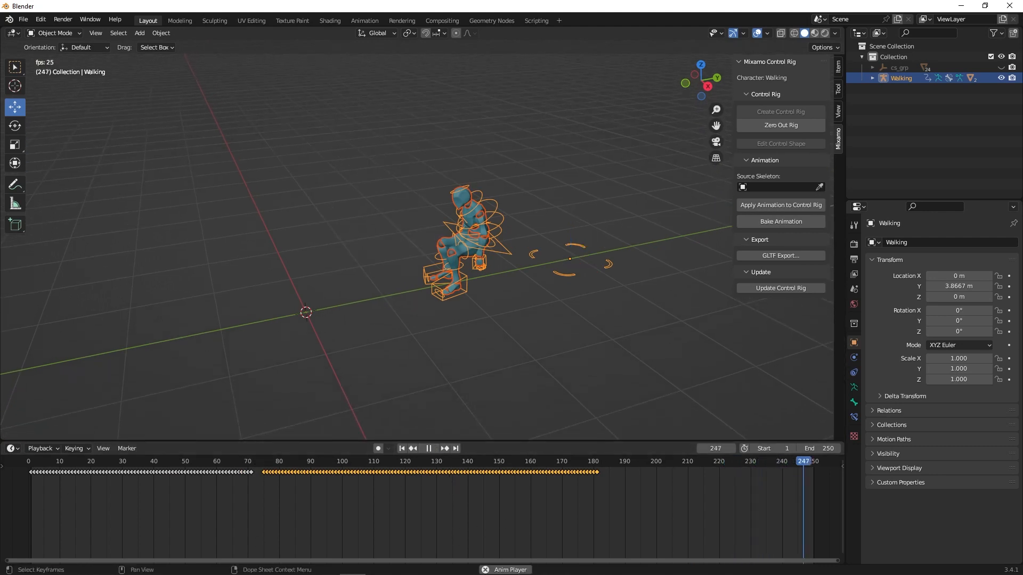
left_click(170, 461)
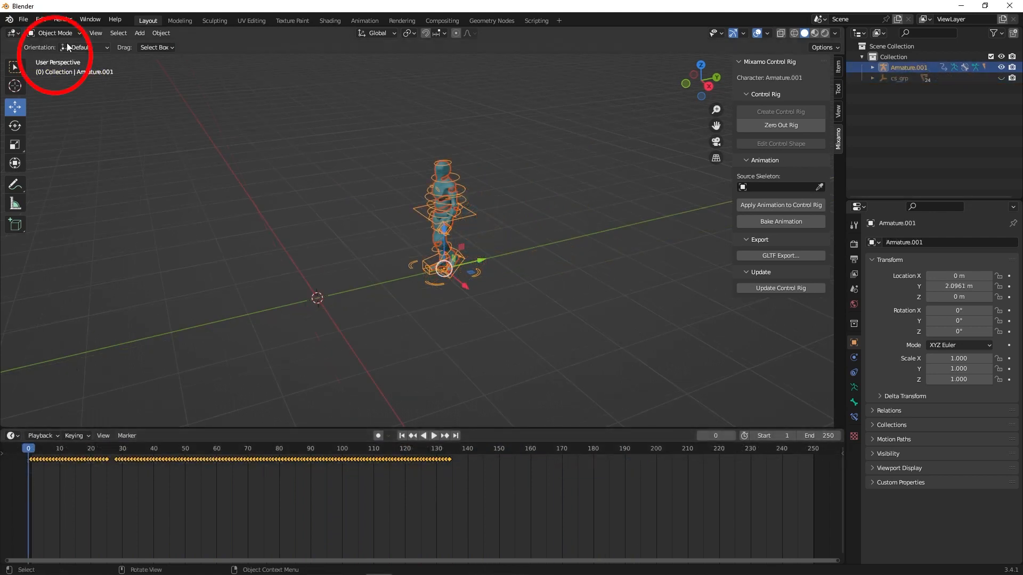
With Armature.001 in Pose Mode, push its action down into an NLA strip
left_click(56, 34)
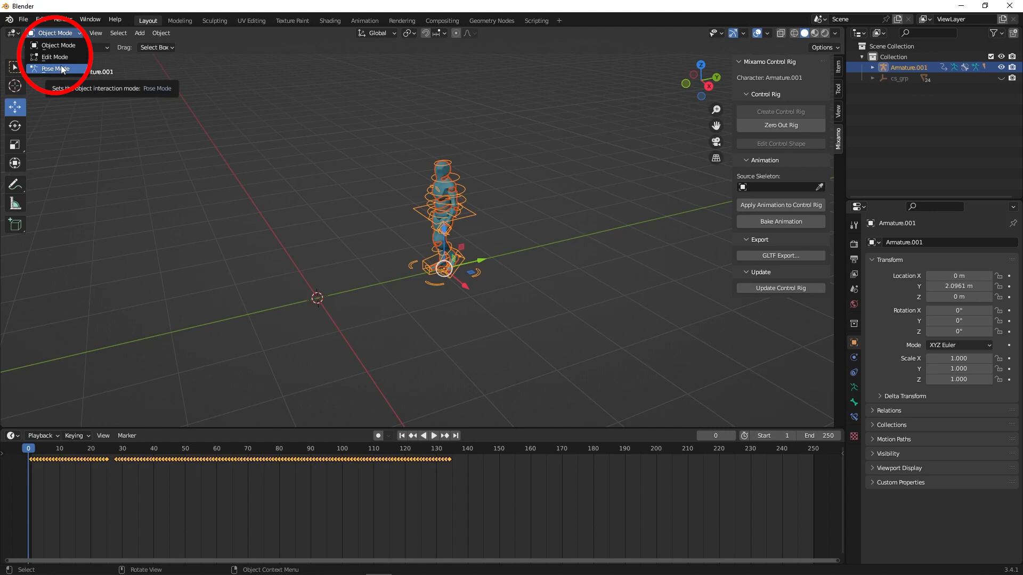
left_click(54, 69)
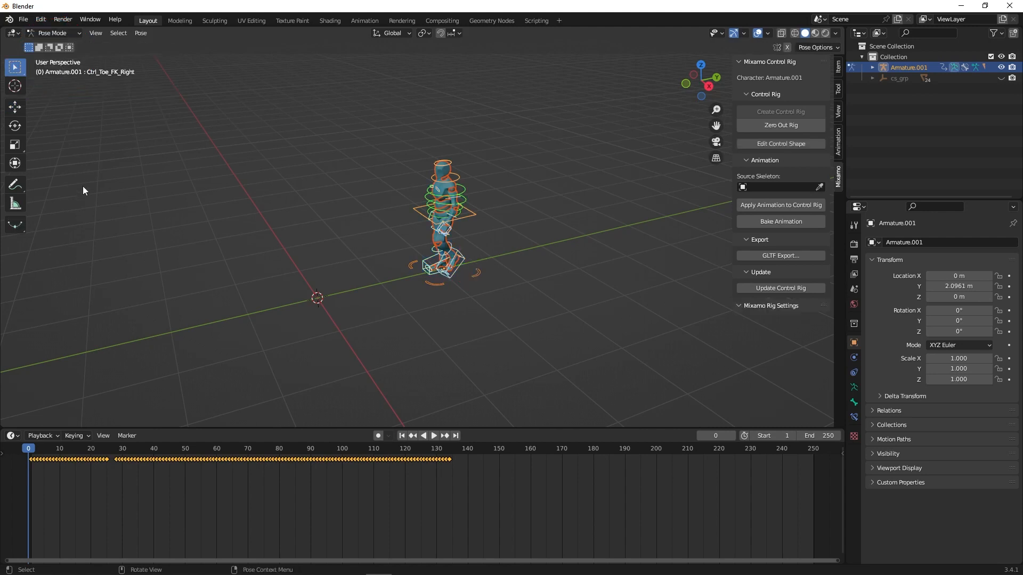
left_click(13, 436)
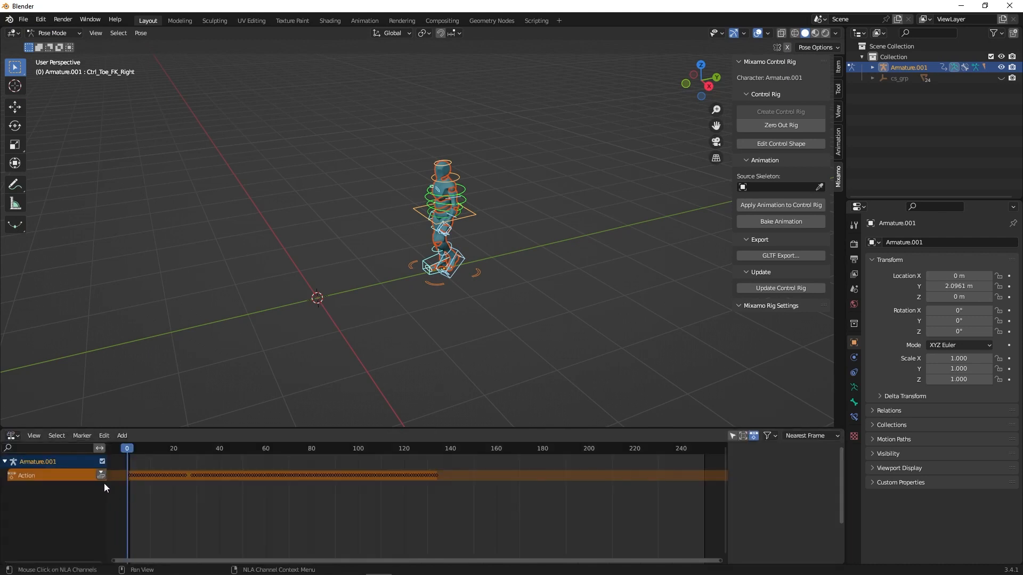
left_click(102, 475)
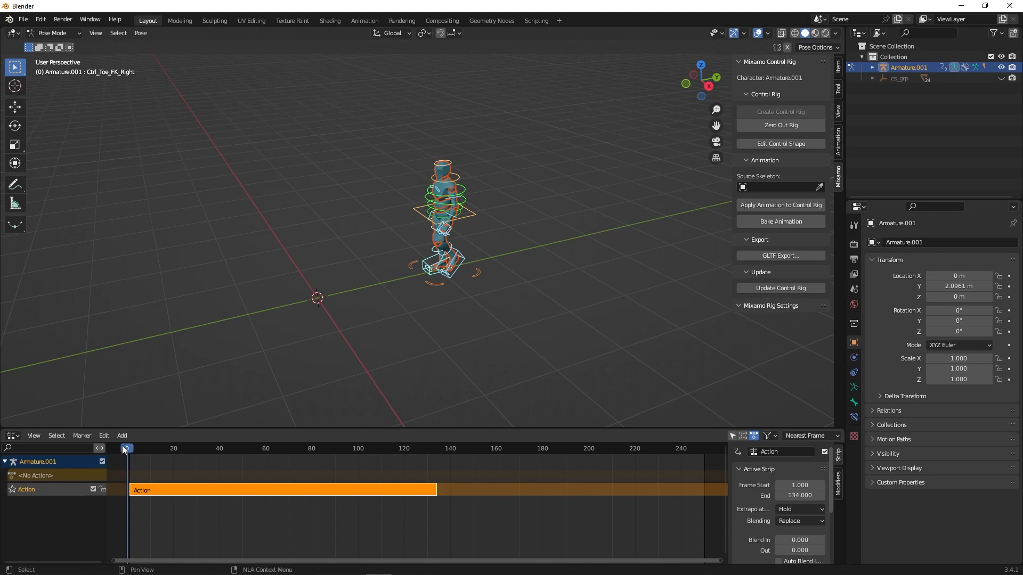
Add a new Action.001 strip on a track above the pushed-down action
left_click(121, 436)
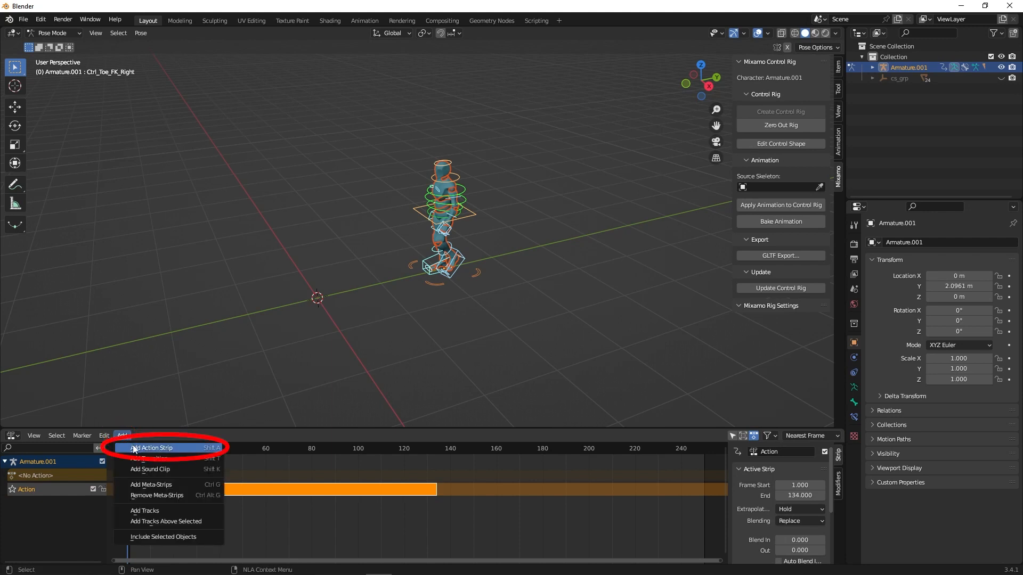
left_click(151, 447)
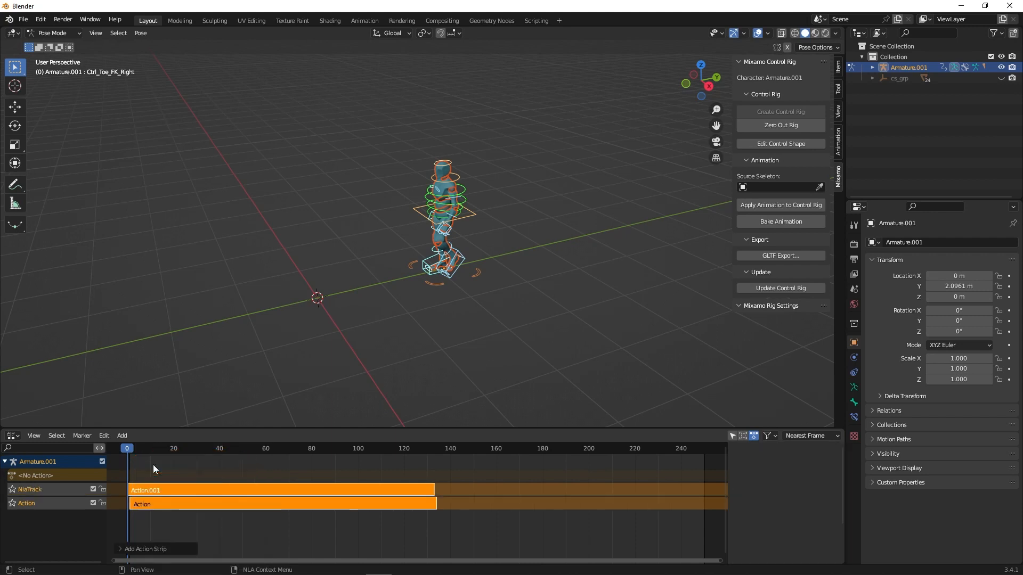
left_click(280, 490)
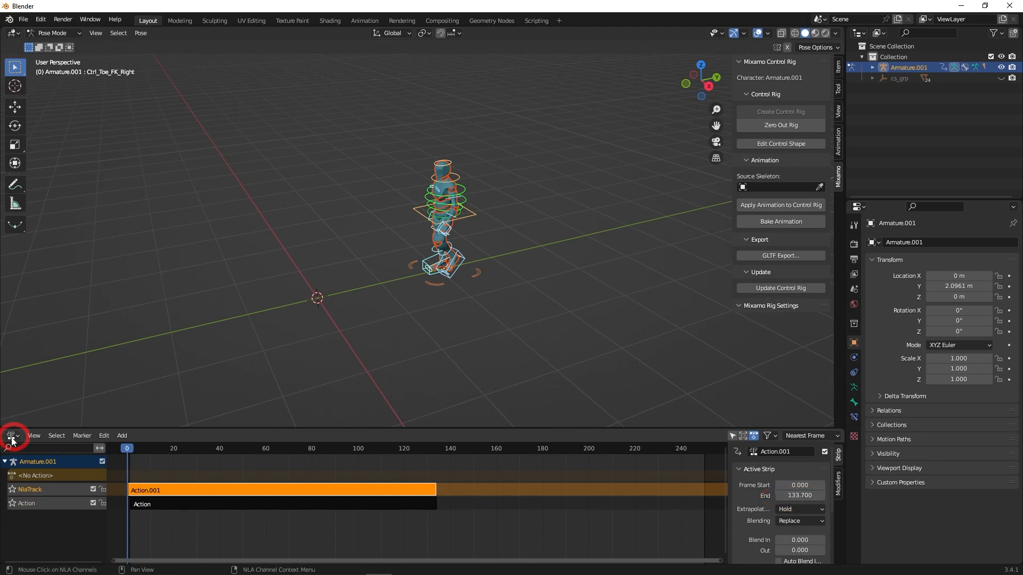
left_click(11, 435)
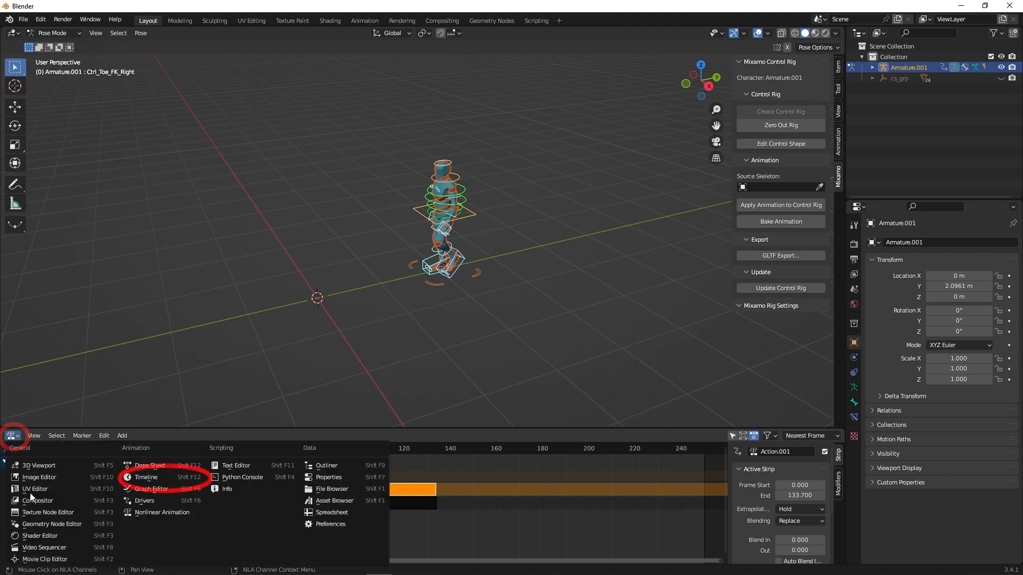
Back on the Timeline with auto-keying on, key rotation tweaks to Ctrl_Head and arm controls at several frames
left_click(146, 478)
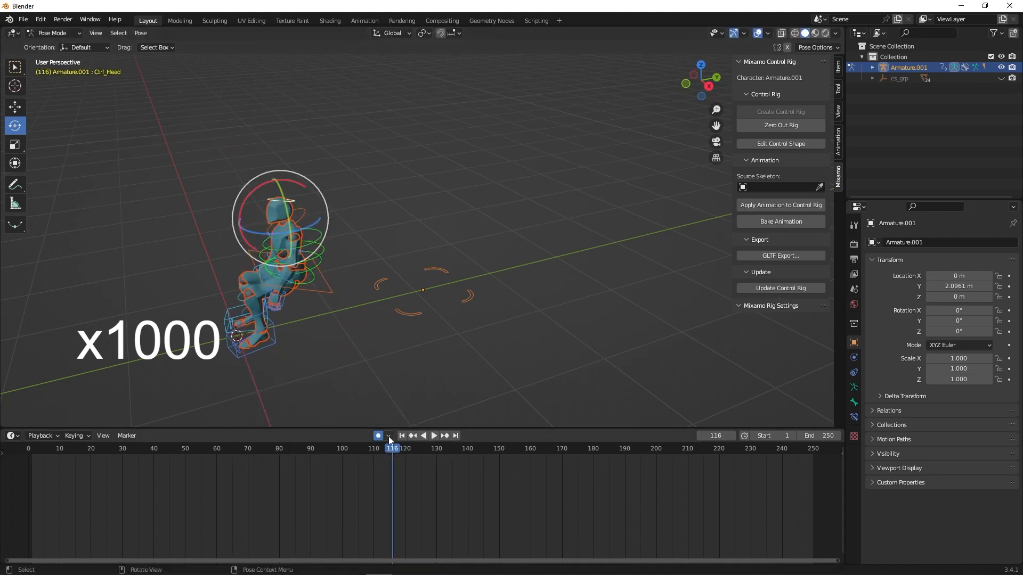
left_click(433, 435)
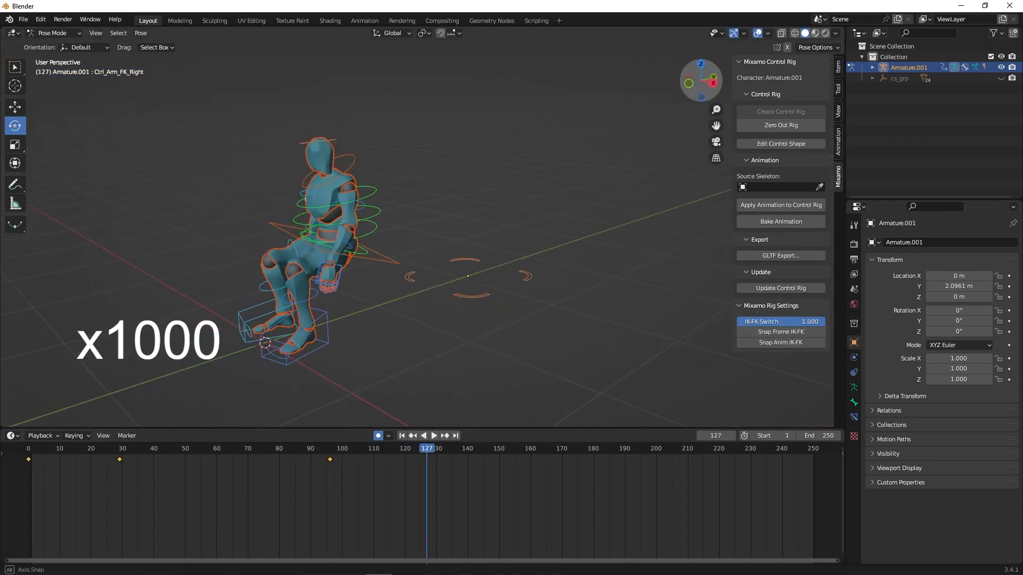
left_click(217, 449)
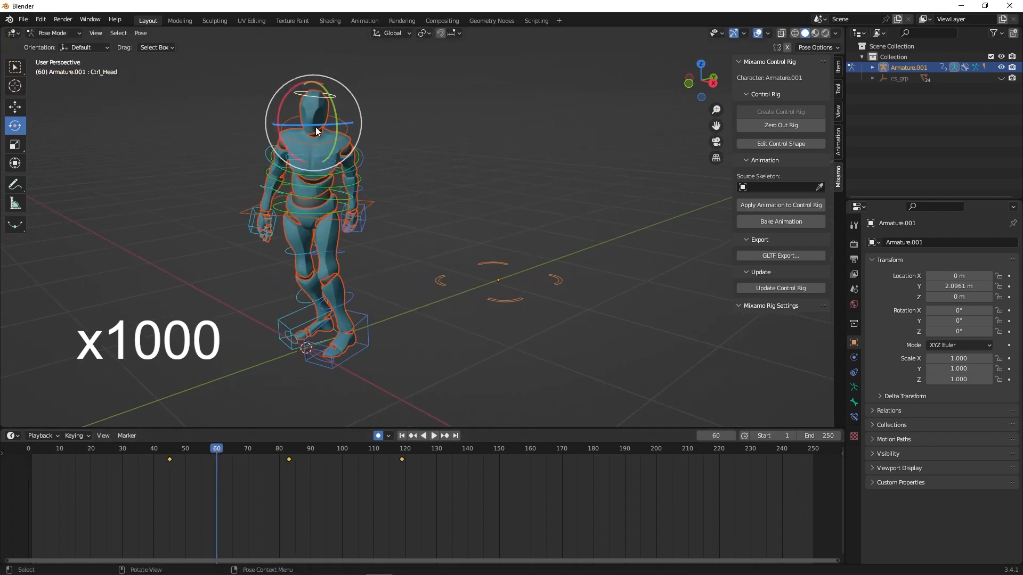
left_click(433, 435)
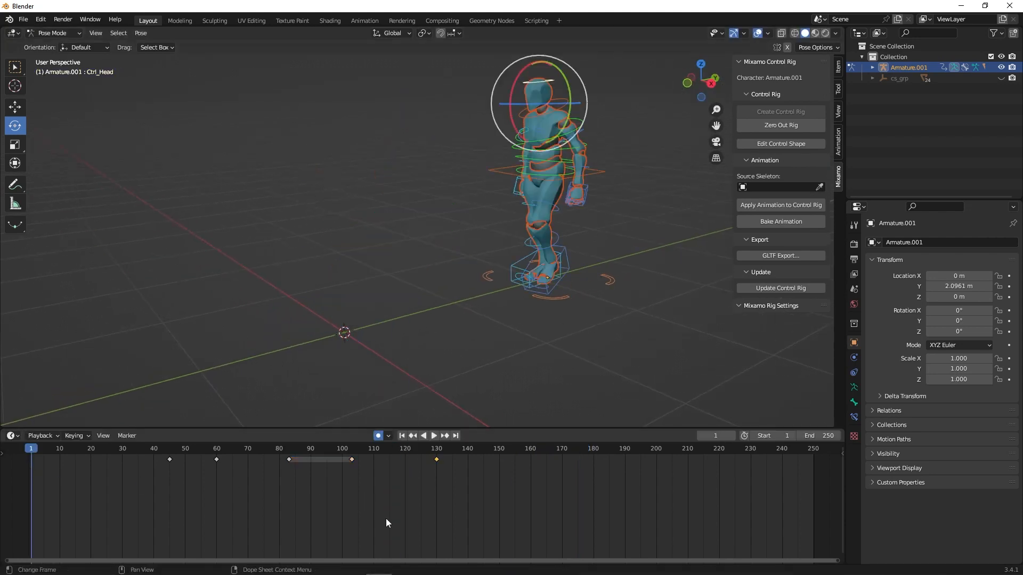
left_click(434, 435)
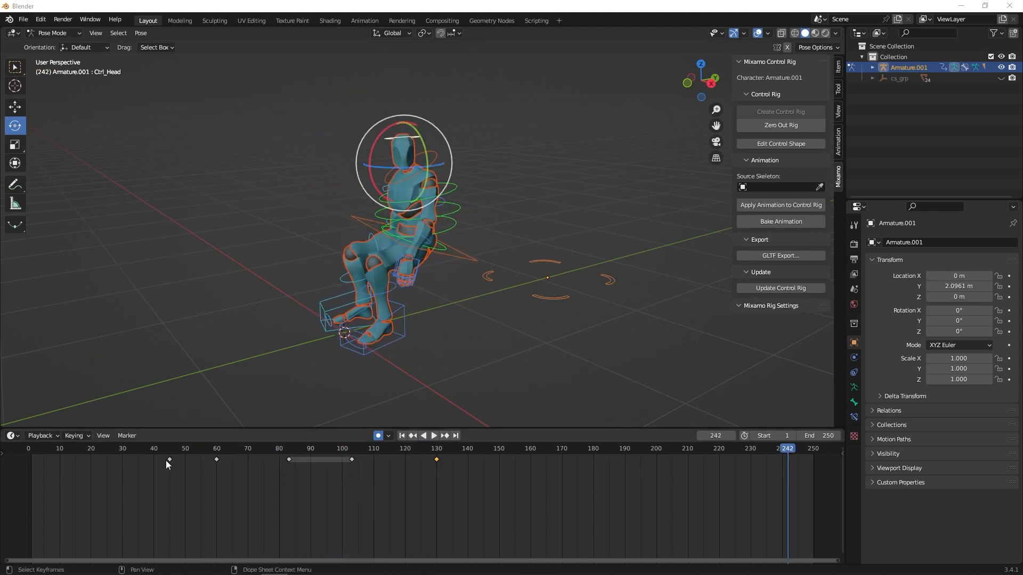
Return Armature.001 to Object Mode and play the layered walk-and-sit animation from frame 0
left_click(52, 33)
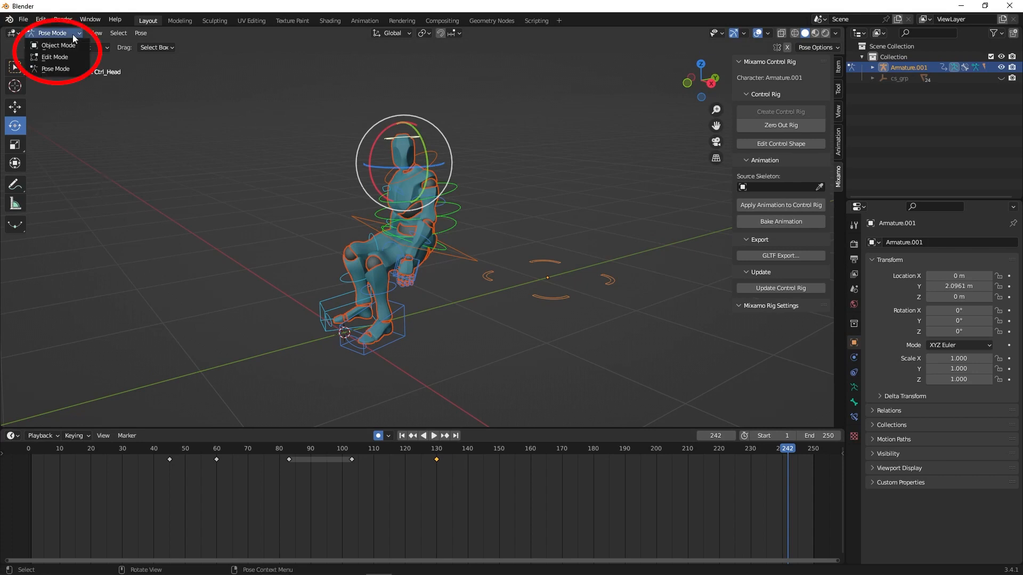
left_click(57, 44)
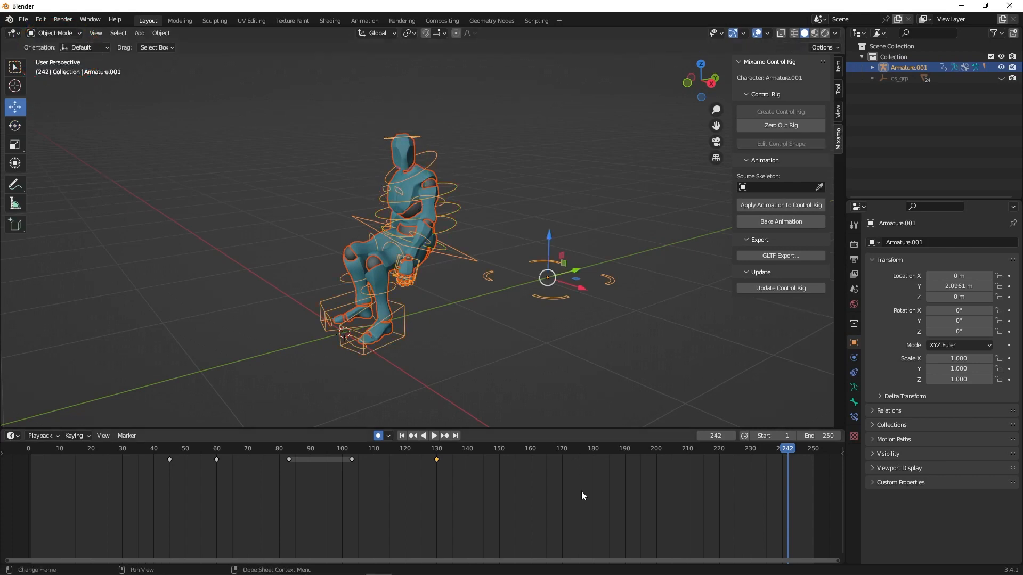
left_click(434, 435)
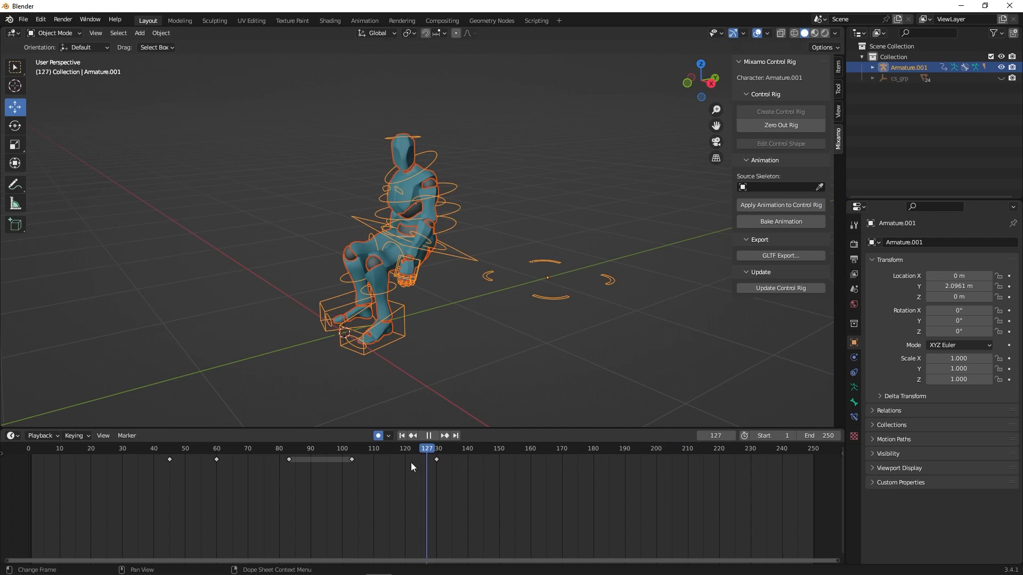
left_click(402, 436)
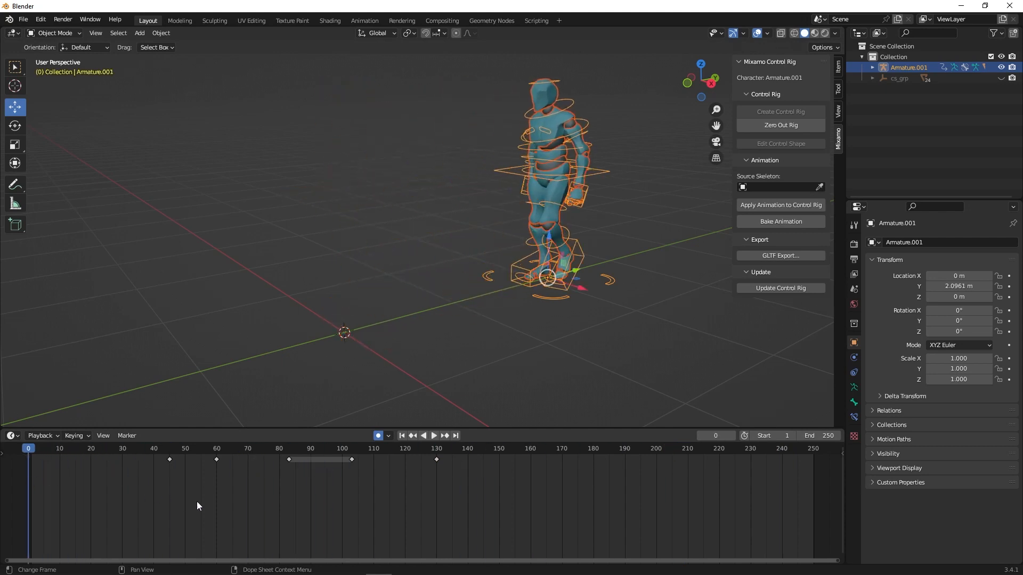
left_click(434, 435)
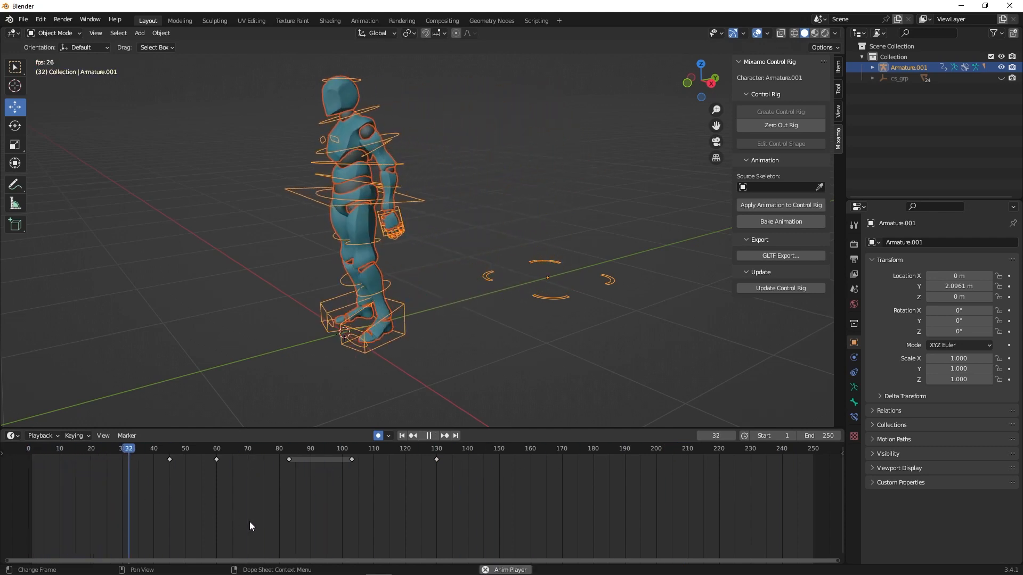
left_click(429, 434)
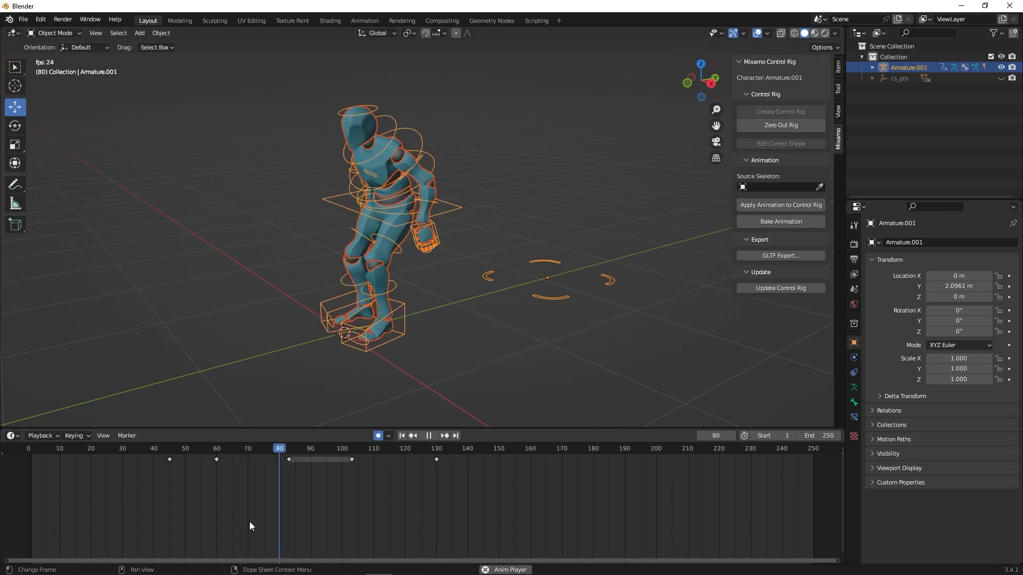